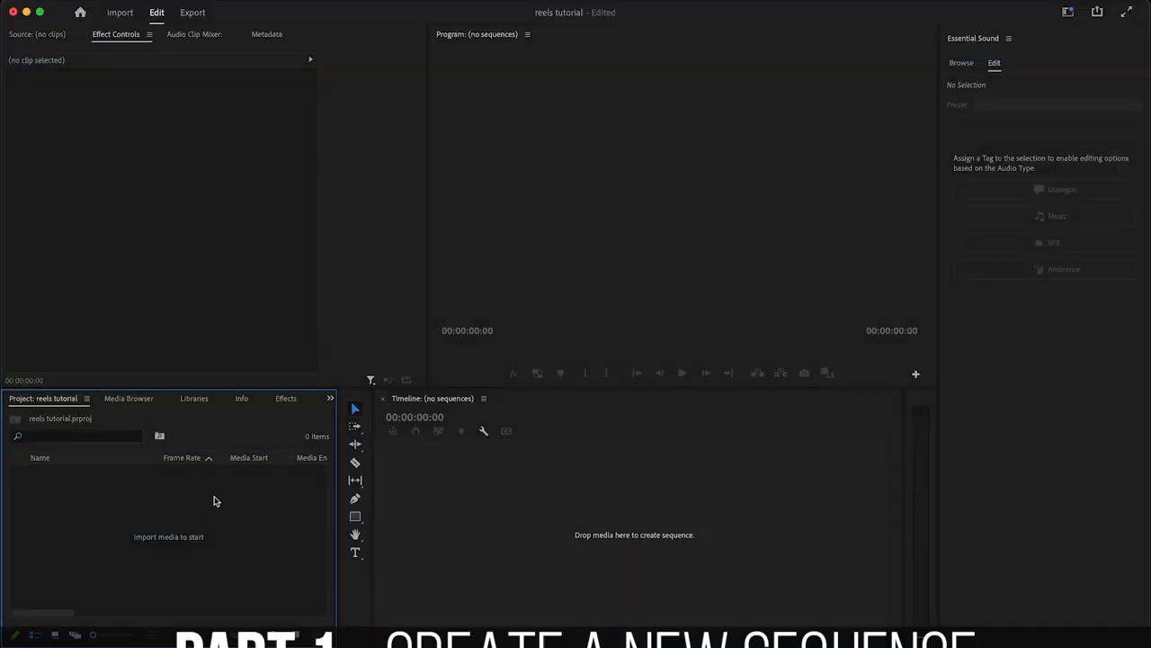
# - Configure a new sequence at 24 fps, 1080×1920 frame size, named 'ig reel'
pyautogui.rightClick(215, 500)
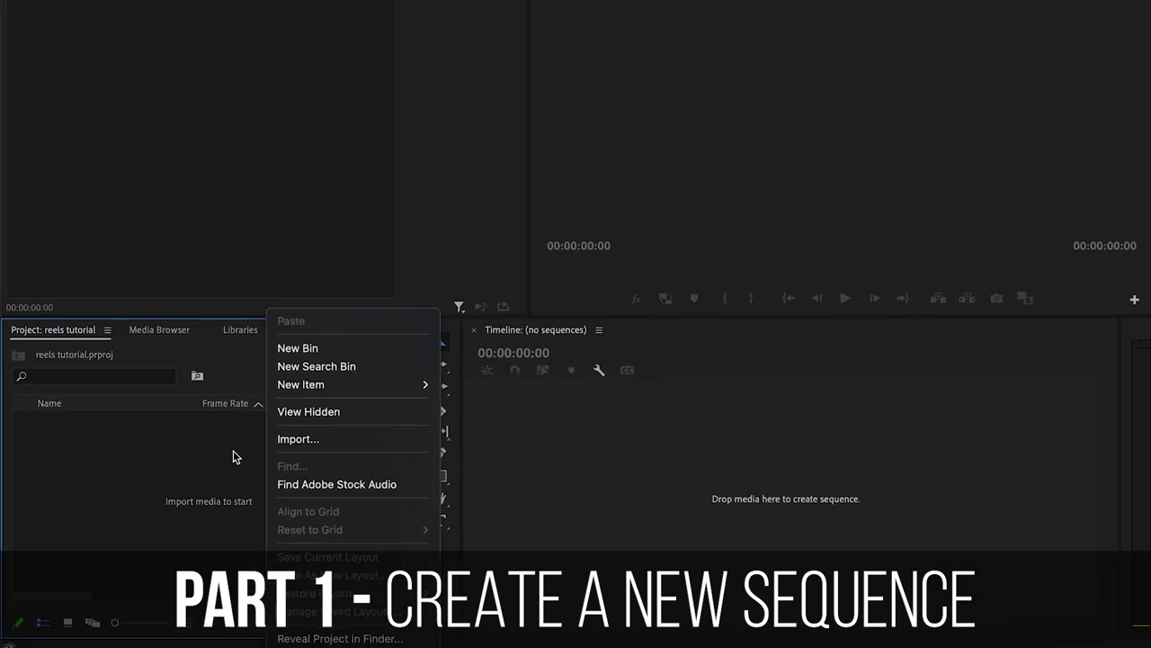
pyautogui.moveTo(371, 313)
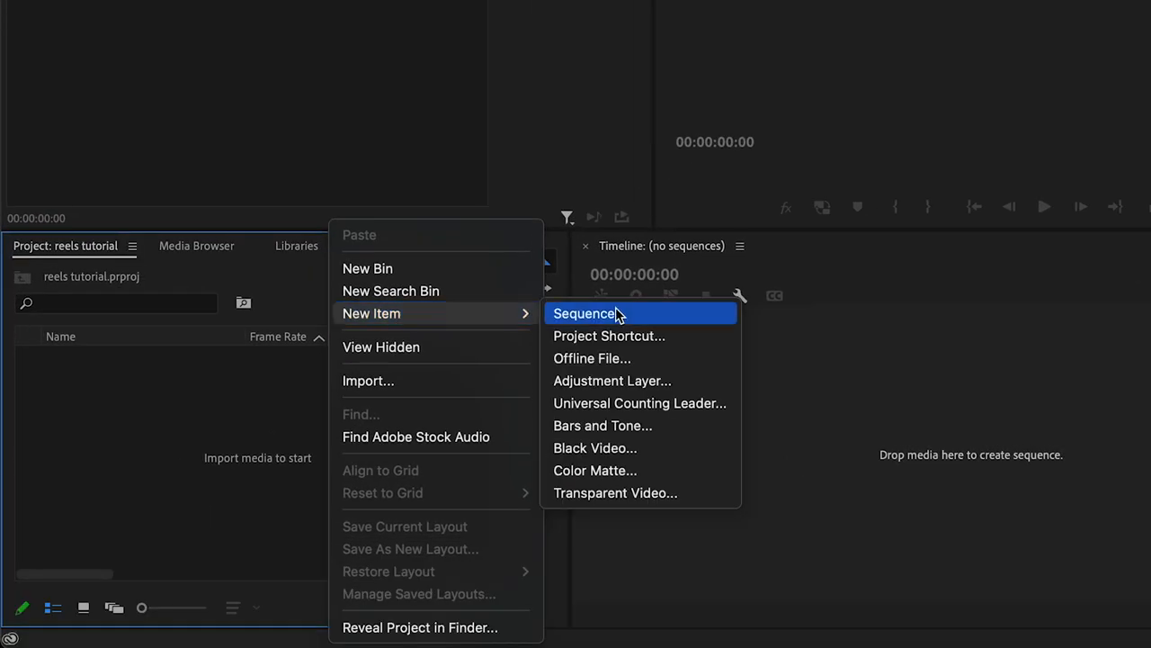
pyautogui.click(585, 313)
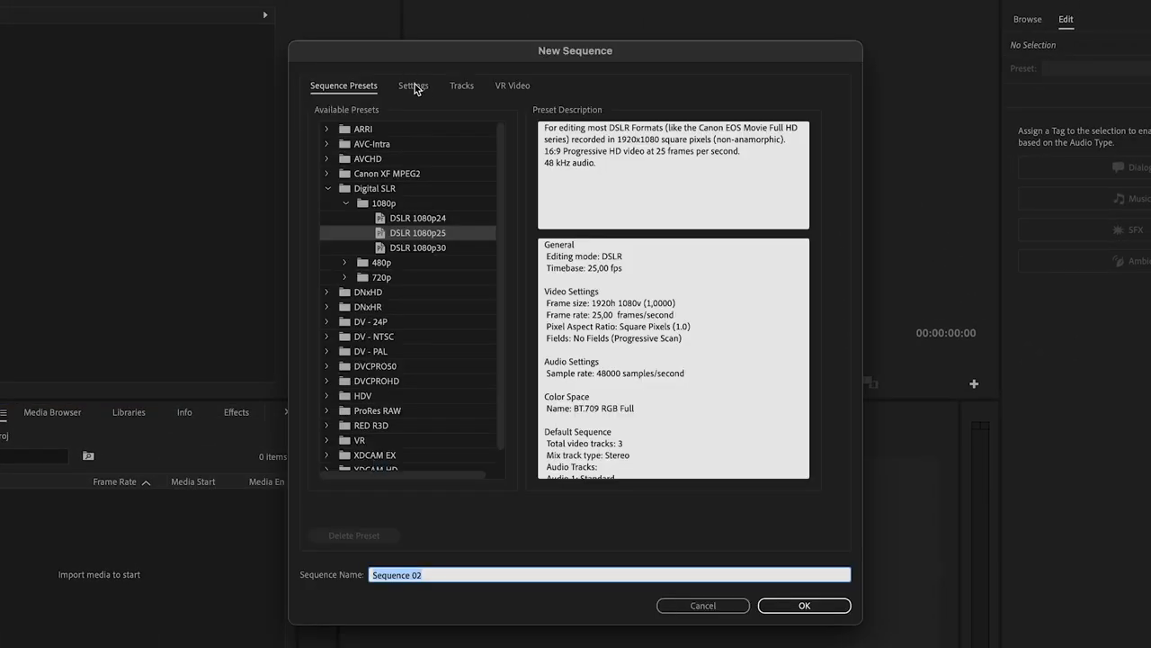
pyautogui.click(413, 85)
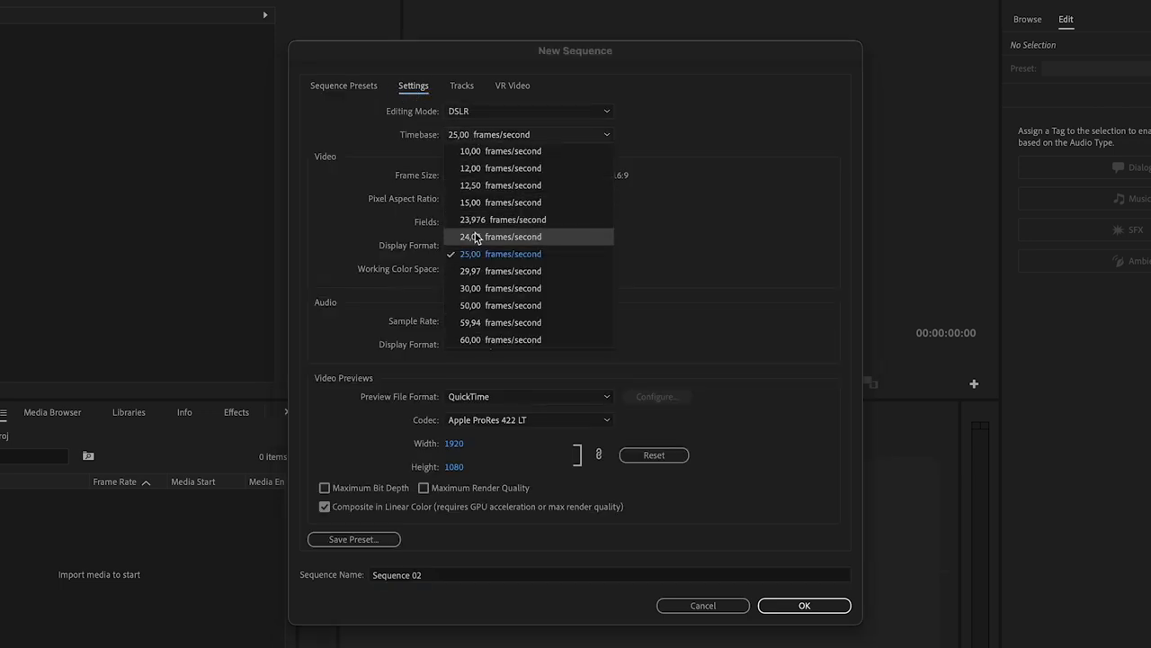
pyautogui.moveTo(500, 236)
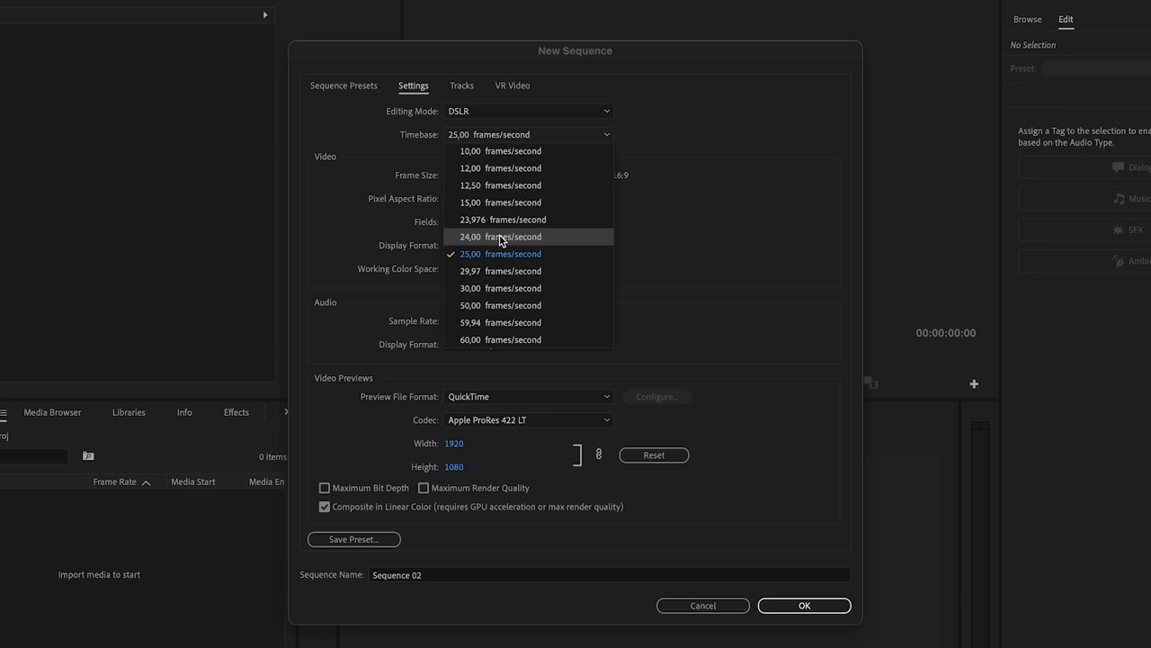
pyautogui.click(500, 235)
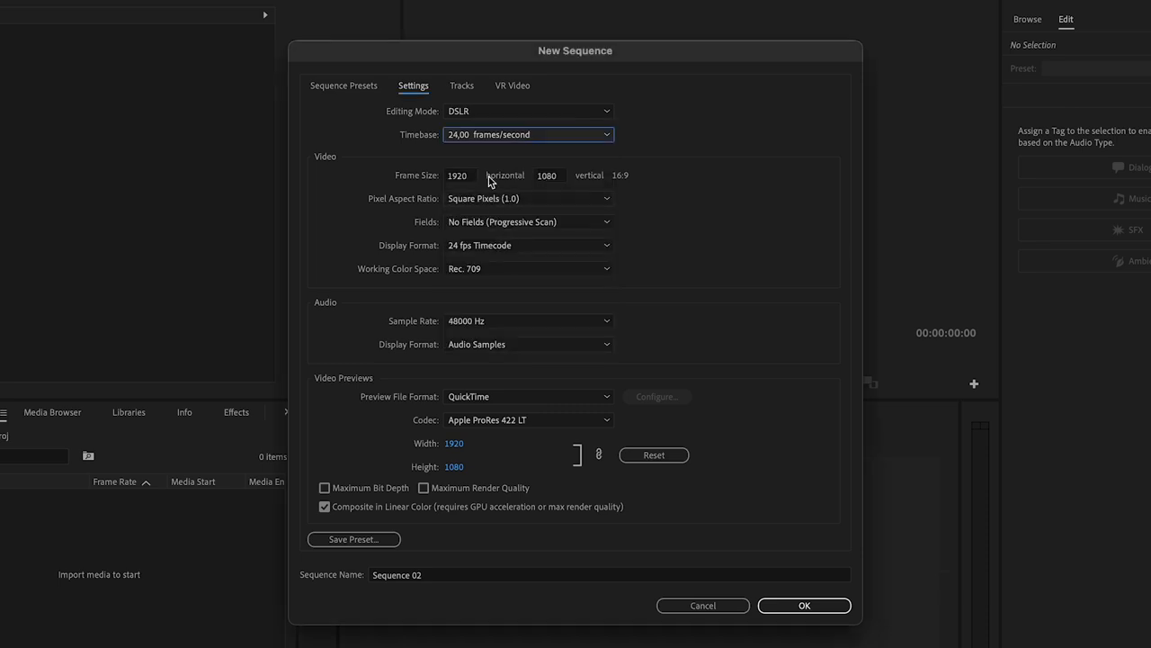
pyautogui.moveTo(476, 180)
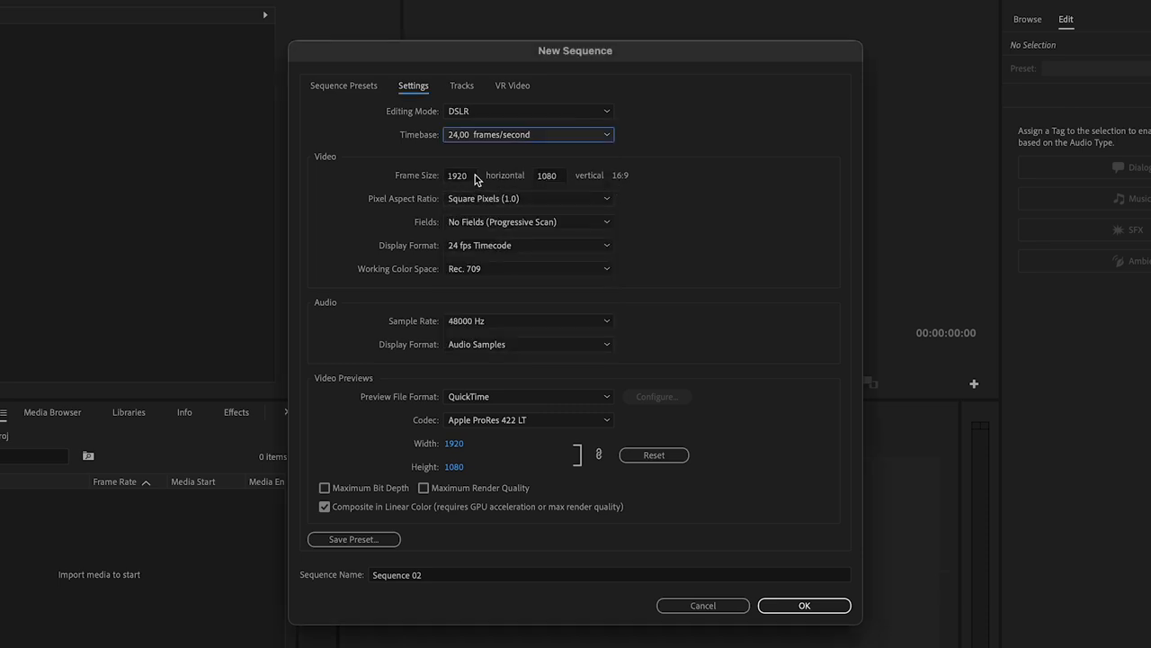
pyautogui.click(459, 175)
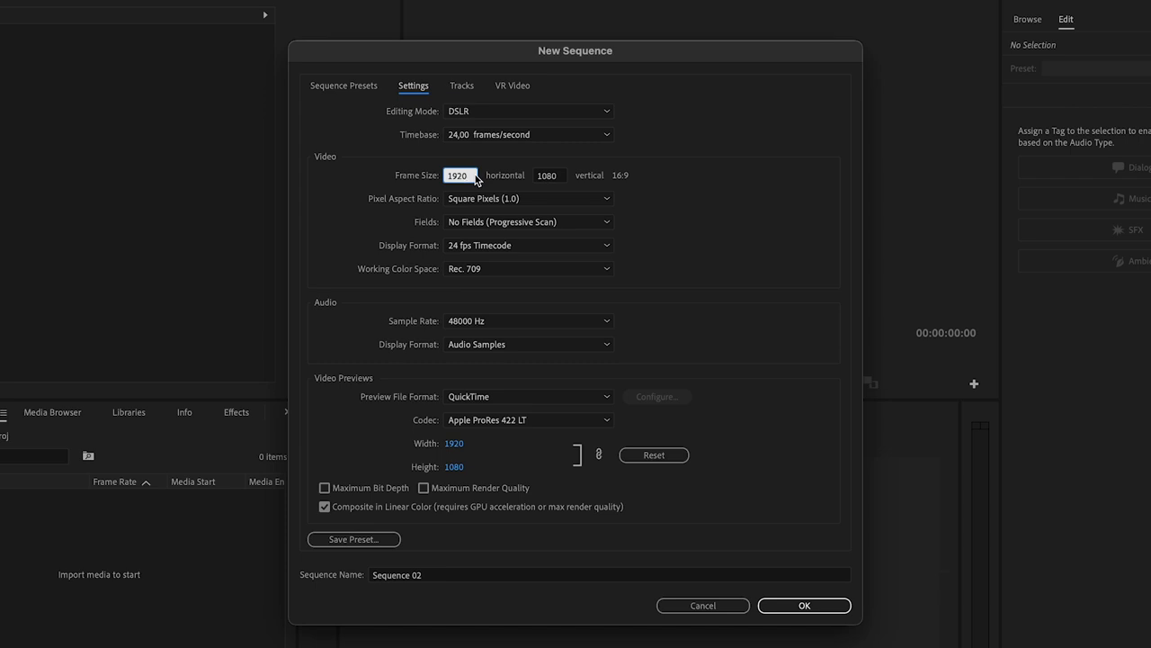
pyautogui.write('1080')
pyautogui.click(550, 174)
pyautogui.write('1920')
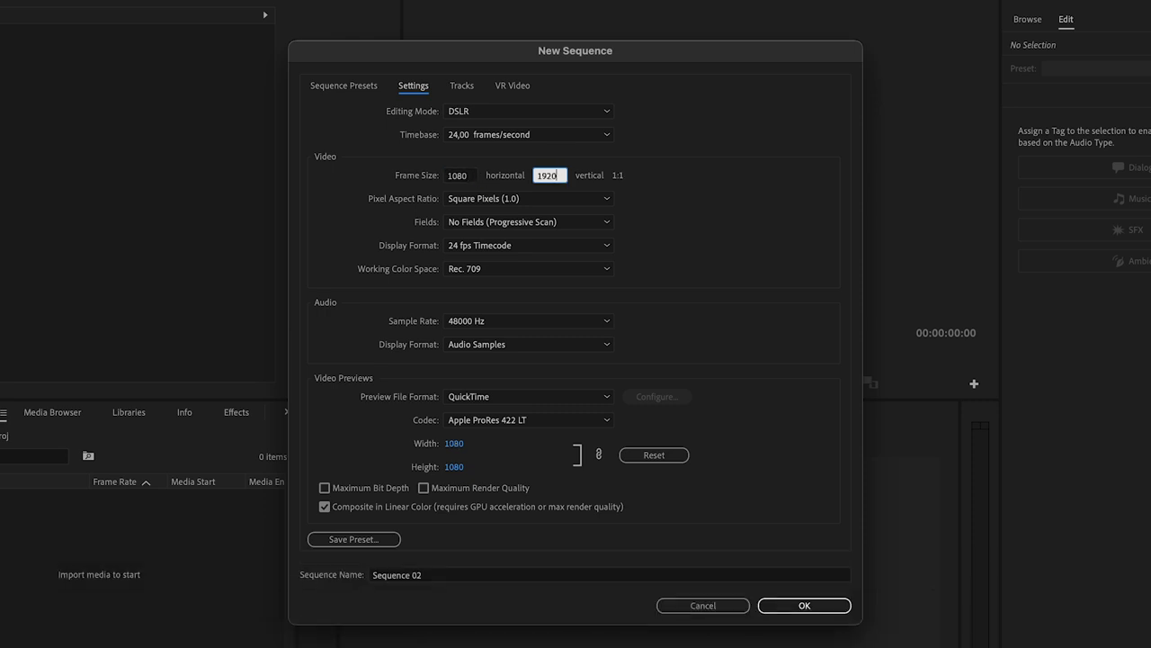
pyautogui.write('ig reel')
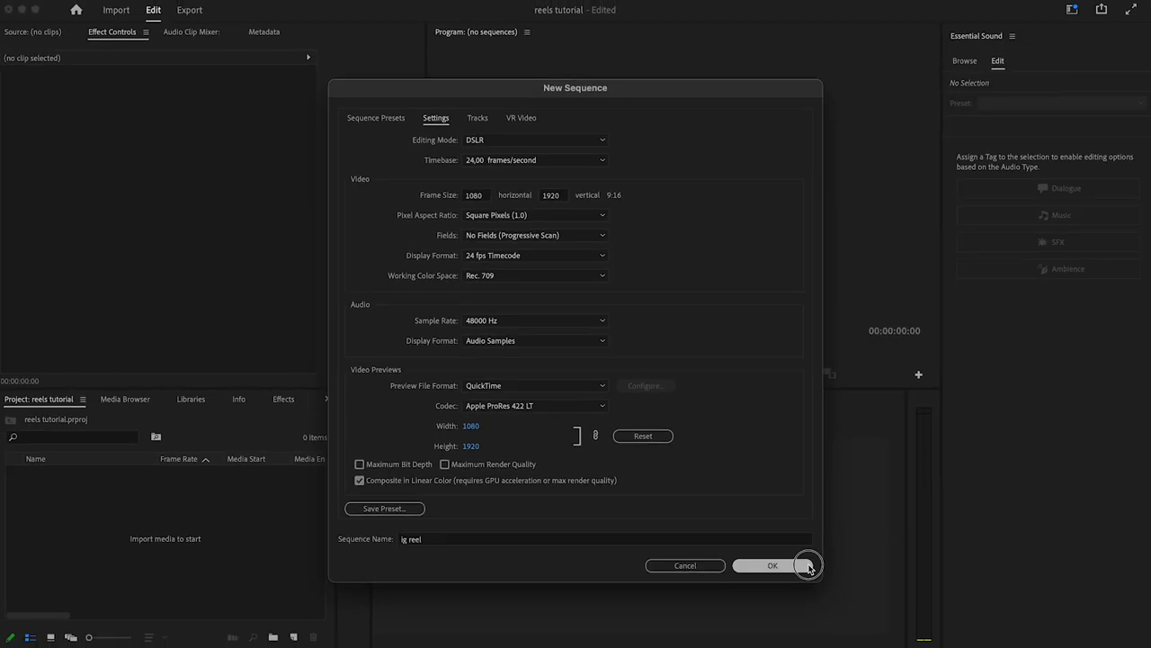
# - Confirm the sequence settings so 'ig reel' opens in the timeline
pyautogui.click(775, 565)
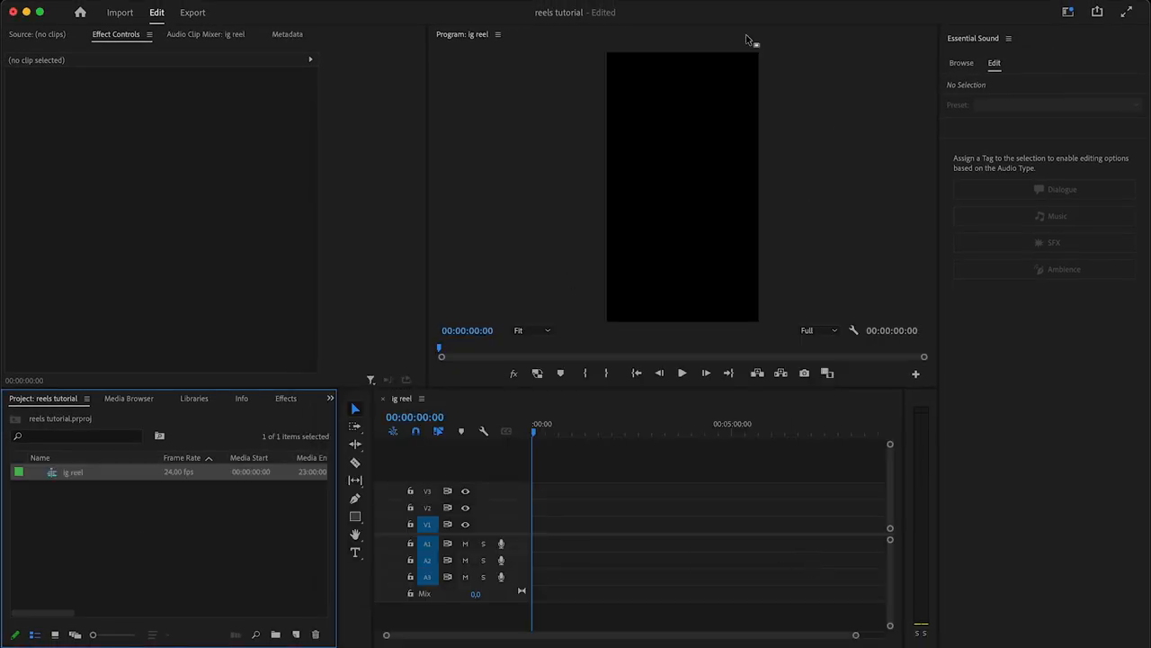
pyautogui.moveTo(621, 165)
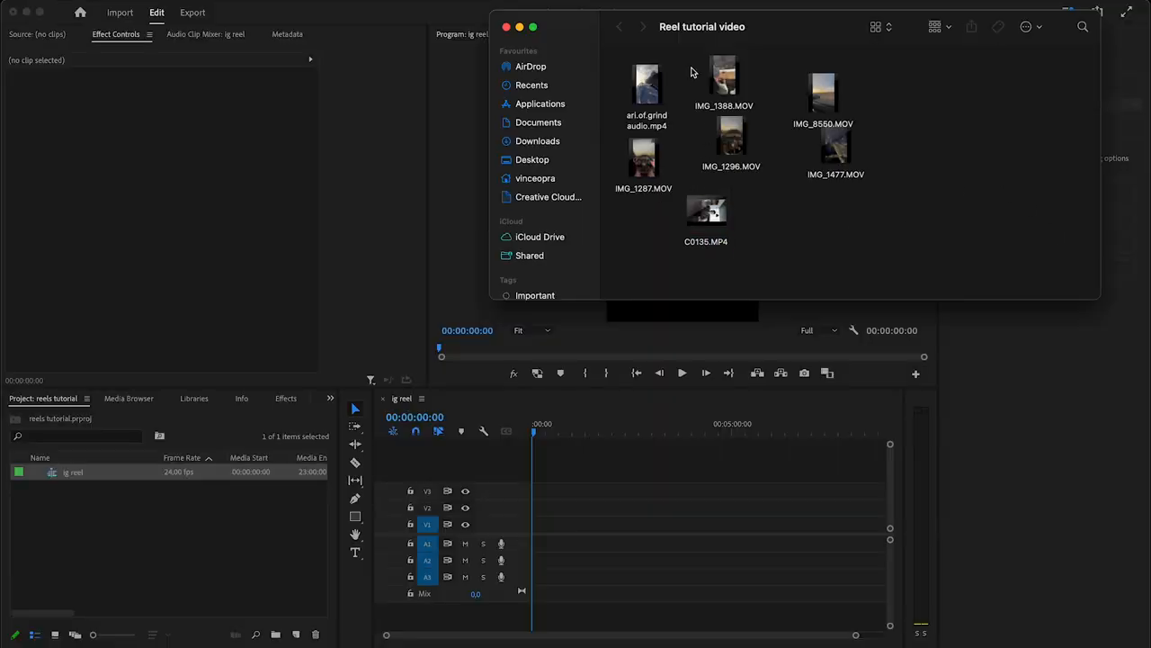
# - Unlink the ari.of.grind clip, remove its video part, and lock the A1 audio track
pyautogui.click(646, 89)
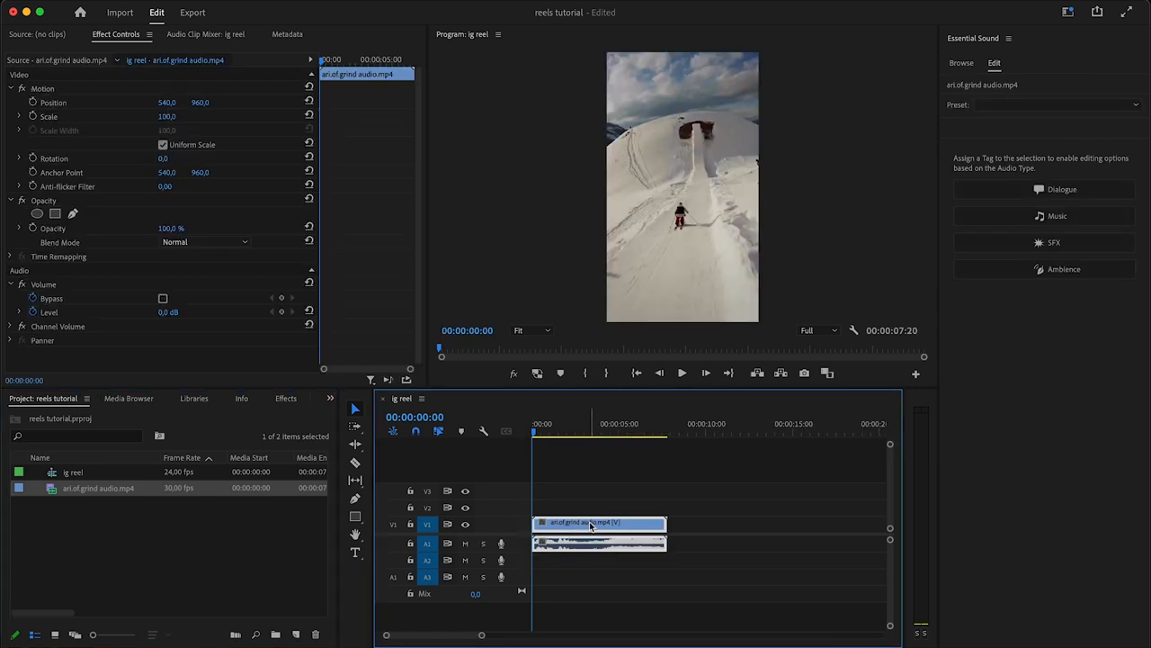
pyautogui.rightClick(599, 524)
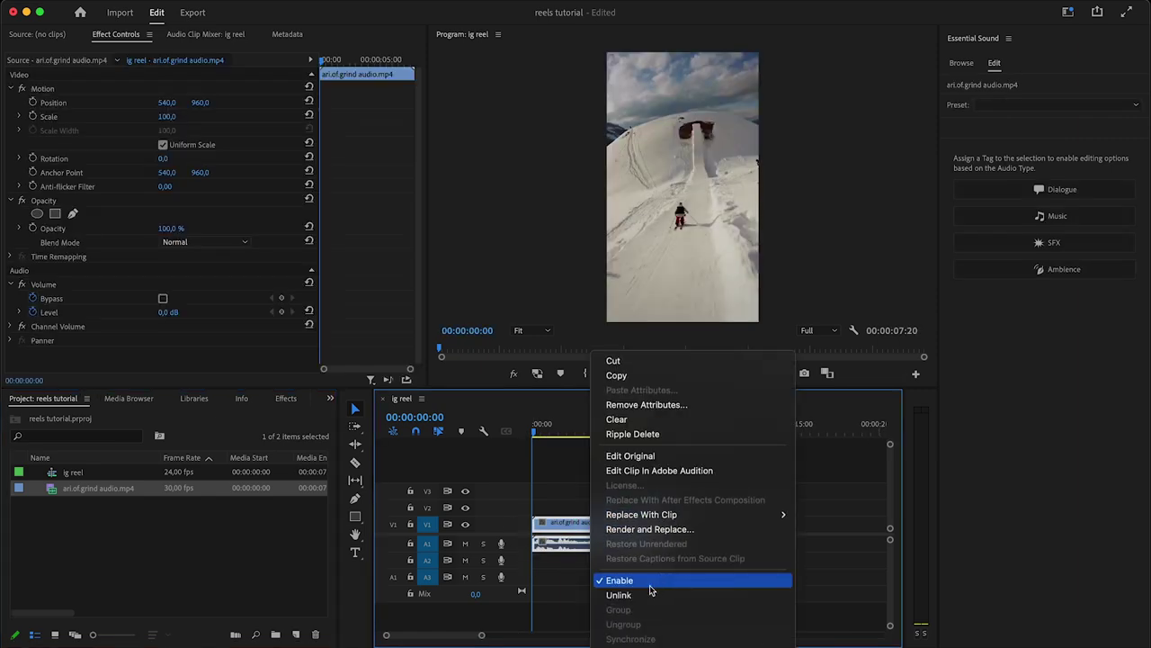
pyautogui.click(625, 594)
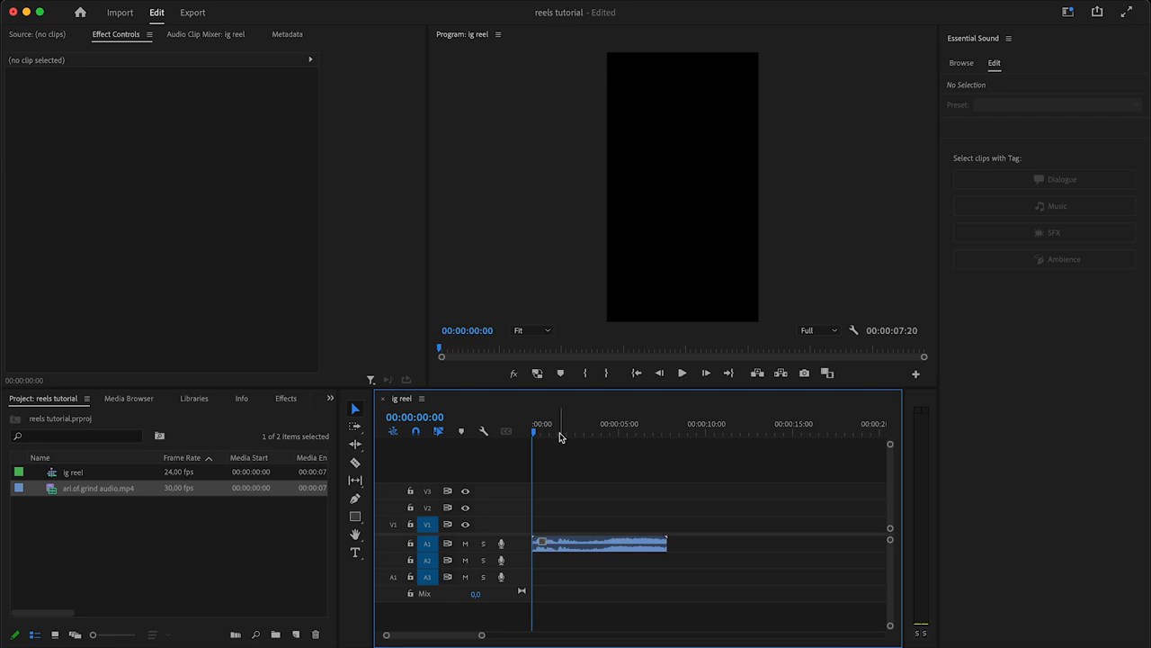
pyautogui.moveTo(410, 543)
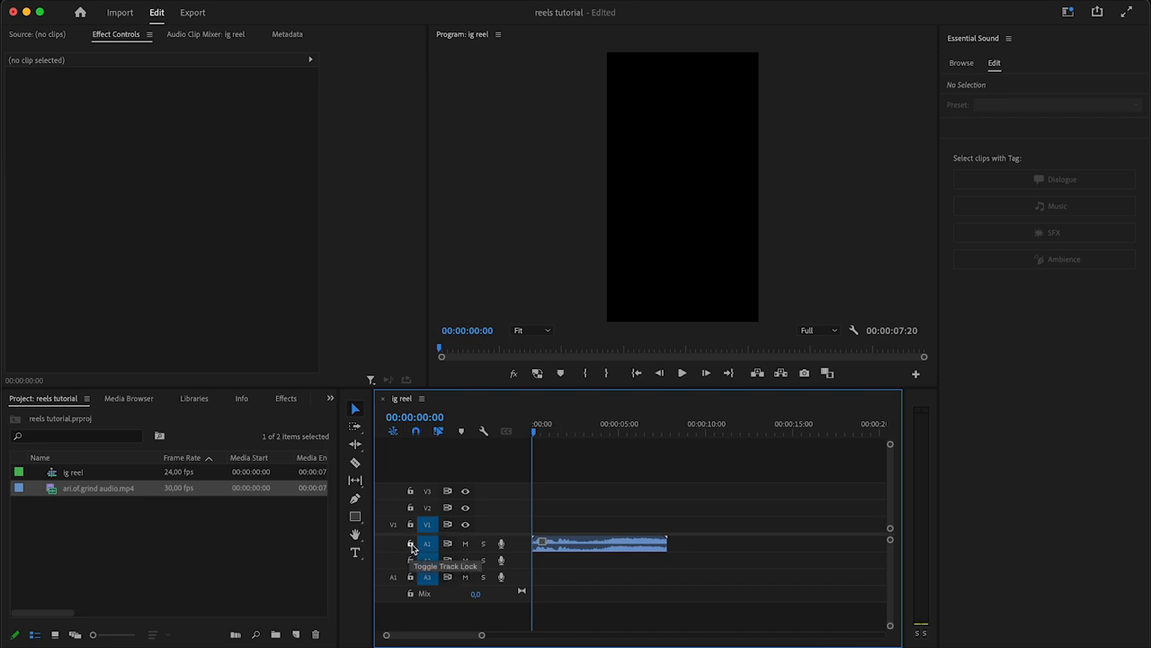
pyautogui.click(407, 544)
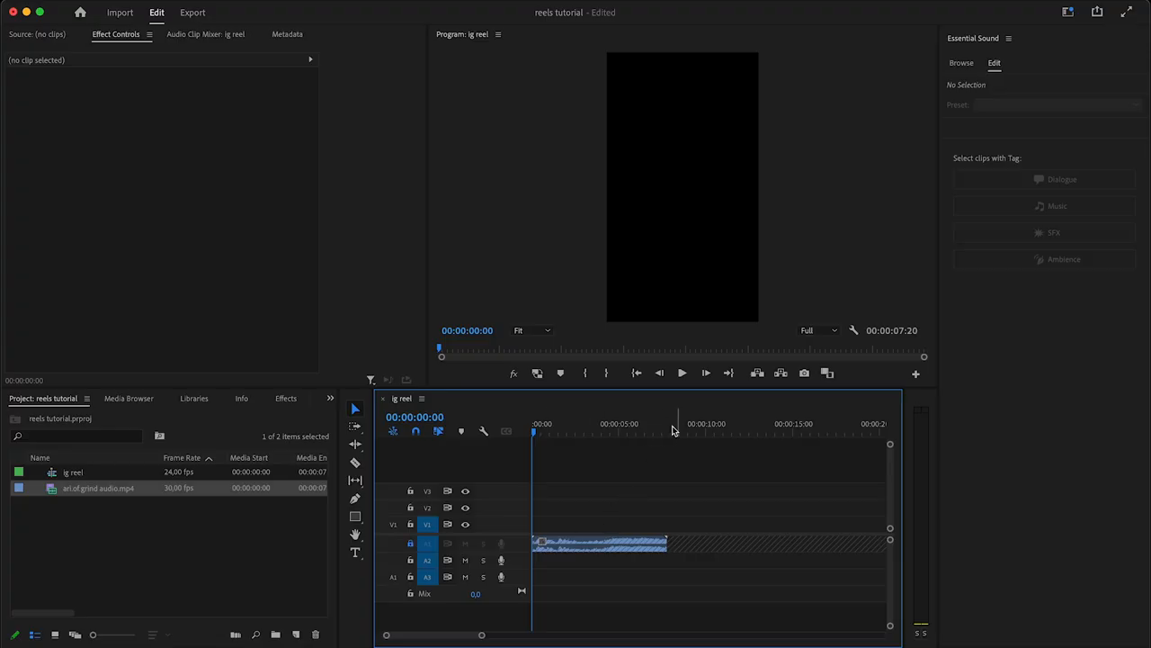
pyautogui.click(661, 431)
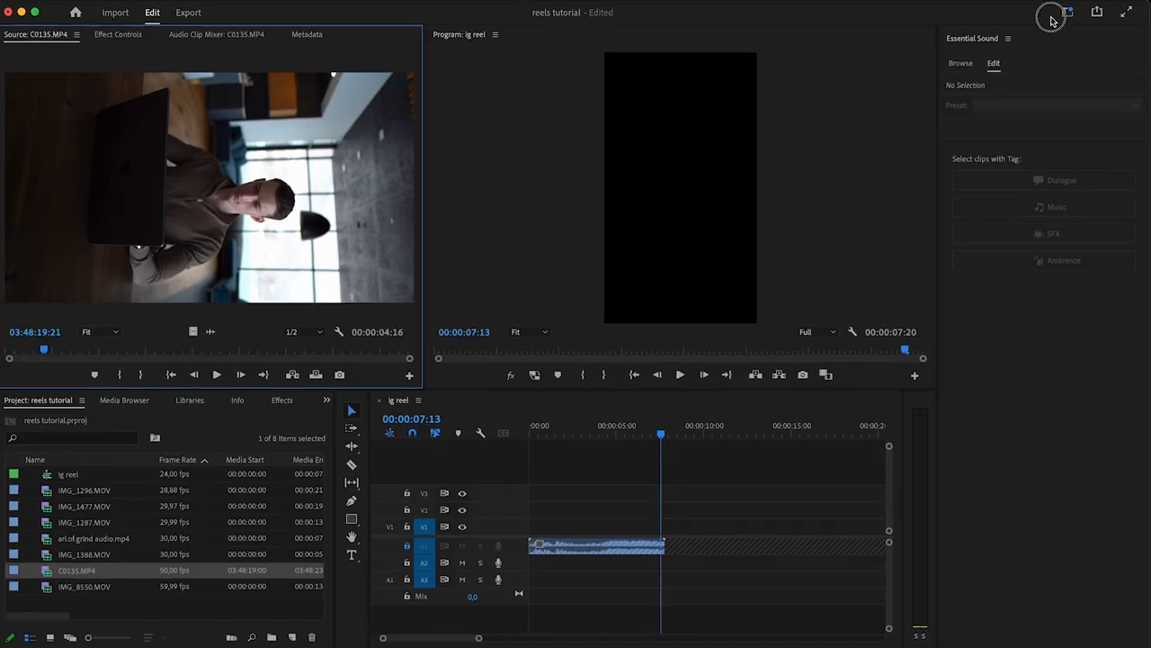
# - Reset the interface to the Editing workspace layout
pyautogui.click(1054, 16)
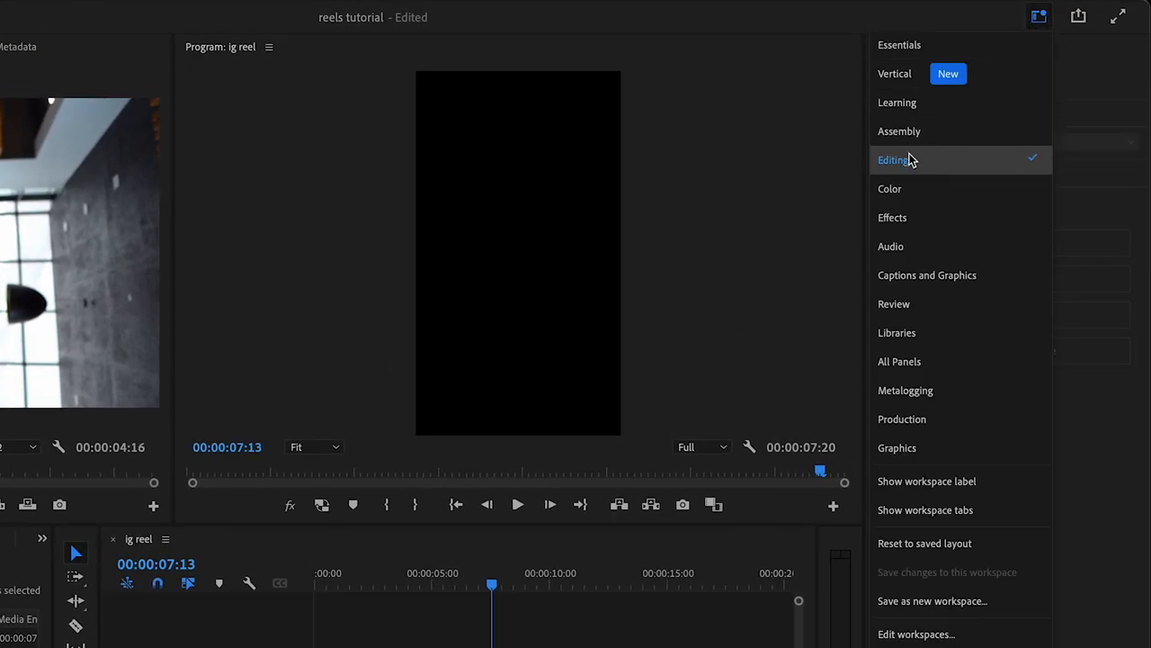
pyautogui.click(894, 159)
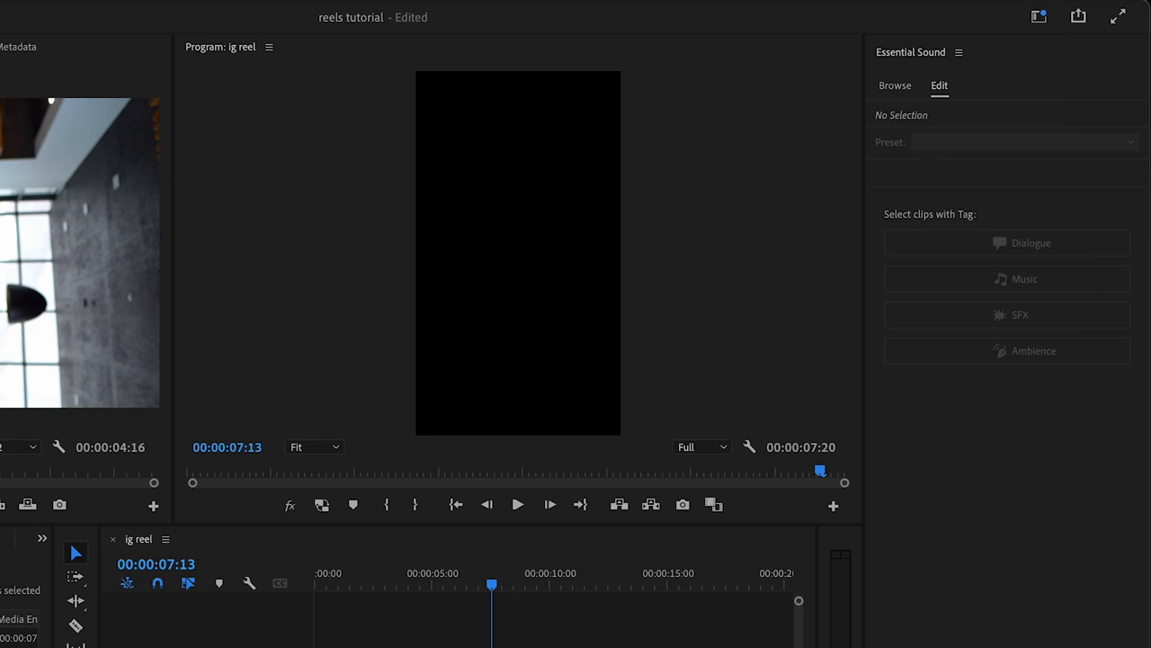
pyautogui.click(969, 50)
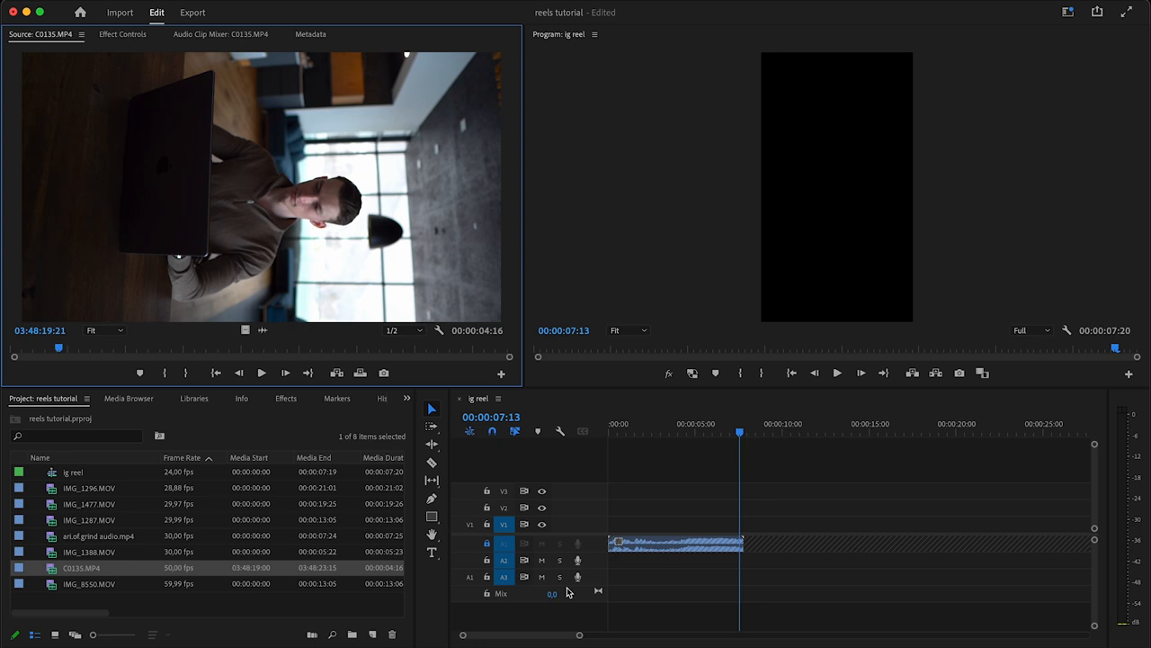
pyautogui.moveTo(871, 191)
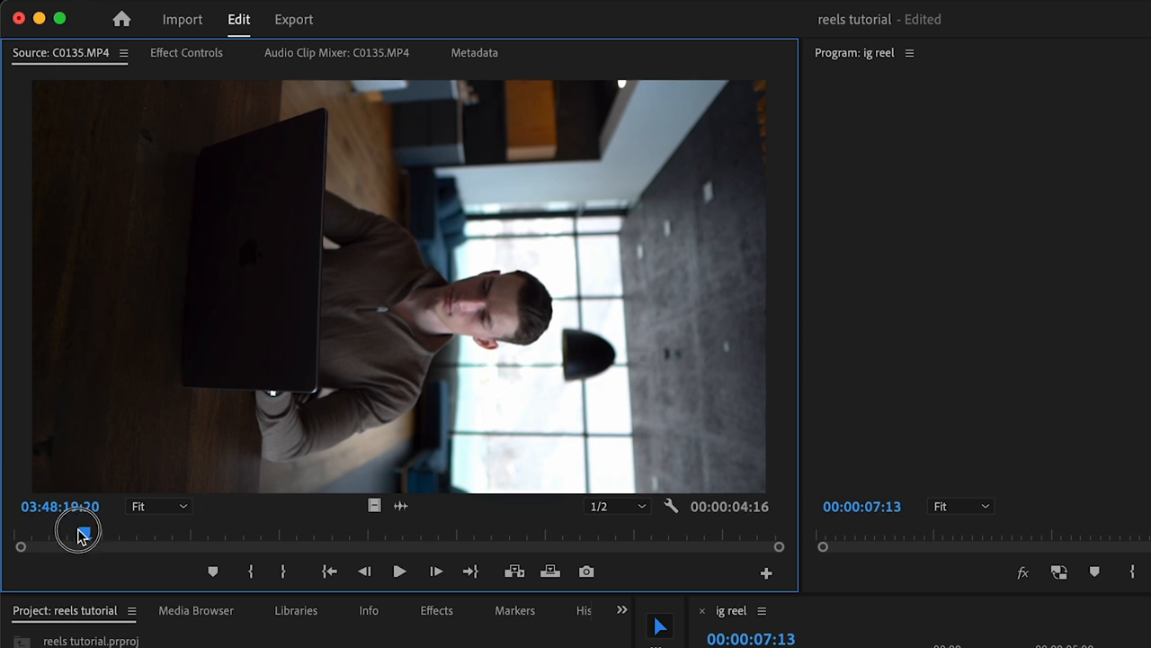
# - Mark an In point on C0135 and scrub ahead to choose its Out point
pyautogui.press('i')
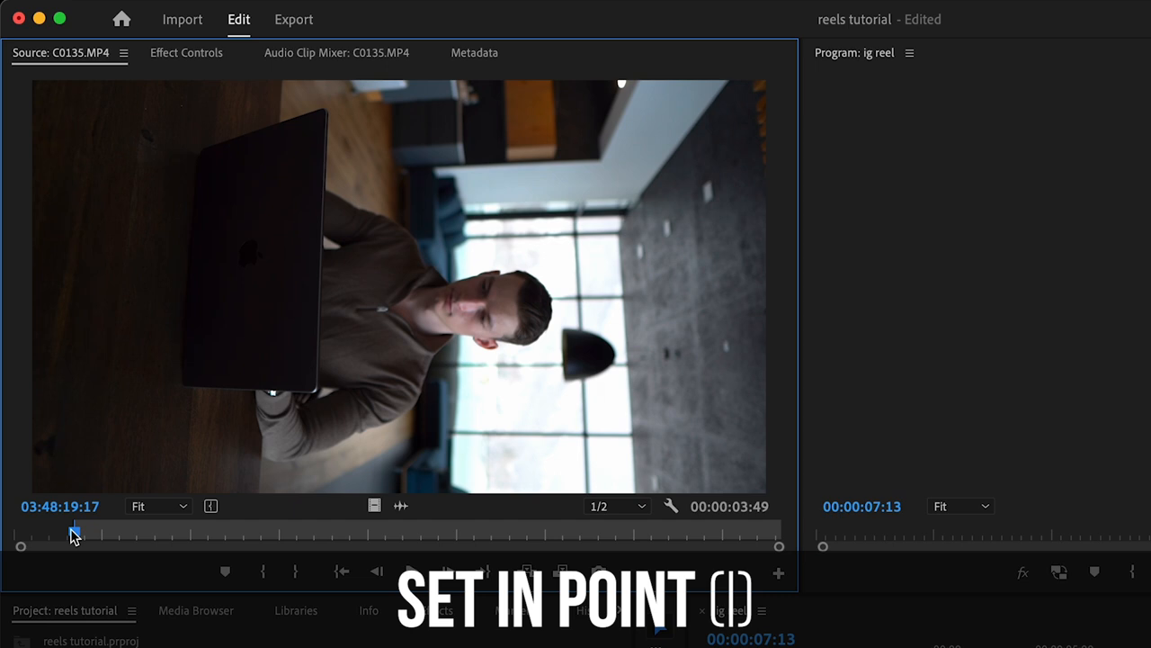
pyautogui.moveTo(75, 533); pyautogui.dragTo(180, 533)
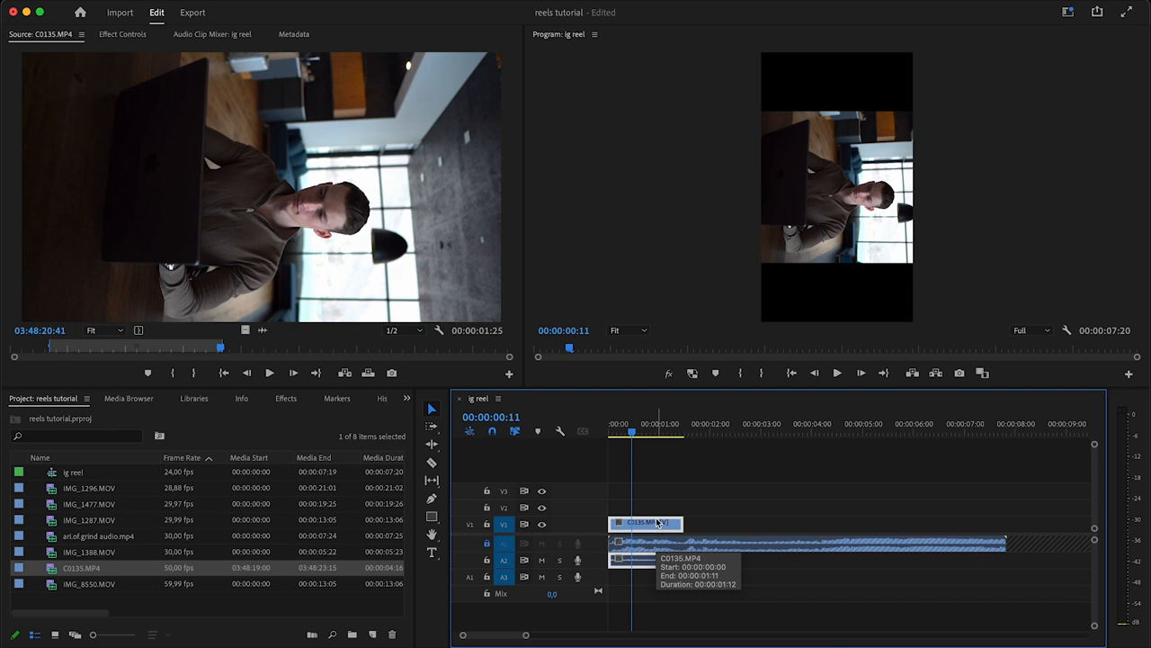
# - Select the C0135 clip and set its Motion Rotation to -90°
pyautogui.click(119, 35)
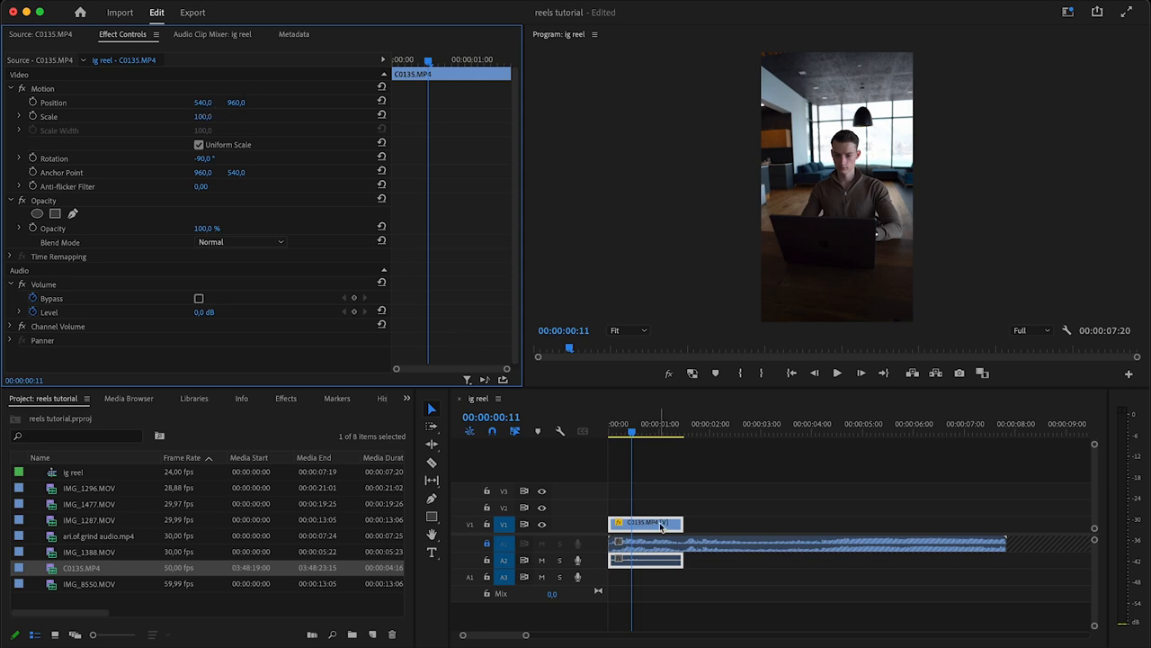
# - Set the C0135 clip's Speed/Duration to 40% speed
pyautogui.rightClick(640, 539)
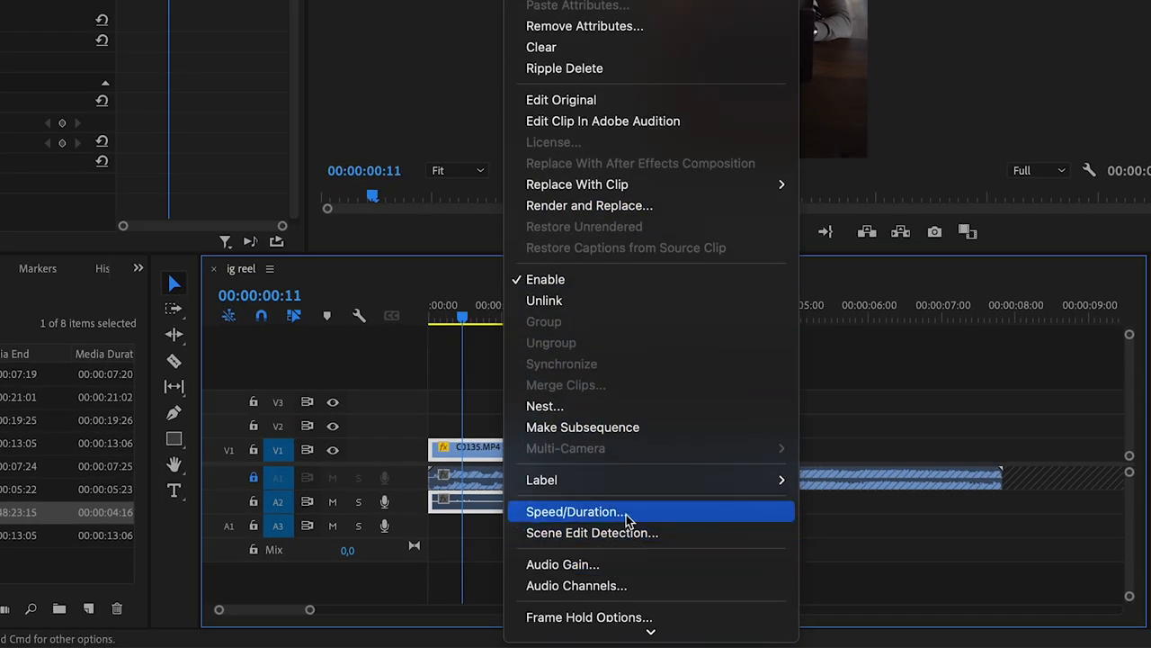
pyautogui.click(575, 511)
pyautogui.write('40')
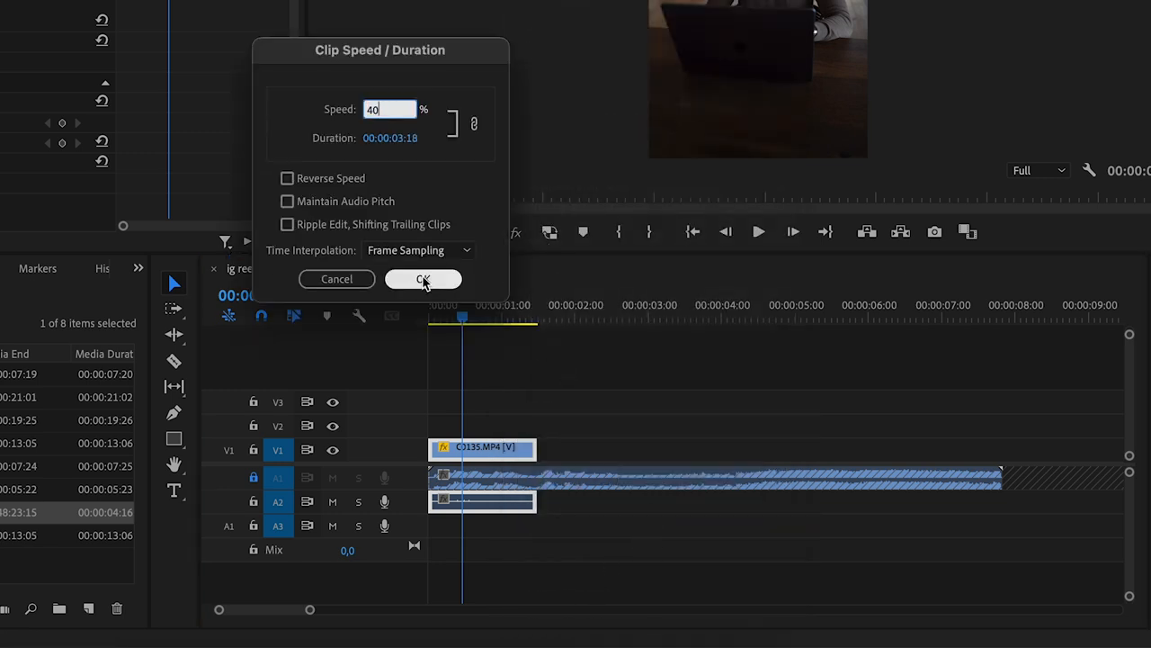
pyautogui.click(422, 279)
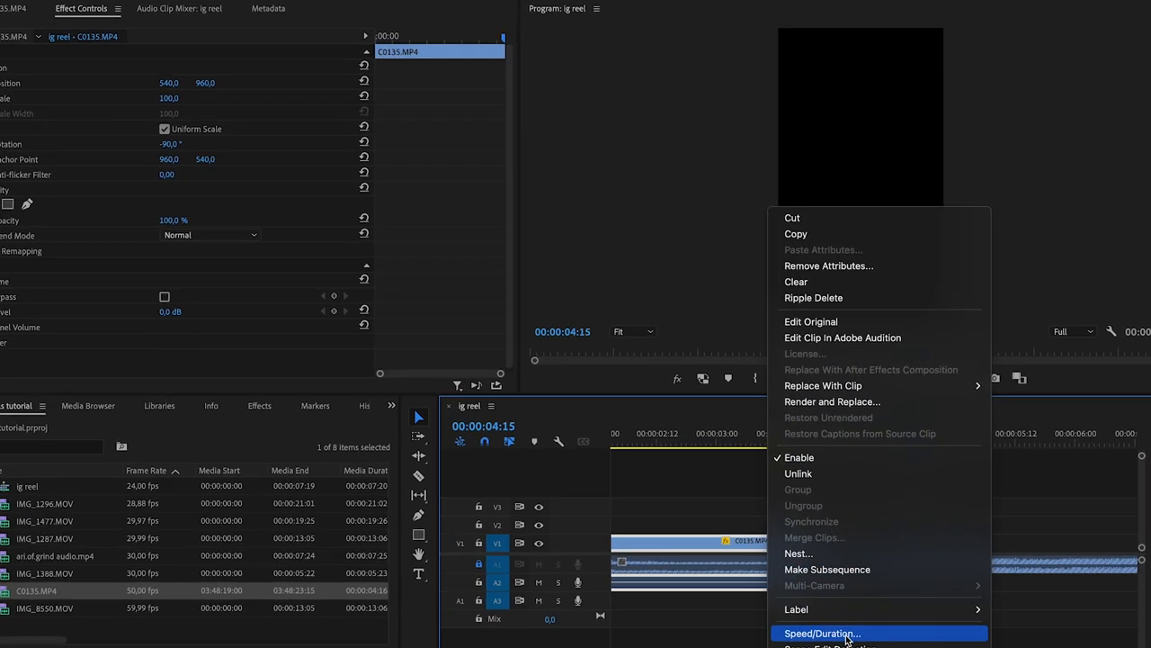
# - Change C0135 to 30.13% speed with Optical Flow interpolation and preview it
pyautogui.click(821, 631)
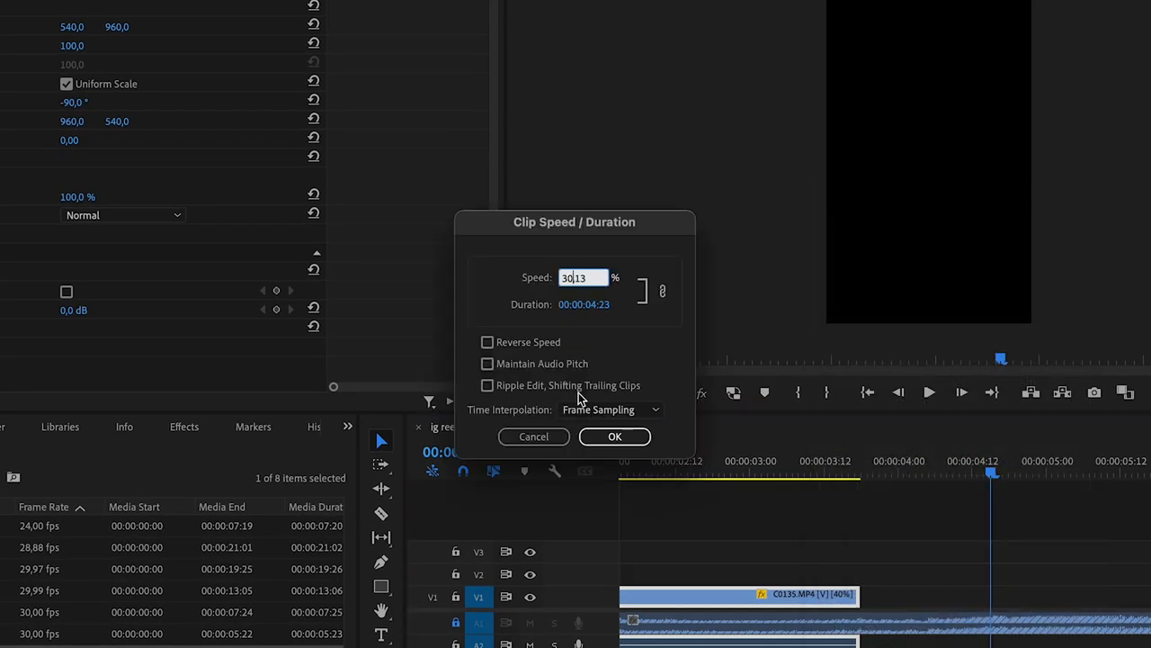
pyautogui.click(610, 410)
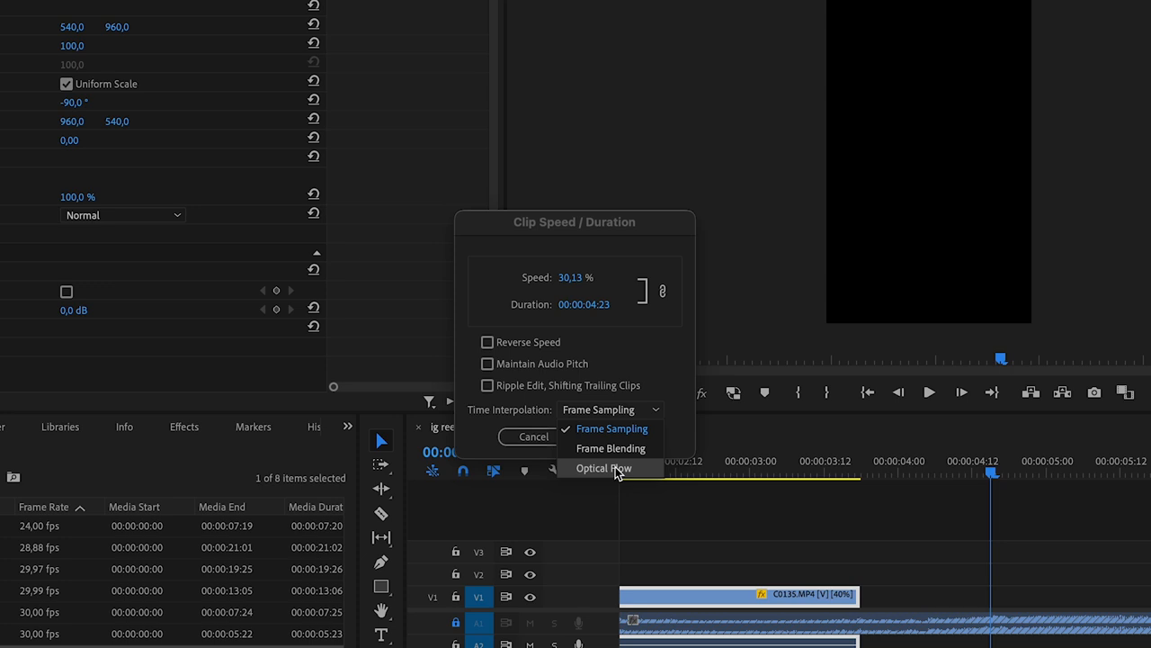
pyautogui.click(605, 468)
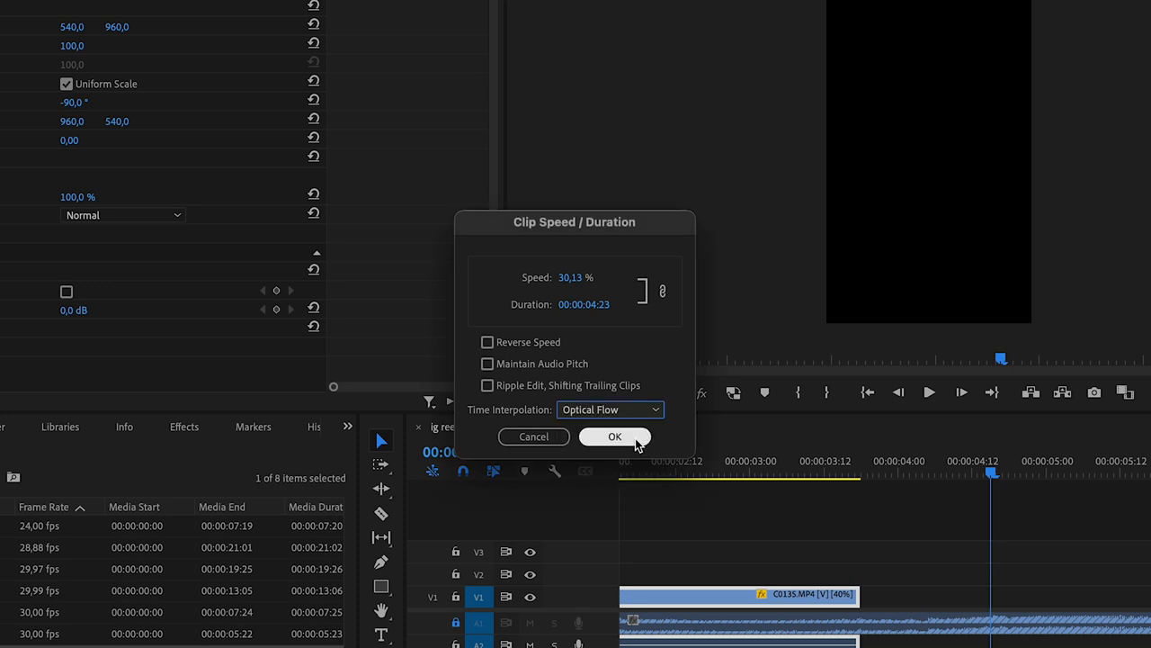
pyautogui.click(614, 437)
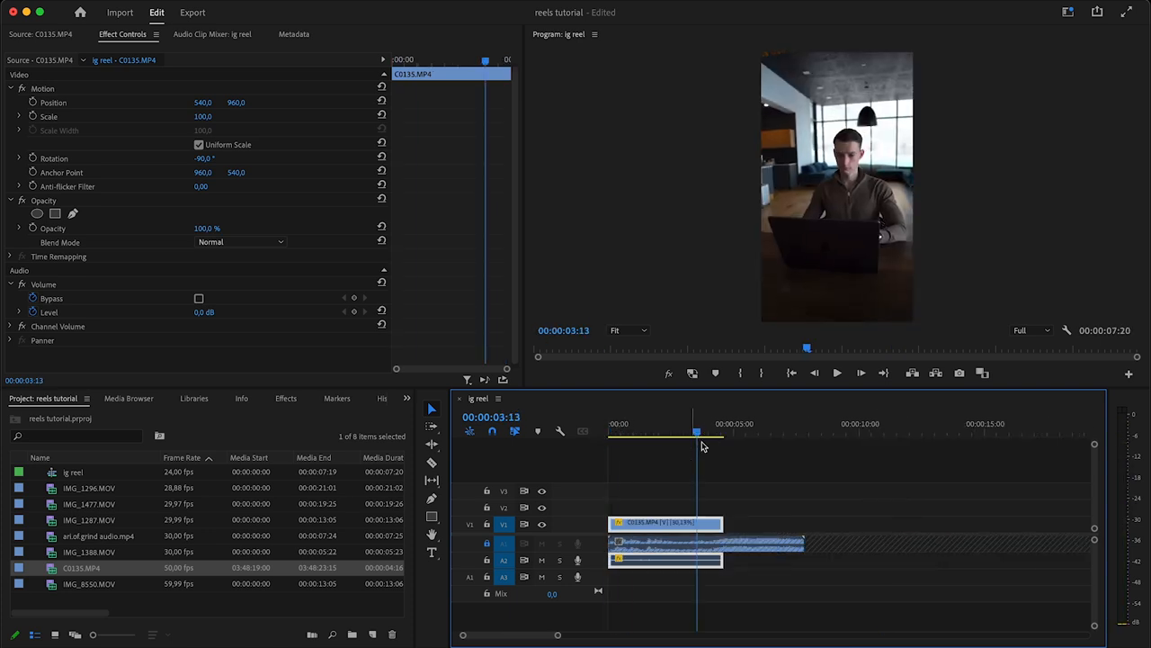
pyautogui.click(1070, 12)
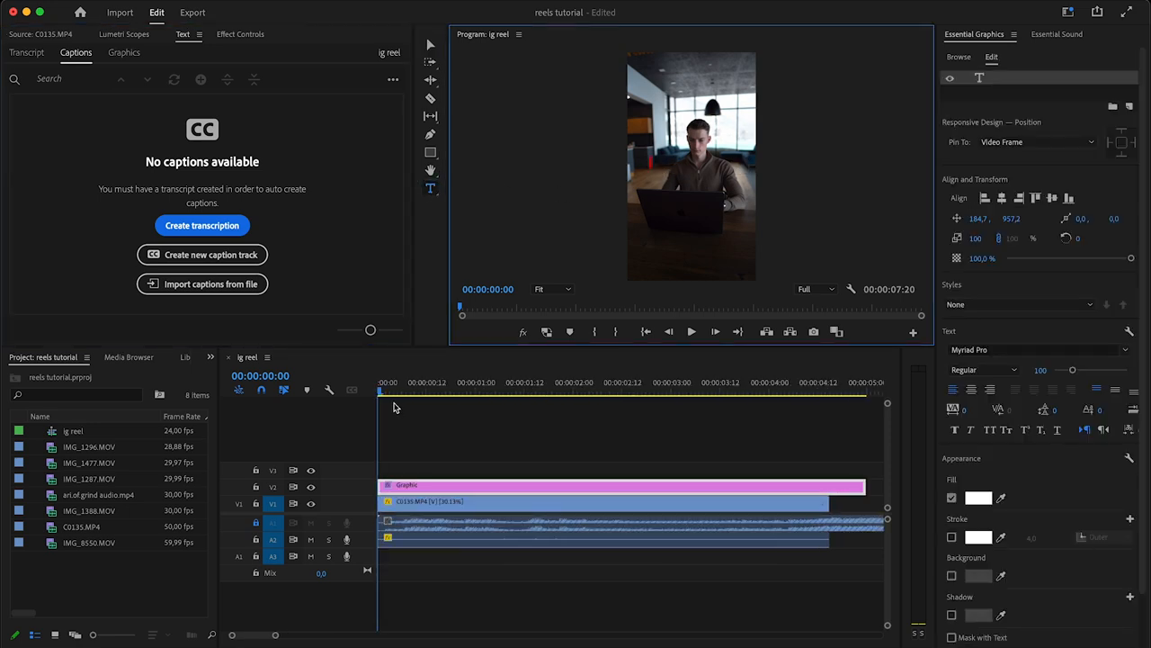
# - Move the playhead to the start of the reel for the text graphic
pyautogui.click(691, 332)
pyautogui.write('IT ALWAYS SEEMS IMPOSSIBLE')
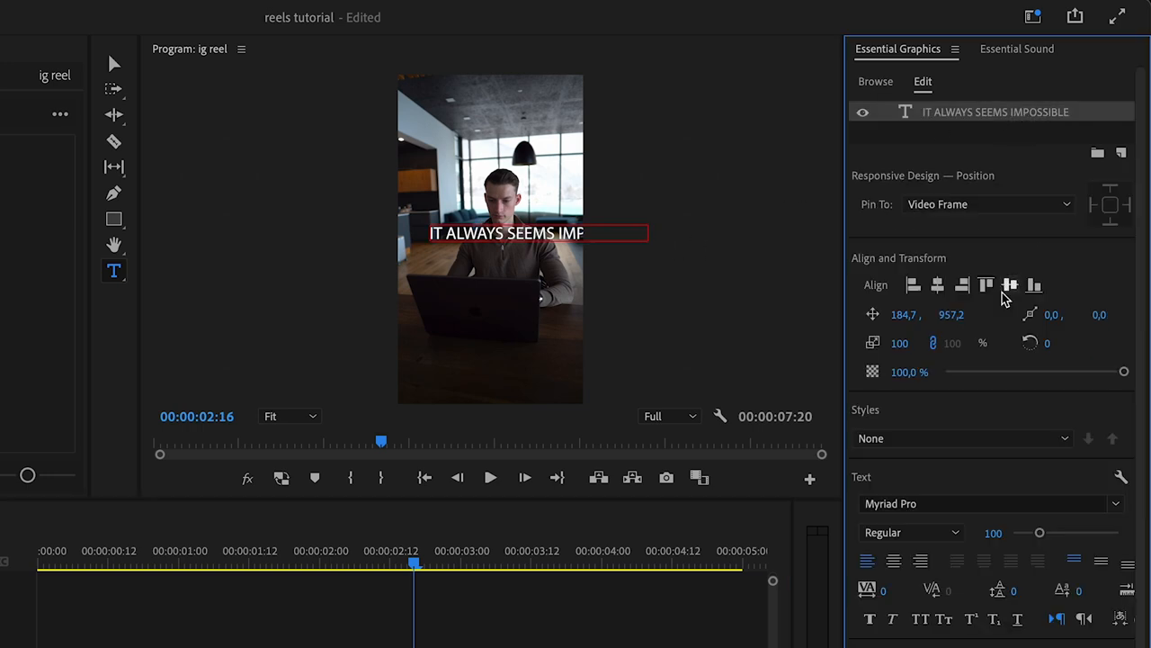
pyautogui.moveTo(1041, 545)
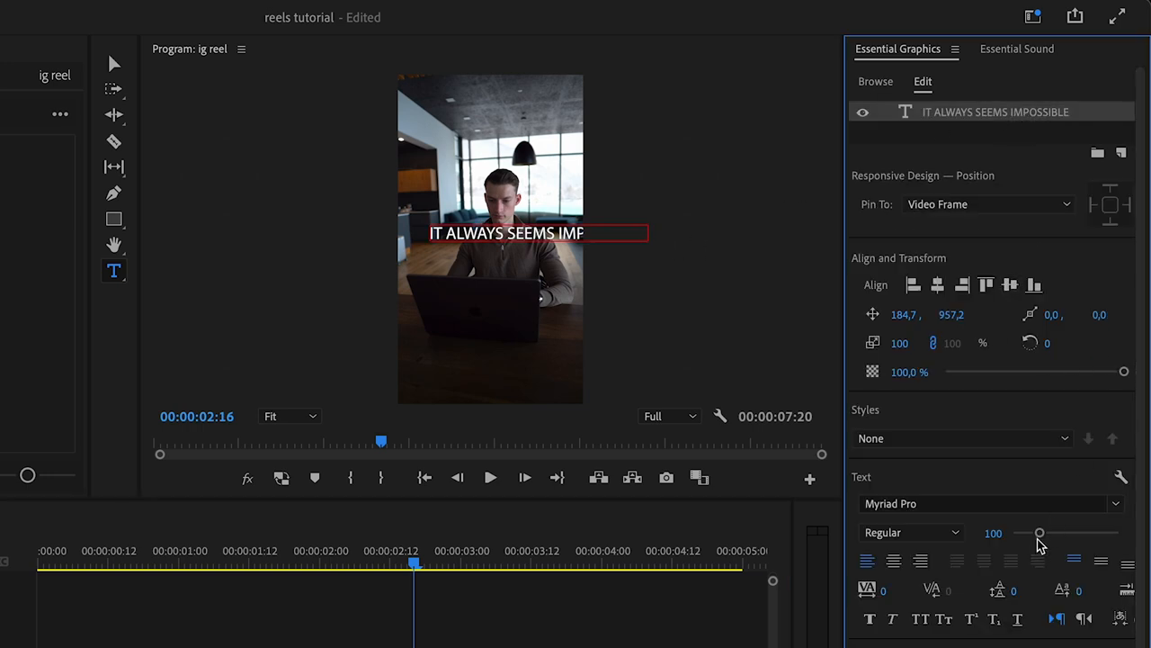
# - Shrink the caption font size to 59 and nudge the title slightly left and lower
pyautogui.moveTo(1039, 532); pyautogui.dragTo(1026, 532)
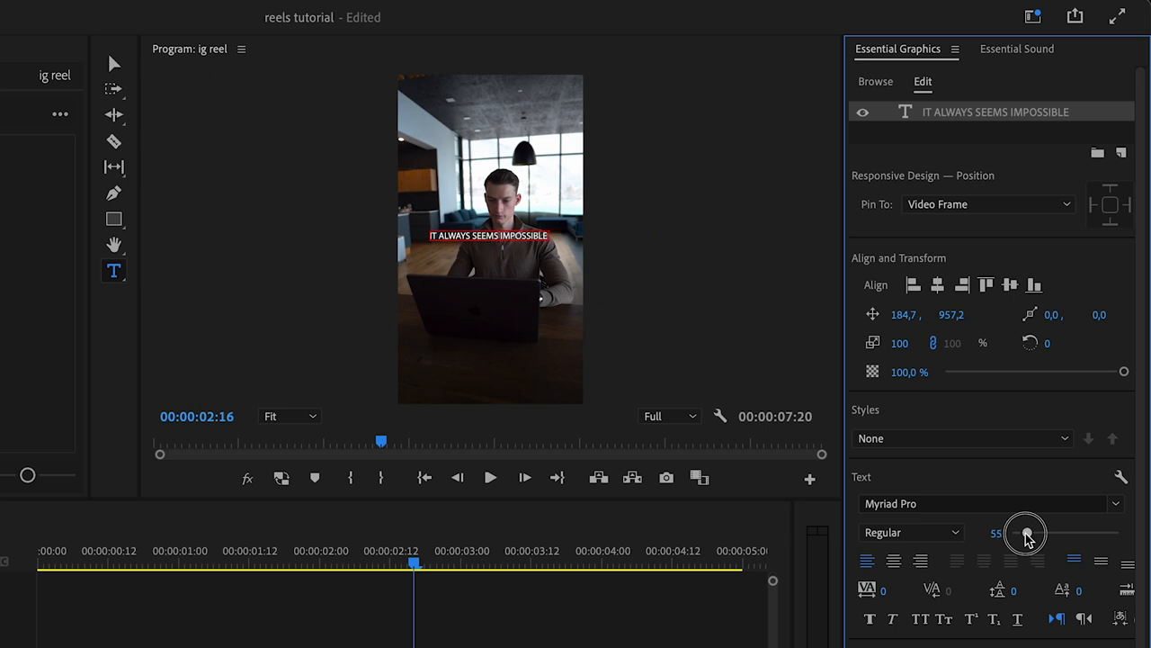
pyautogui.moveTo(1025, 531); pyautogui.dragTo(1028, 532)
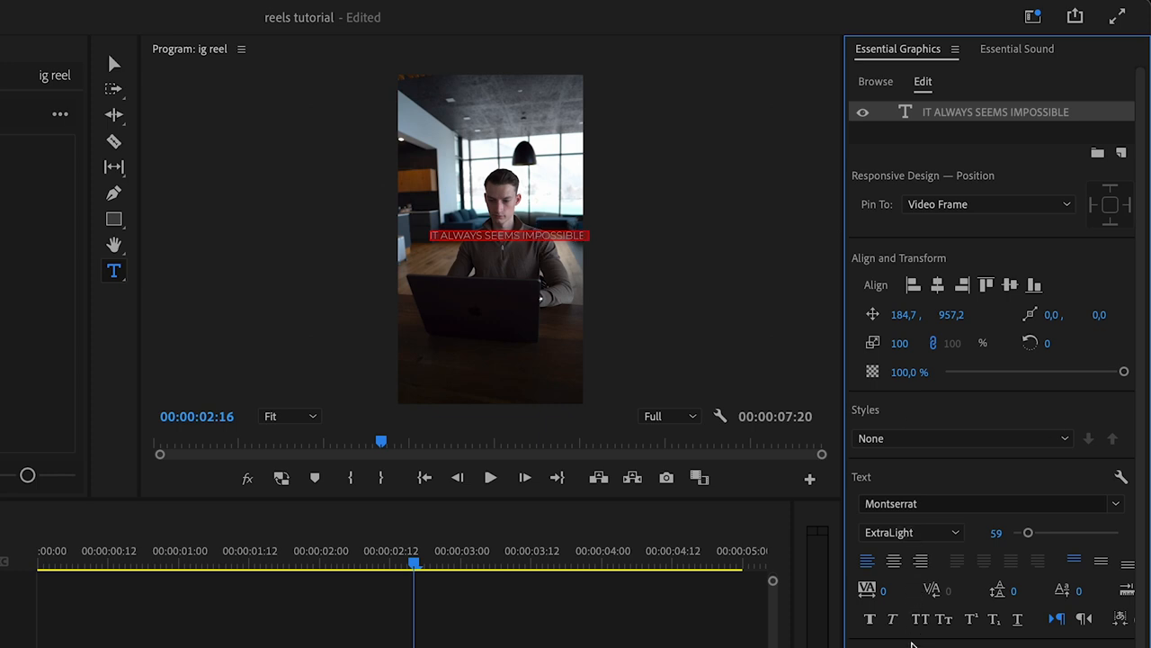
pyautogui.moveTo(942, 618)
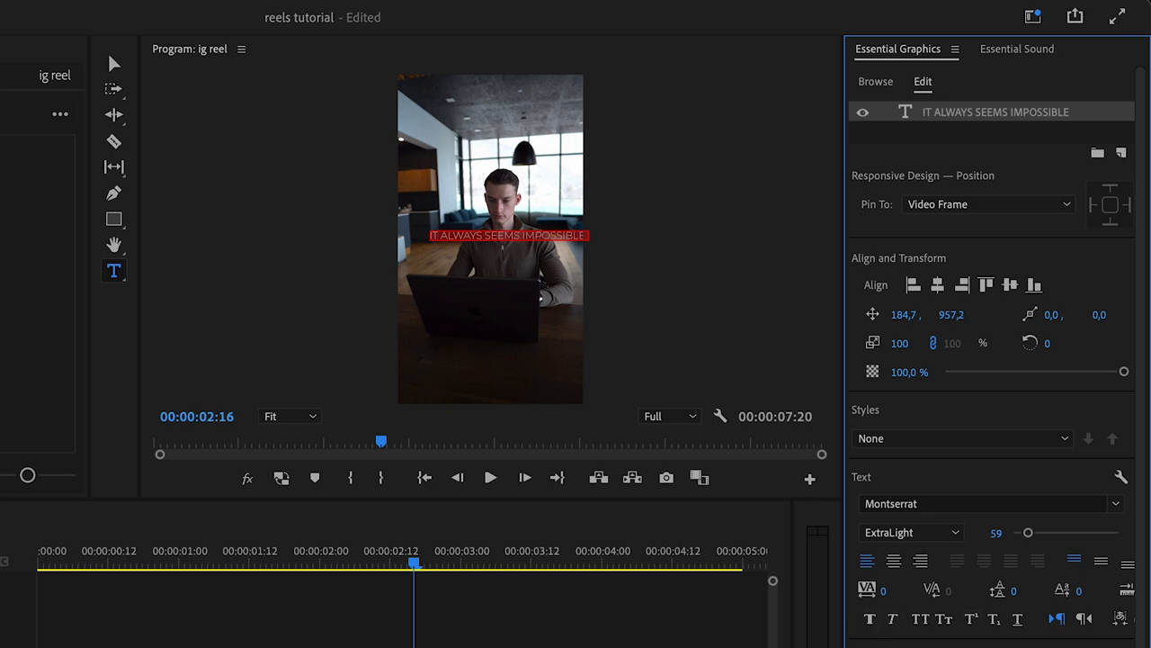
pyautogui.moveTo(629, 335)
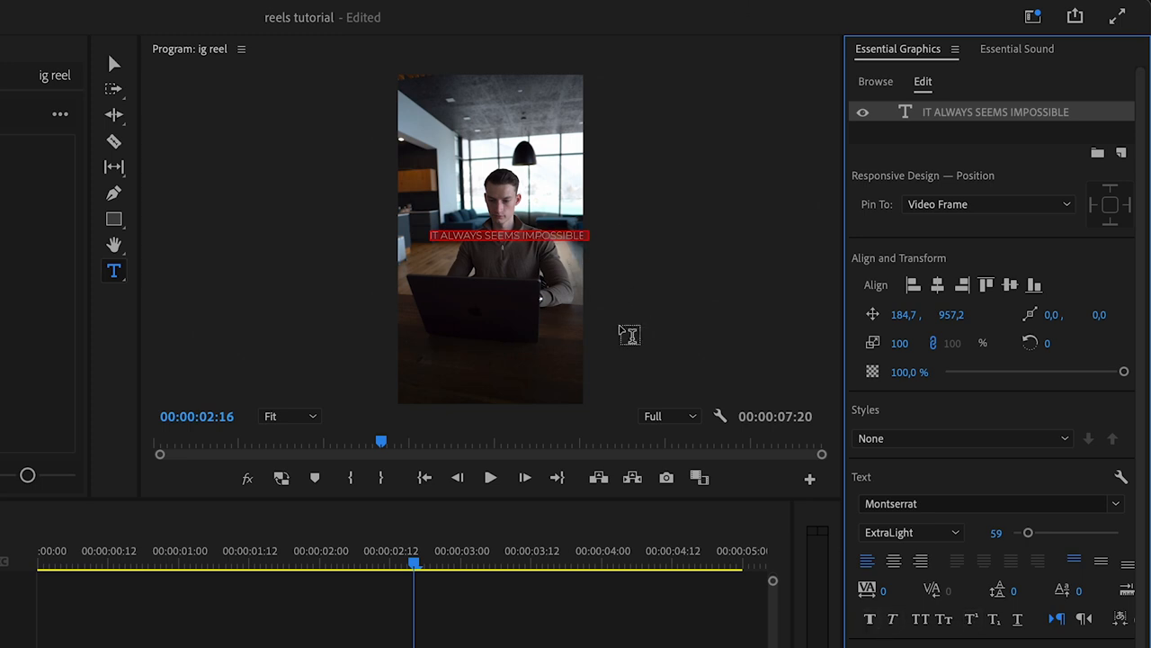
pyautogui.click(1011, 285)
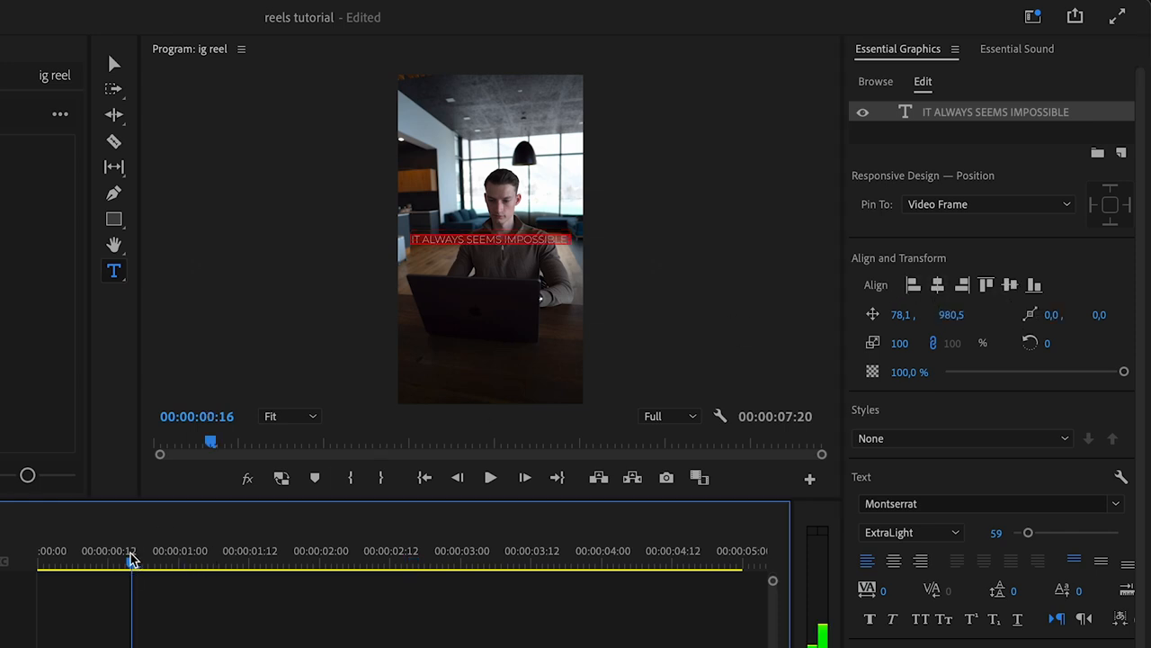
# - Set the caption word IMPOSSIBLE in a heavier Montserrat weight than 'IT ALWAYS SEEMS'
pyautogui.click(491, 477)
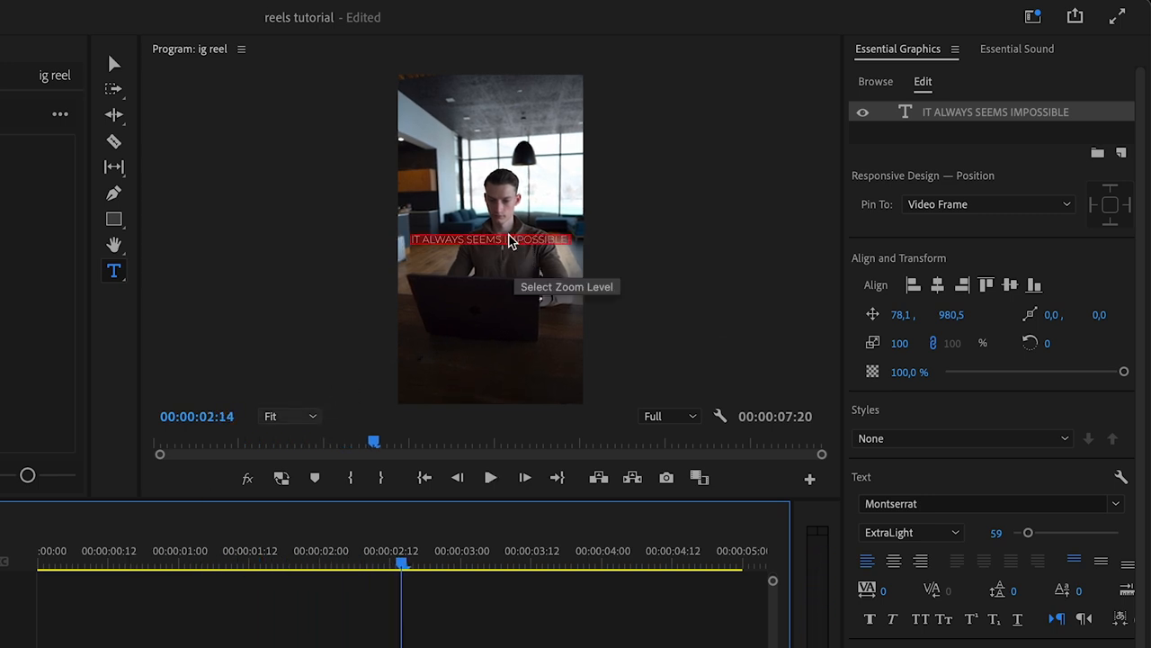
pyautogui.click(508, 244)
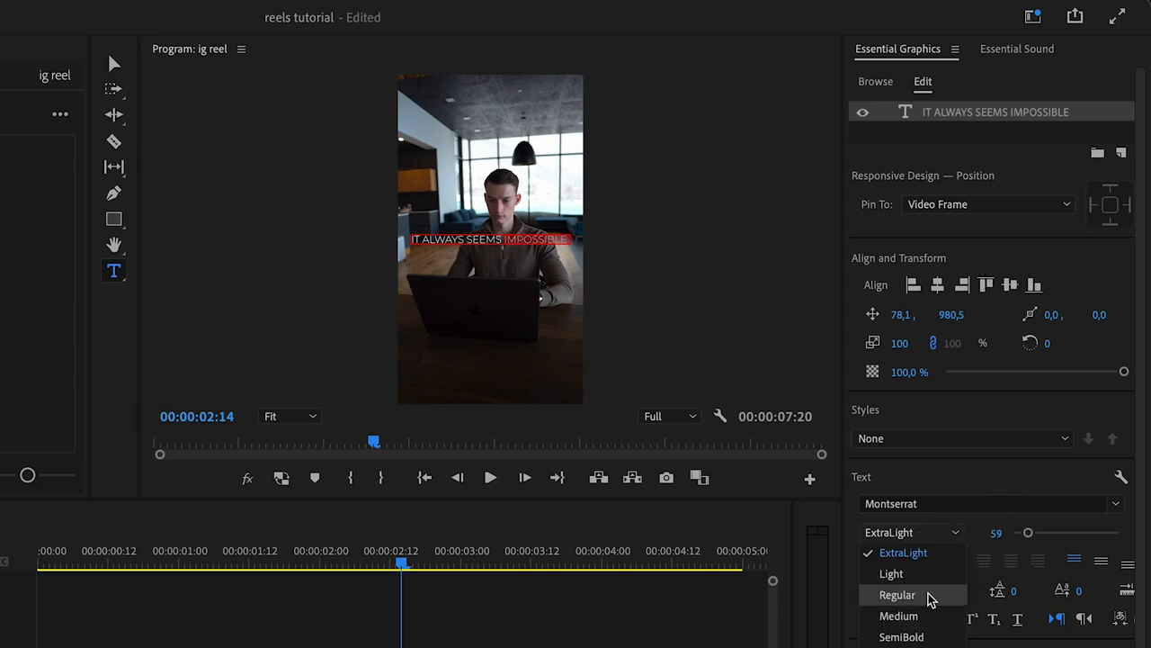
pyautogui.click(890, 616)
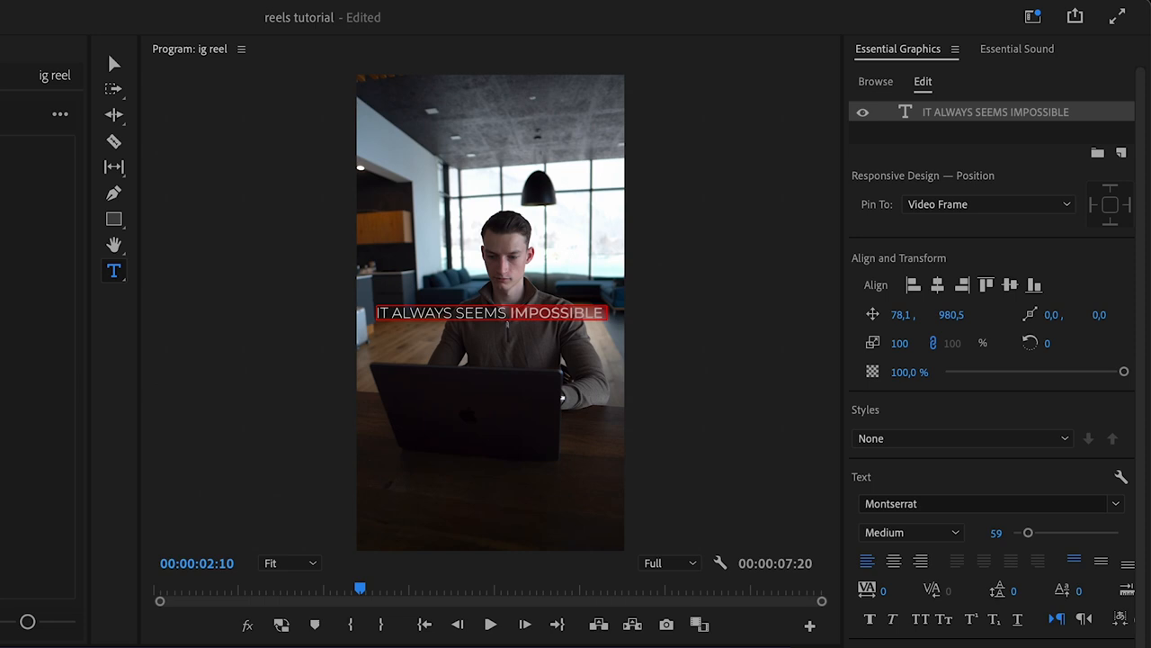
pyautogui.click(910, 532)
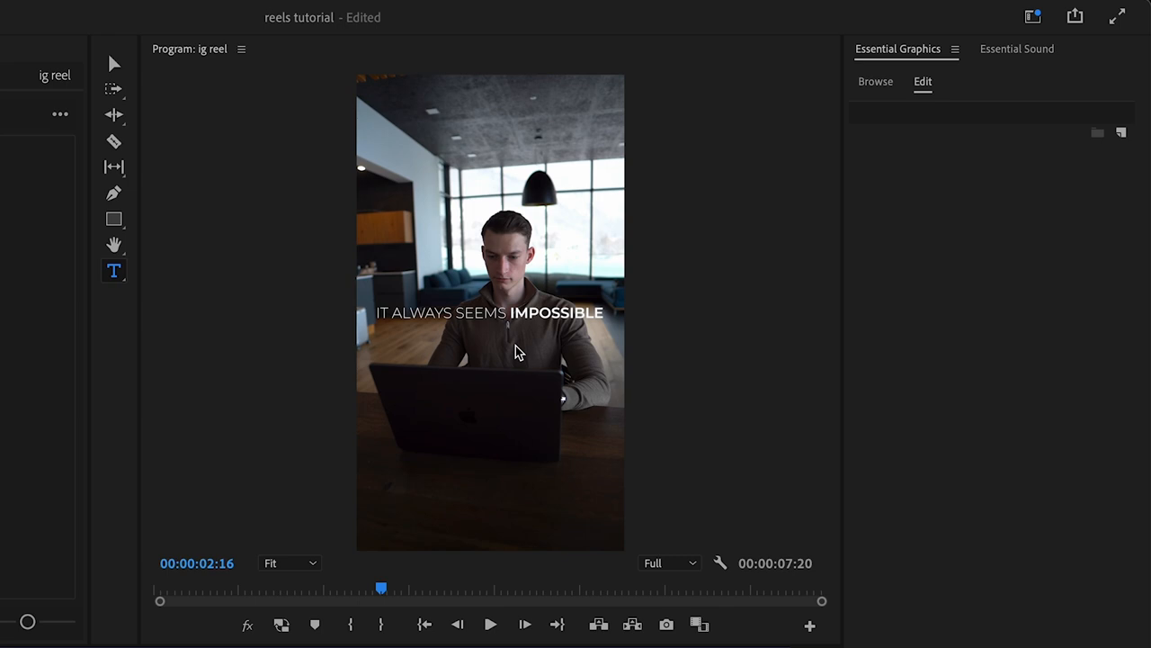
pyautogui.moveTo(634, 398)
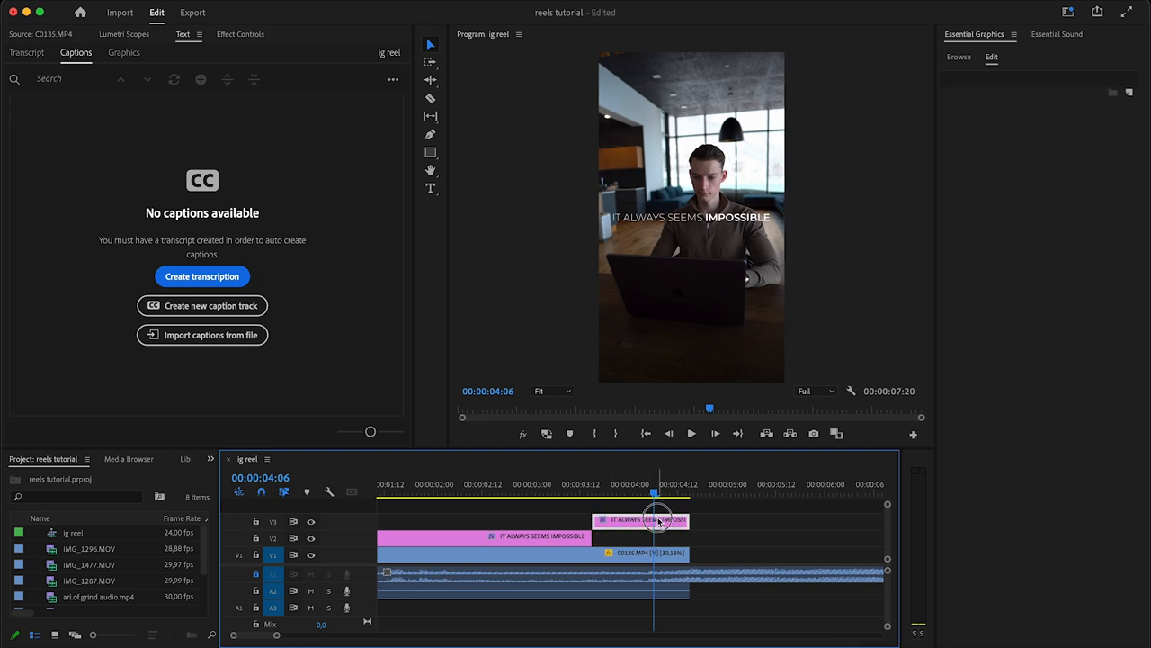
# - Place the duplicated 'IT ALWAYS SEEMS IMPOSSIBLE' caption clip after the original on a higher track
pyautogui.click(646, 520)
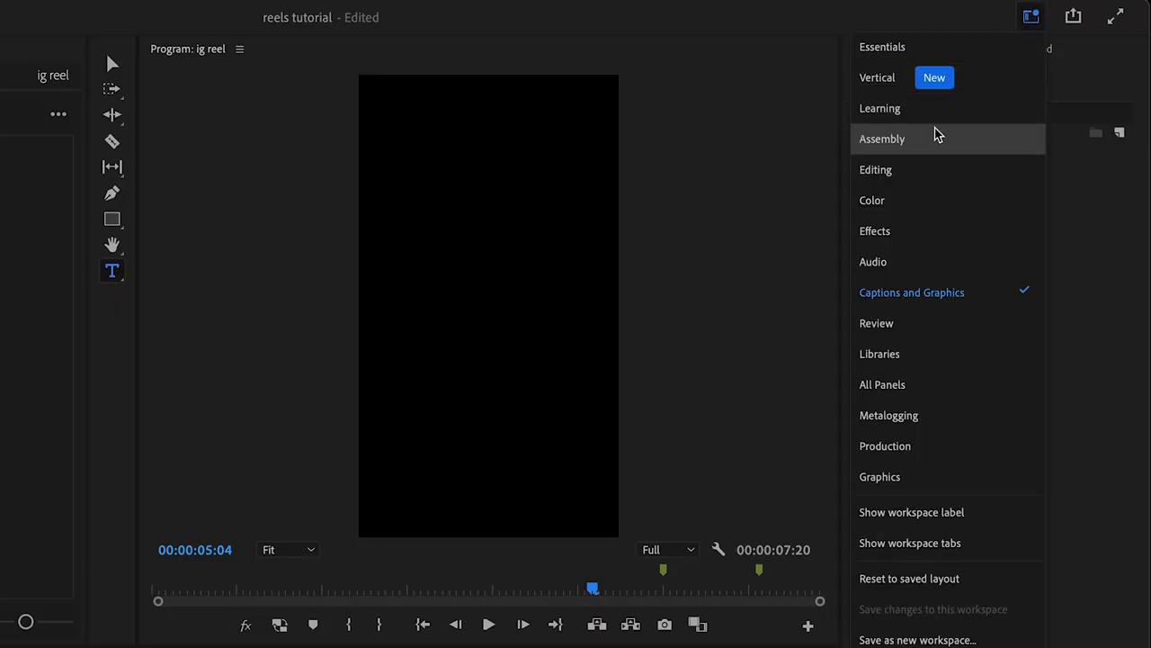
# - Skim the sunset car footage and place it after the captions on the timeline
pyautogui.click(875, 169)
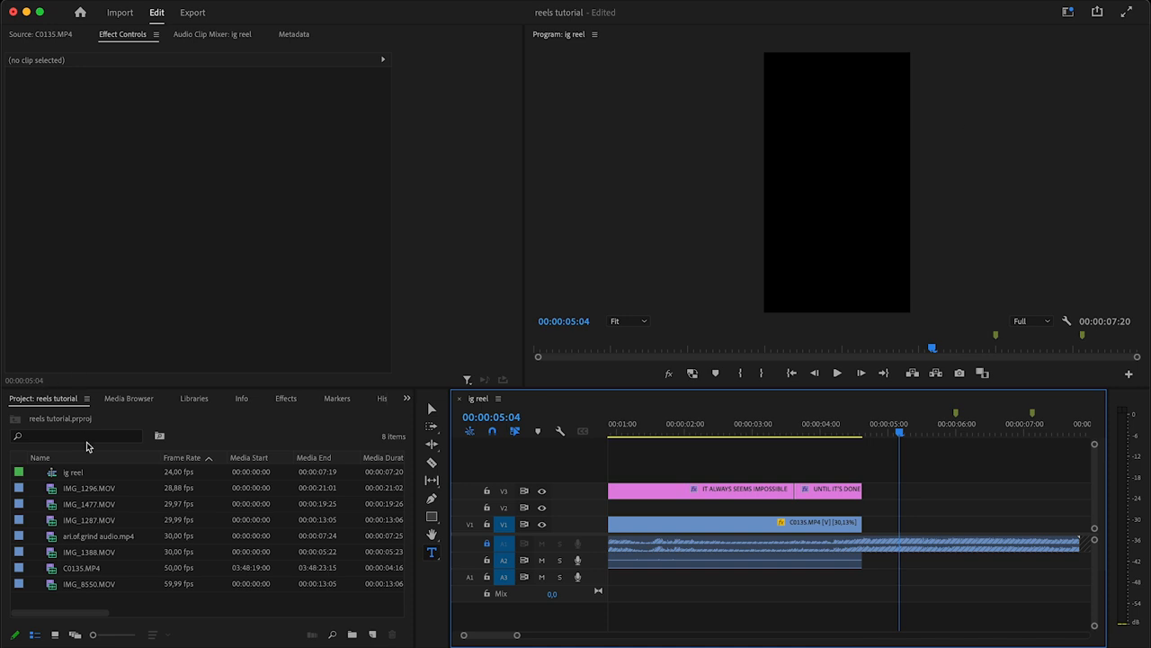
pyautogui.click(74, 487)
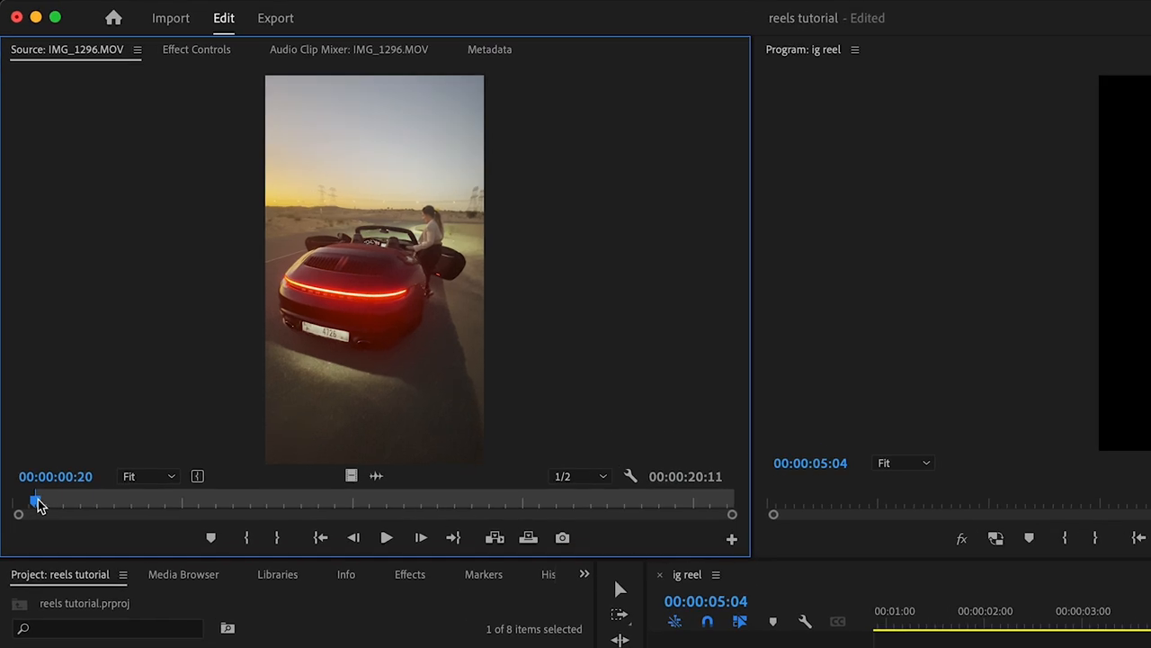
pyautogui.moveTo(36, 500); pyautogui.dragTo(93, 500)
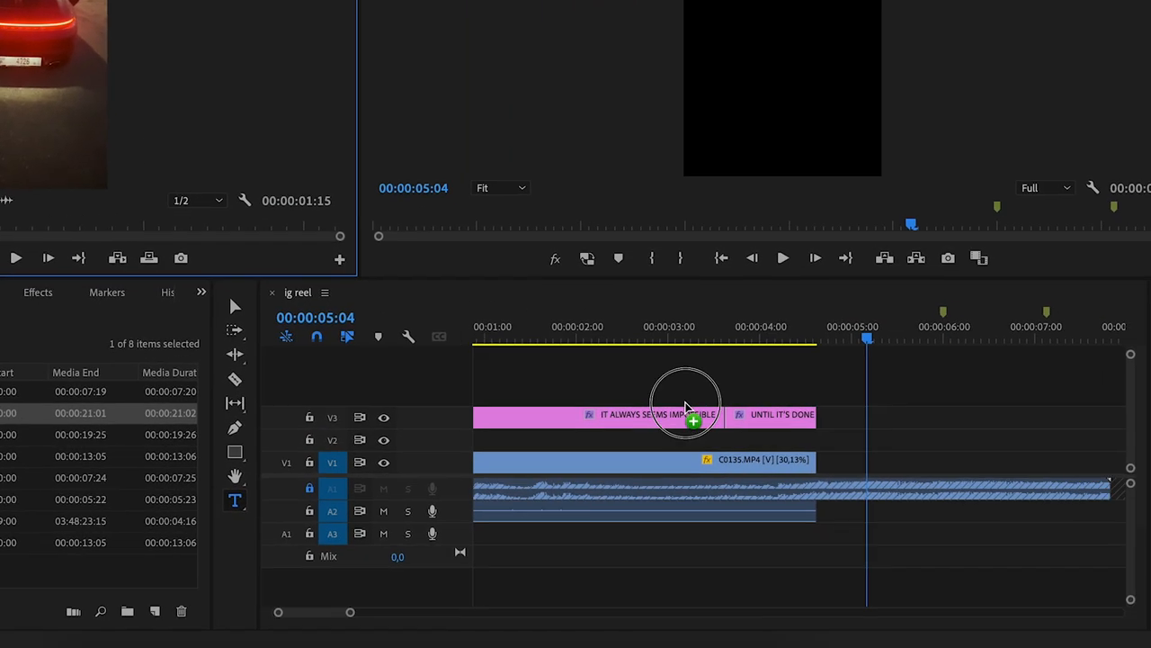
pyautogui.moveTo(686, 405); pyautogui.dragTo(886, 414)
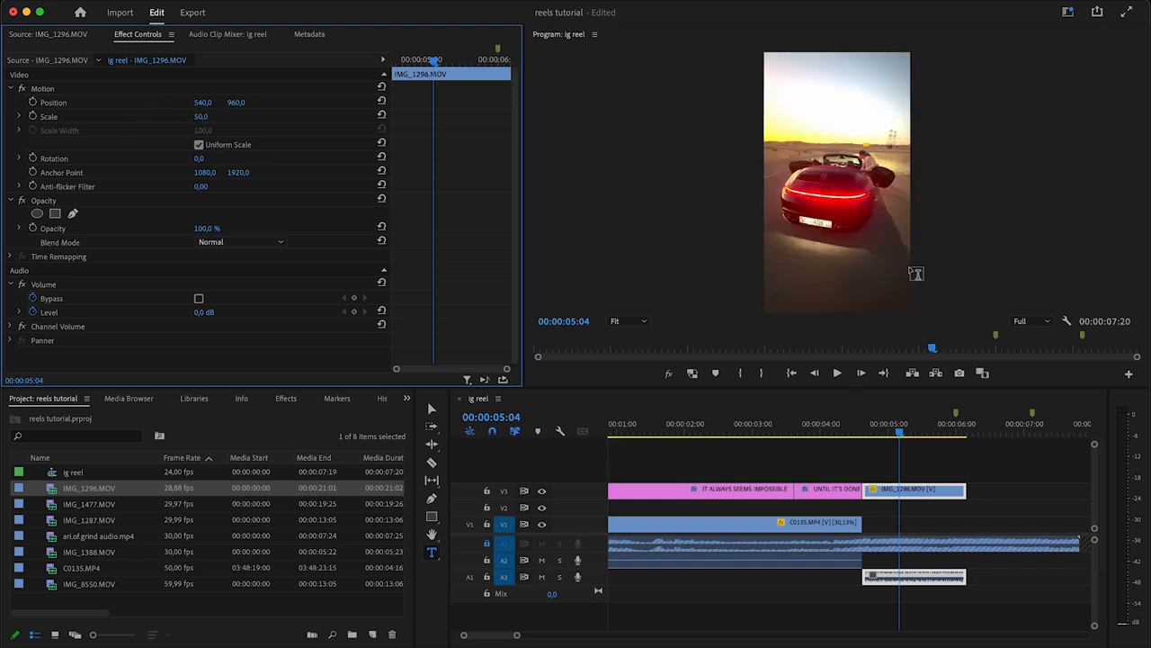
# - Trim IMG_8550 and its A3 audio back so the reel ends at 00:00:07:20
pyautogui.click(833, 432)
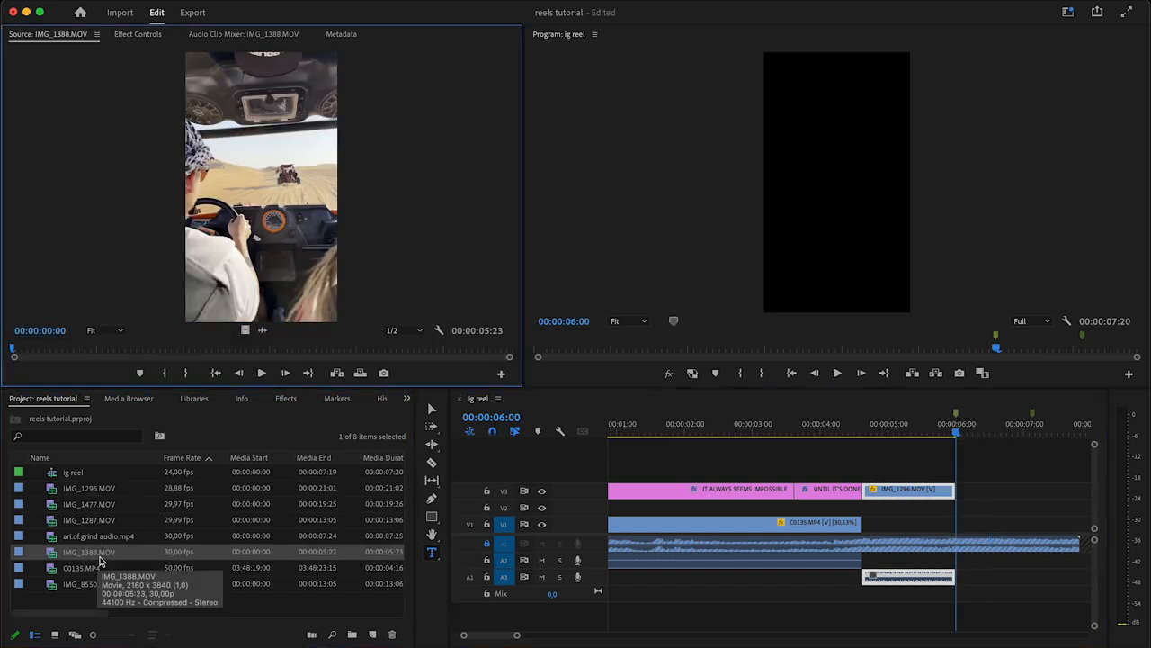
pyautogui.click(77, 567)
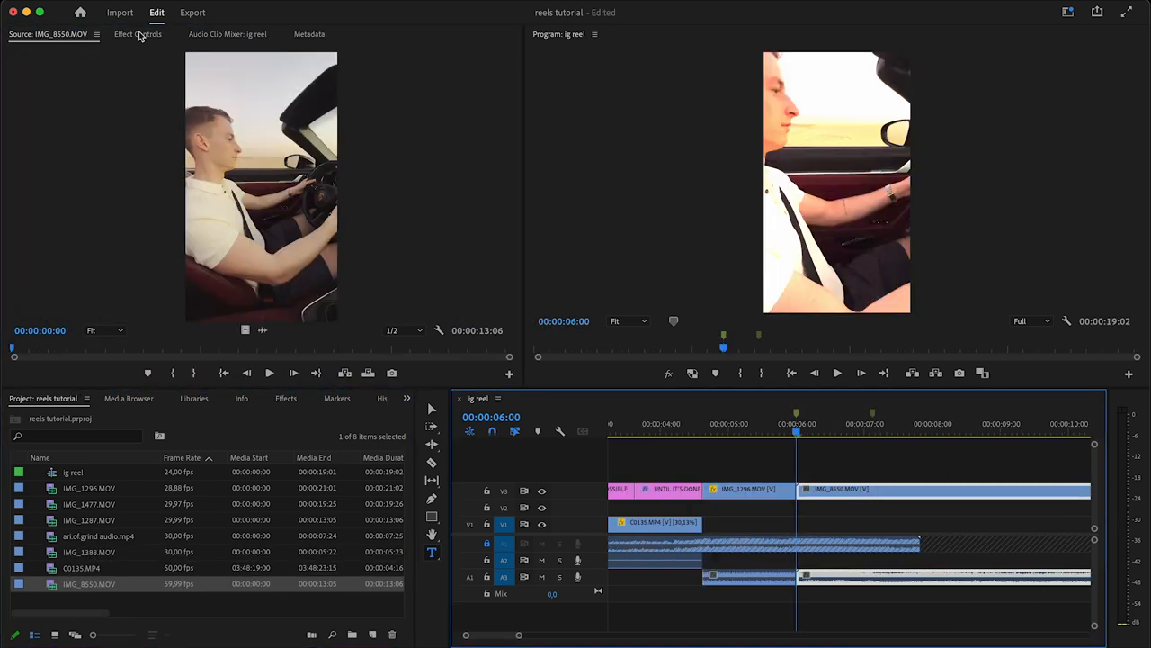
pyautogui.click(137, 35)
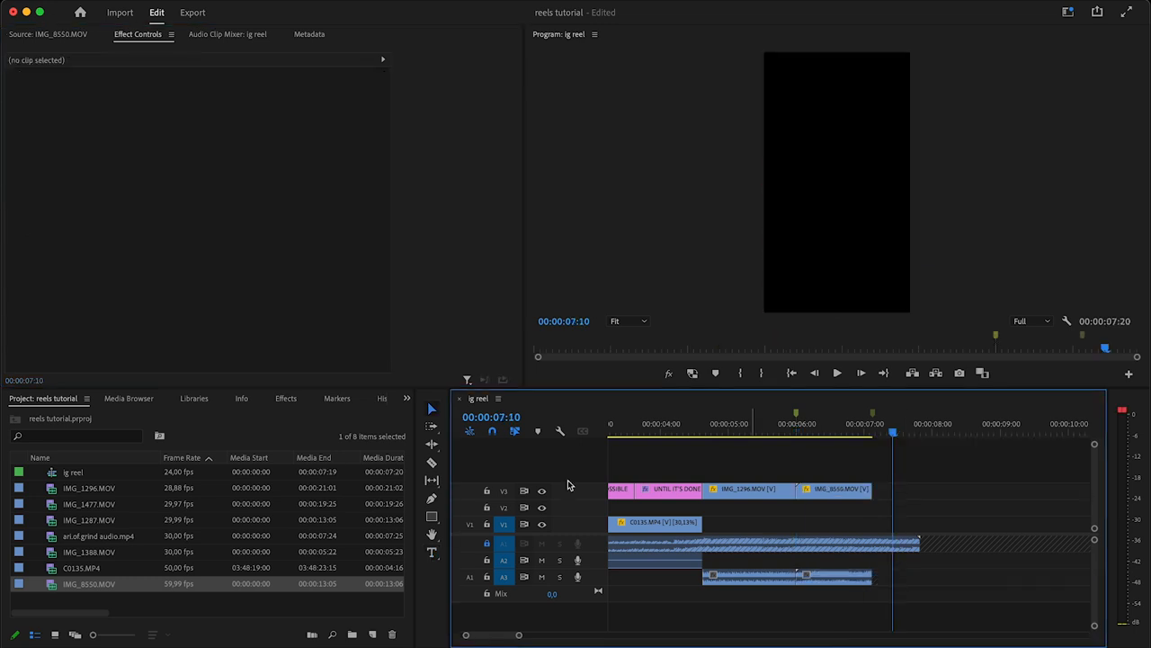
# - Show the Color workspace with Lumetri Color and Lumetri Scopes for IMG_1296
pyautogui.doubleClick(81, 552)
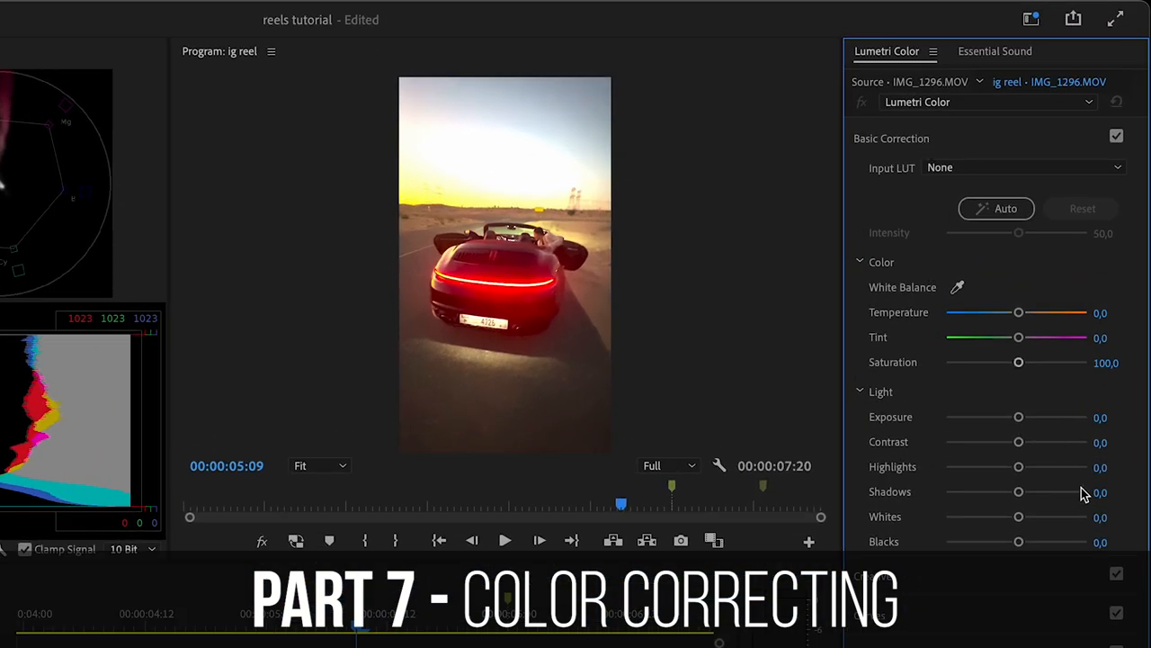
# - Darken the sunset car clip IMG_1296 by lowering its Exposure
pyautogui.moveTo(1018, 466); pyautogui.dragTo(994, 466)
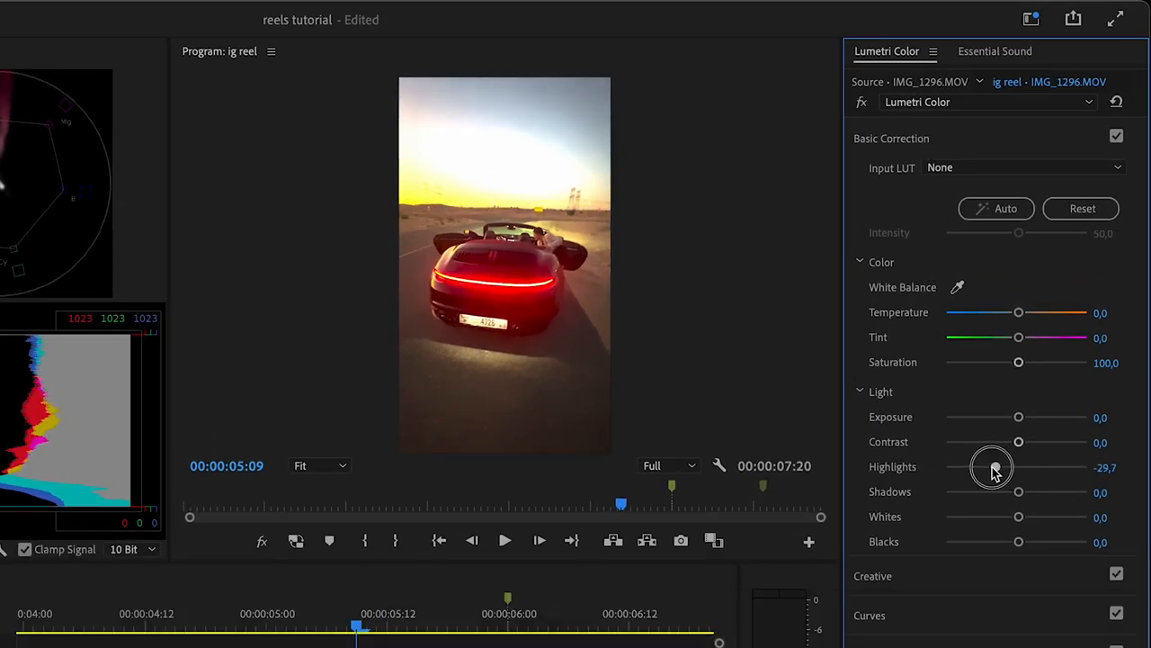
pyautogui.moveTo(994, 466); pyautogui.dragTo(962, 466)
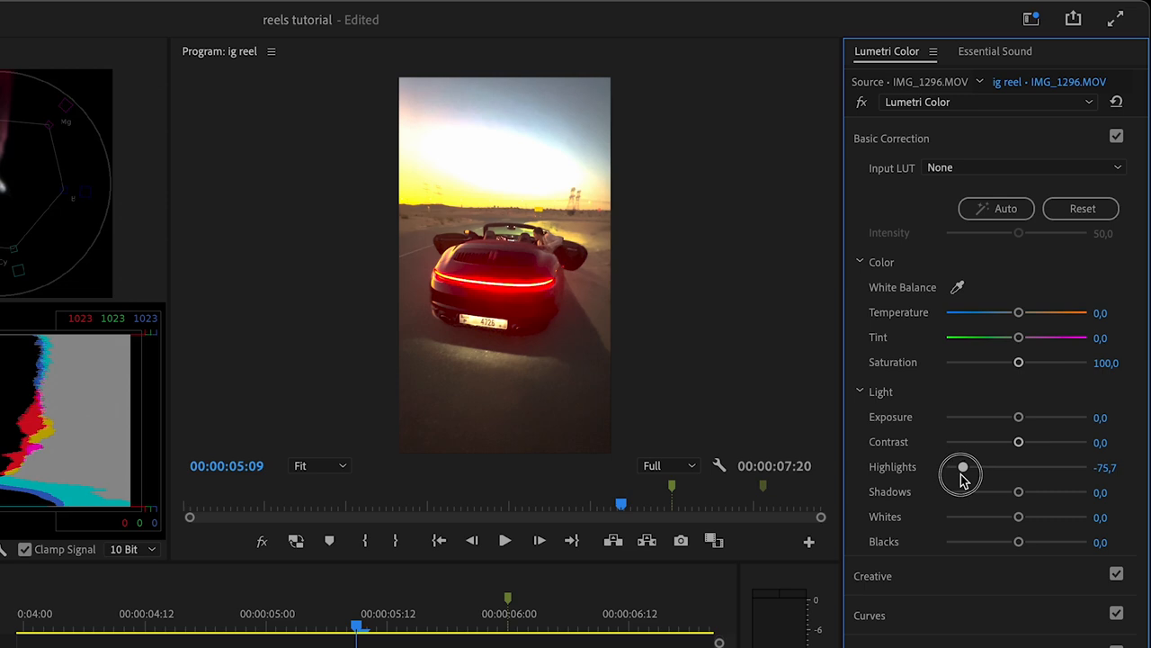
pyautogui.moveTo(963, 467); pyautogui.dragTo(1023, 467)
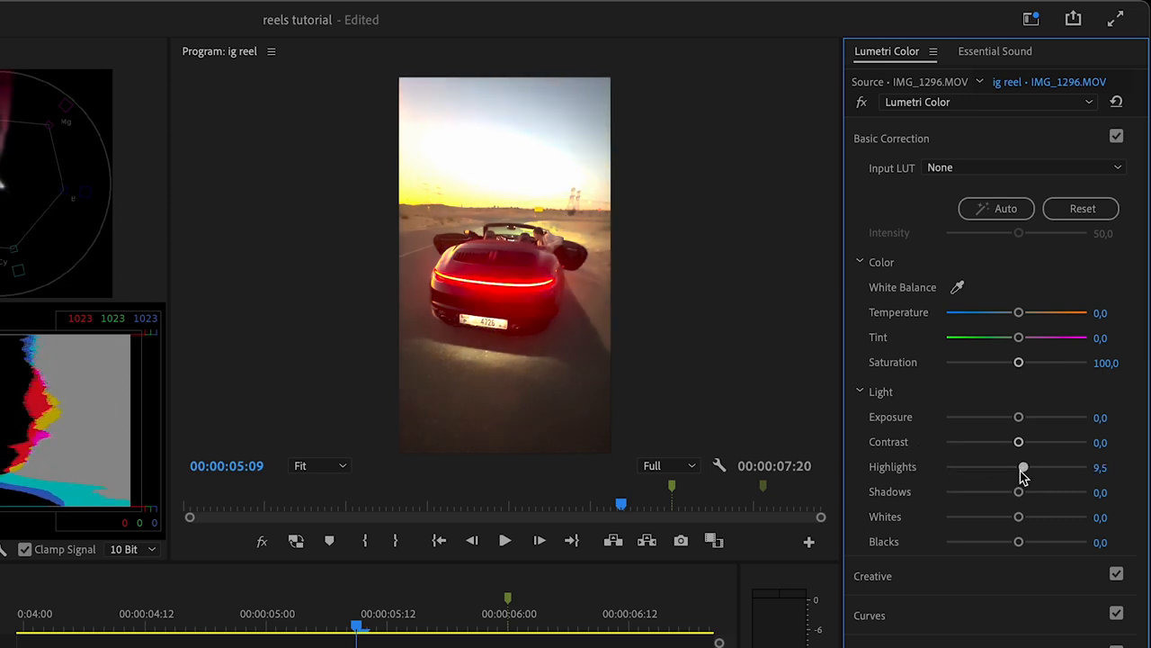
pyautogui.moveTo(1019, 416); pyautogui.dragTo(1005, 417)
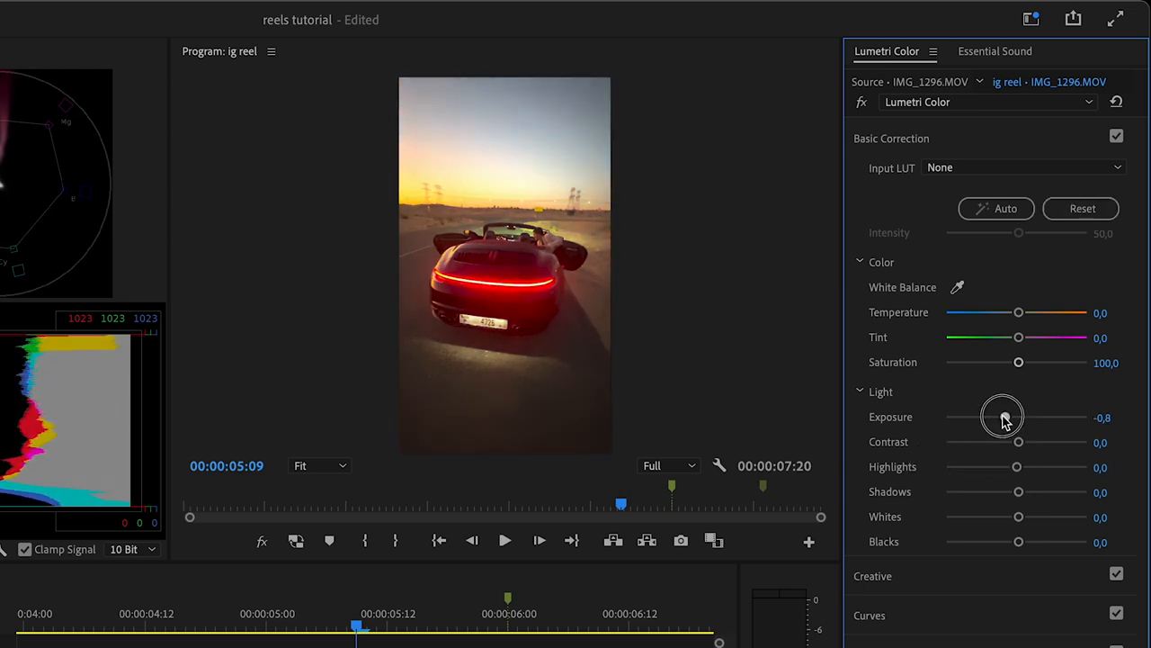
pyautogui.moveTo(1003, 416); pyautogui.dragTo(982, 416)
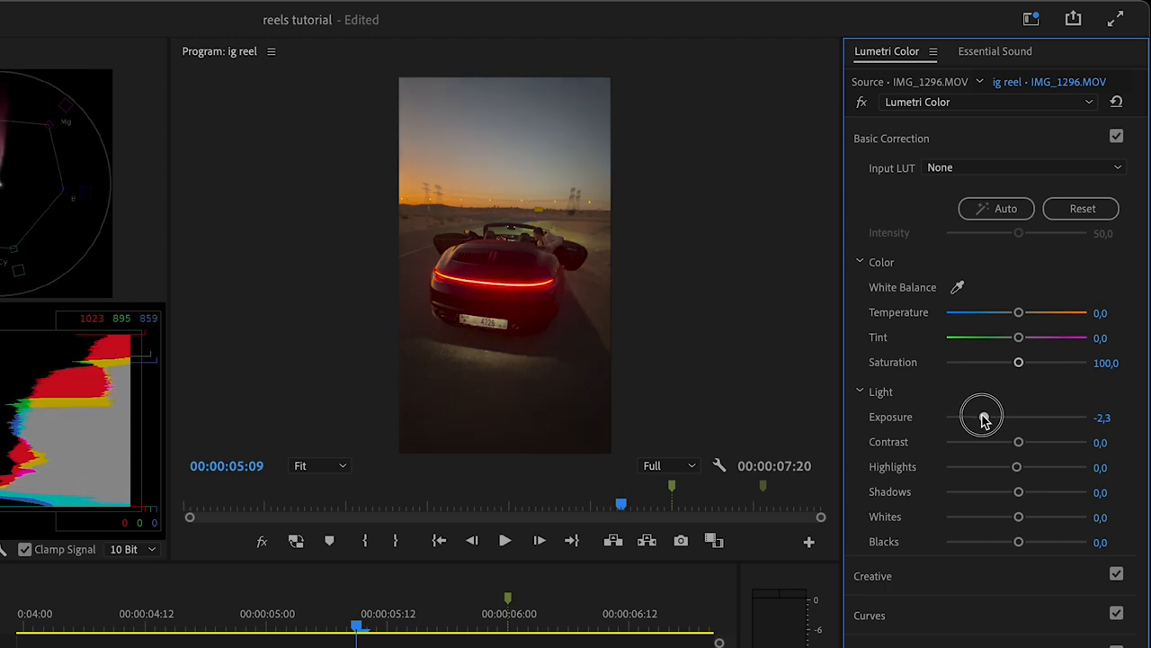
pyautogui.moveTo(983, 416); pyautogui.dragTo(968, 417)
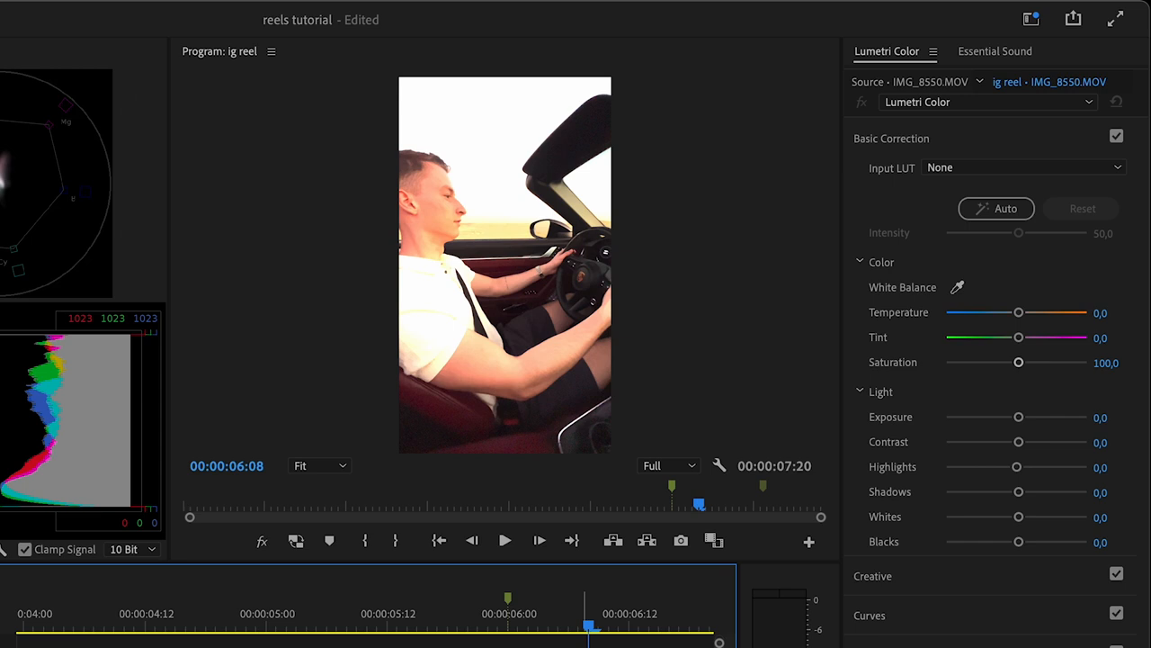
# - Lower Exposure on the driver clip IMG_8550 and the off-road buggy clip
pyautogui.moveTo(1019, 416); pyautogui.dragTo(1000, 418)
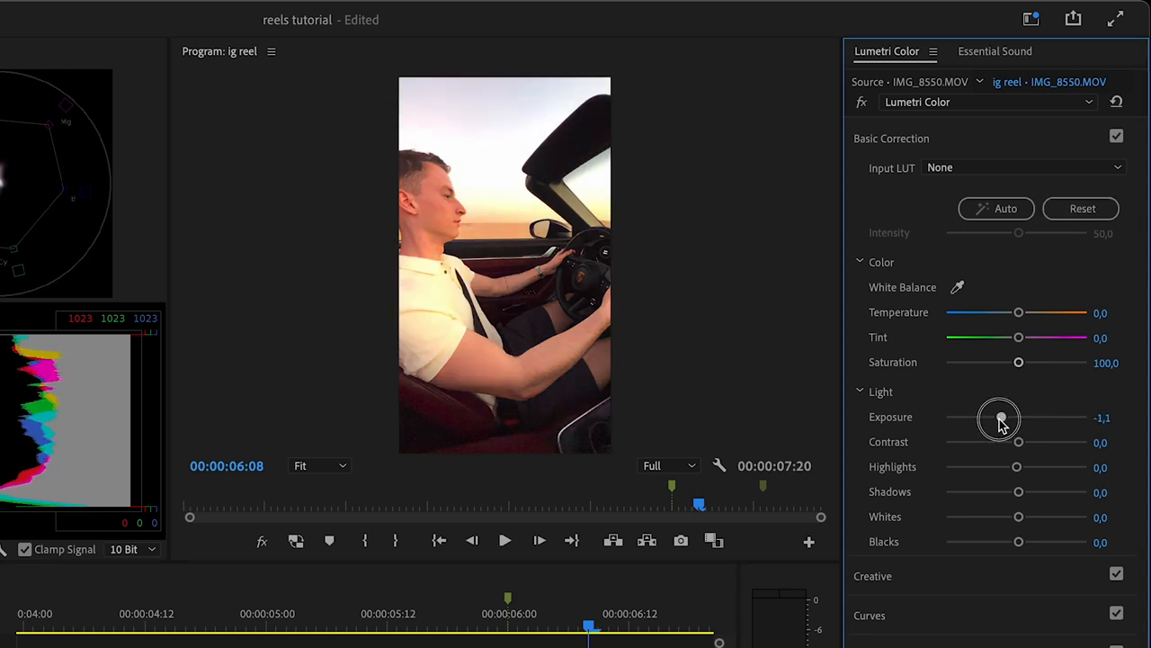
pyautogui.moveTo(998, 420); pyautogui.dragTo(972, 421)
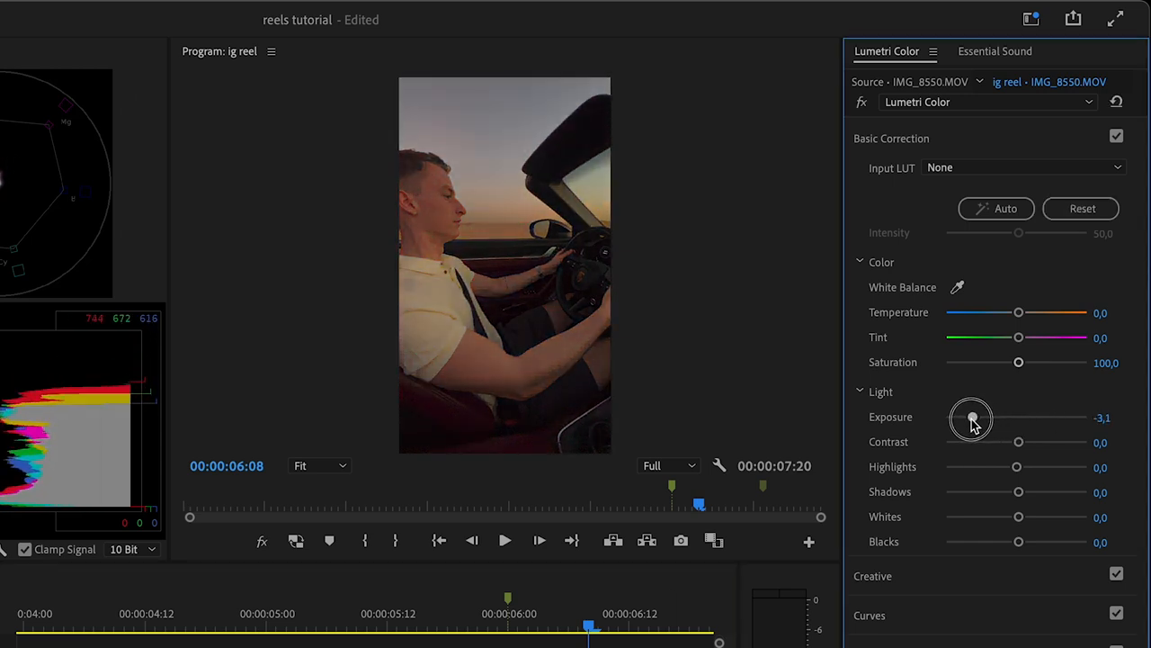
pyautogui.moveTo(971, 417); pyautogui.dragTo(977, 416)
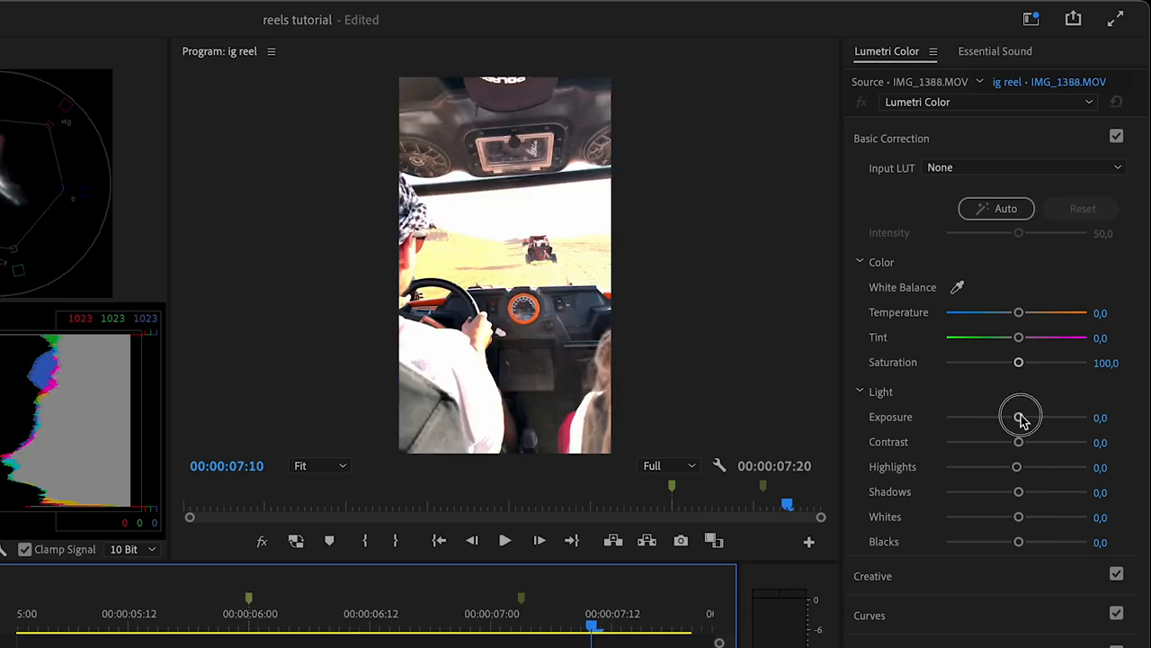
pyautogui.moveTo(1019, 417); pyautogui.dragTo(968, 417)
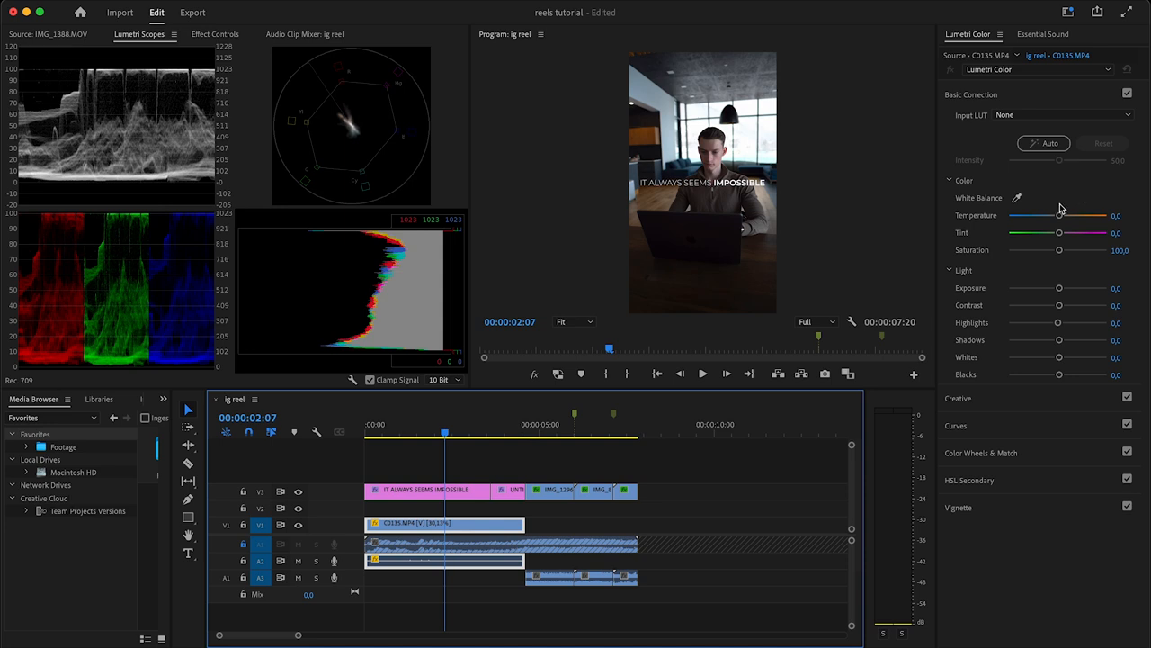
# - Lower the opening laptop clip C0135's Exposure to about -1.5
pyautogui.moveTo(1058, 287); pyautogui.dragTo(1044, 288)
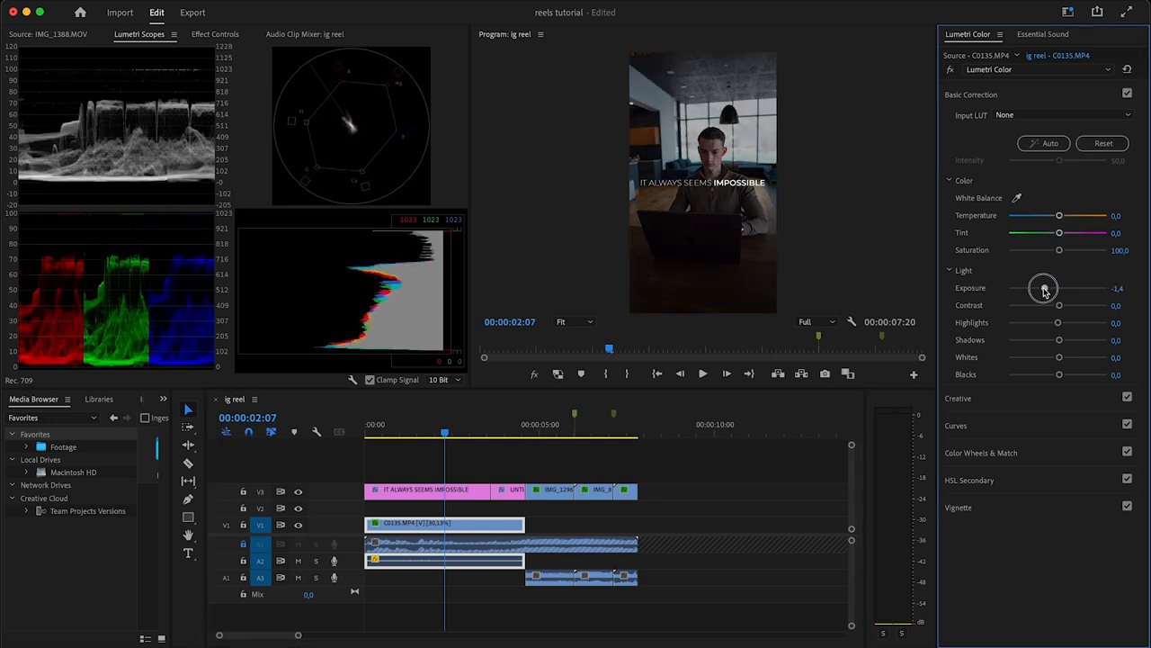
pyautogui.moveTo(1044, 288); pyautogui.dragTo(1039, 290)
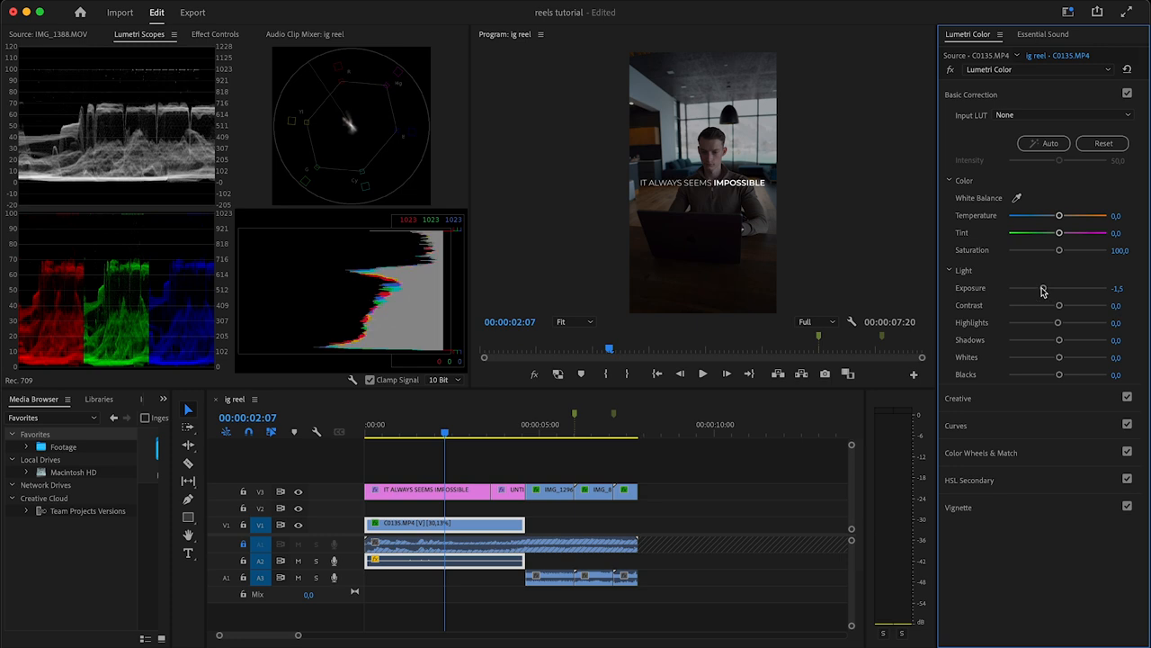
pyautogui.moveTo(558, 257)
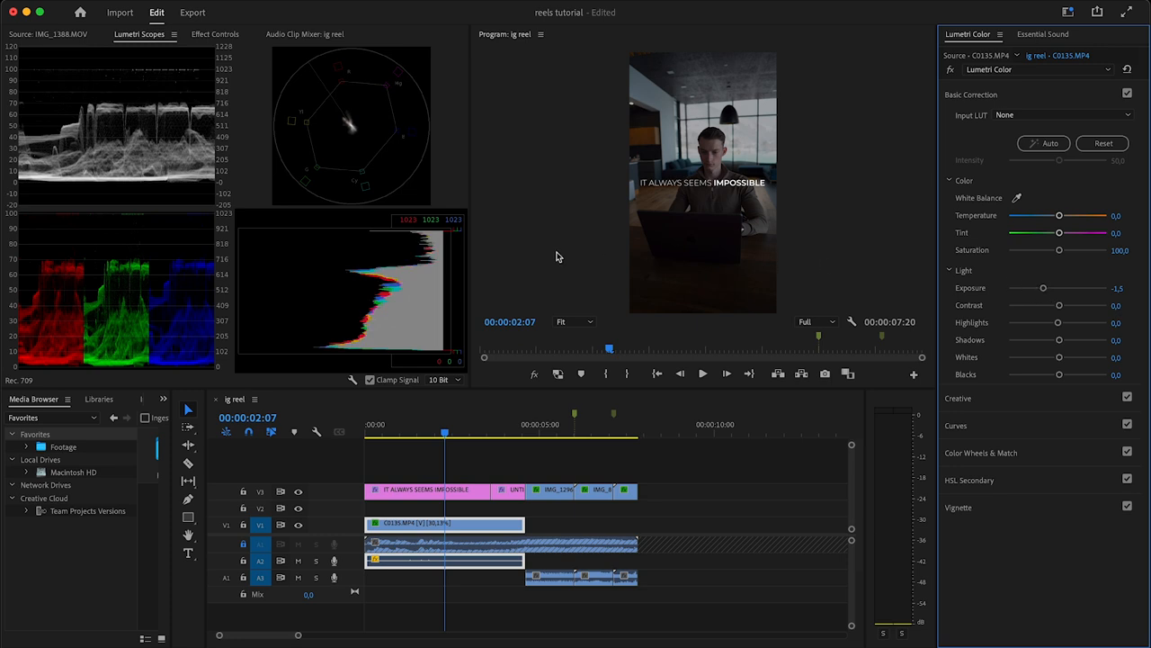
pyautogui.click(98, 399)
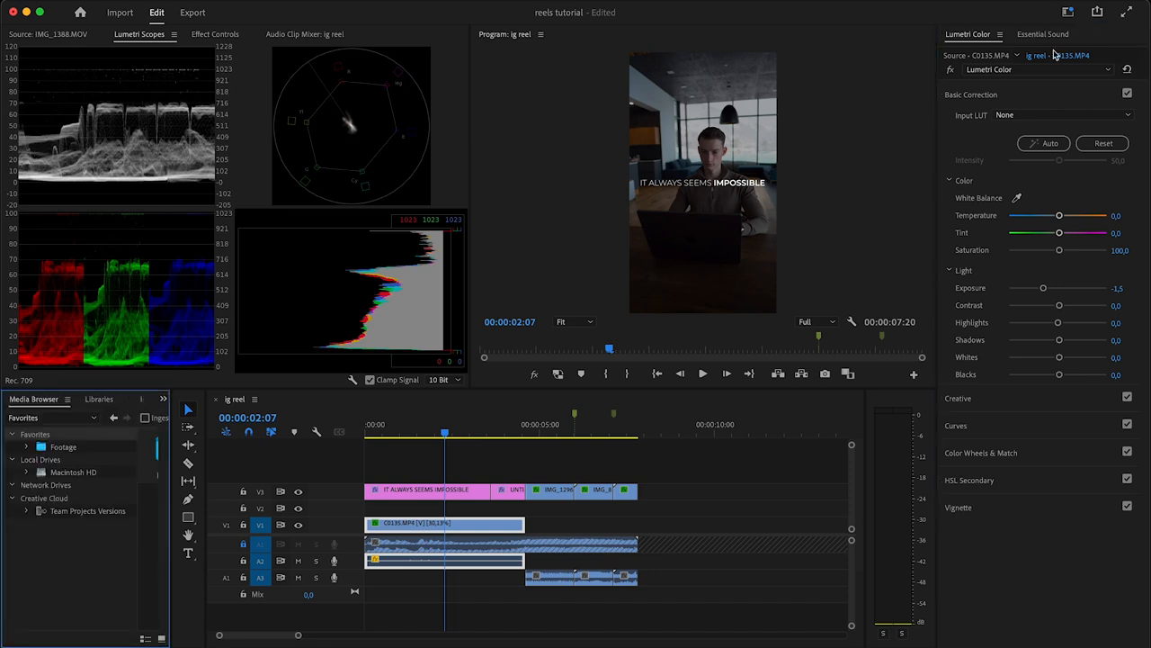
# - Create a new adjustment layer and lay it over the entire sequence on V2
pyautogui.click(1062, 11)
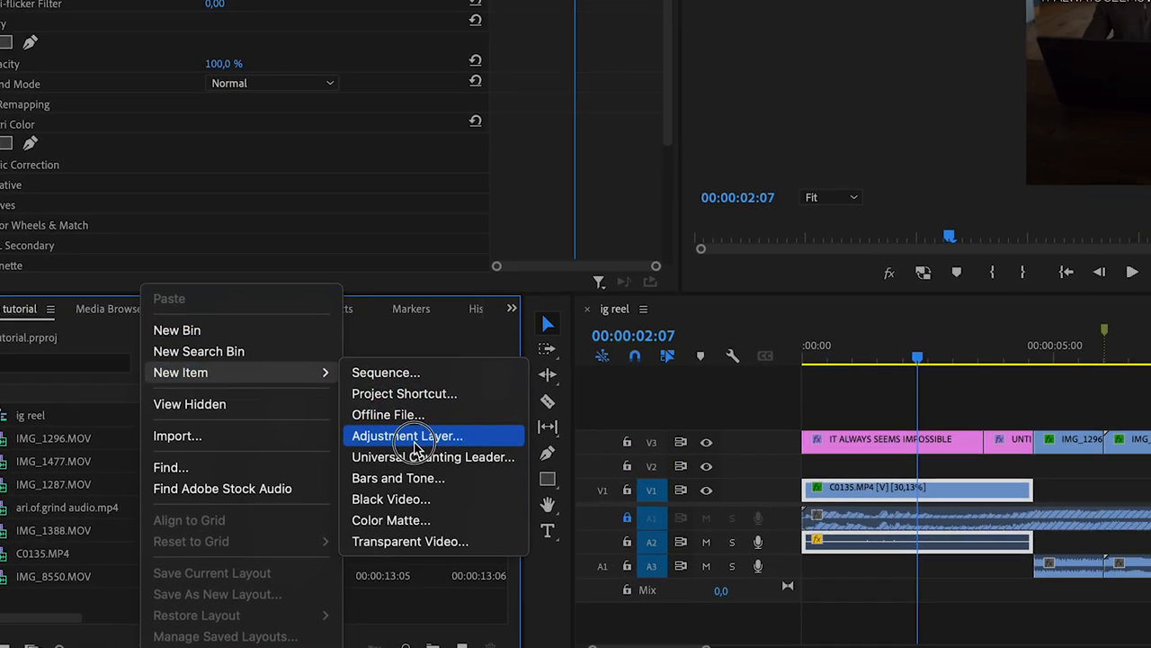
pyautogui.click(405, 435)
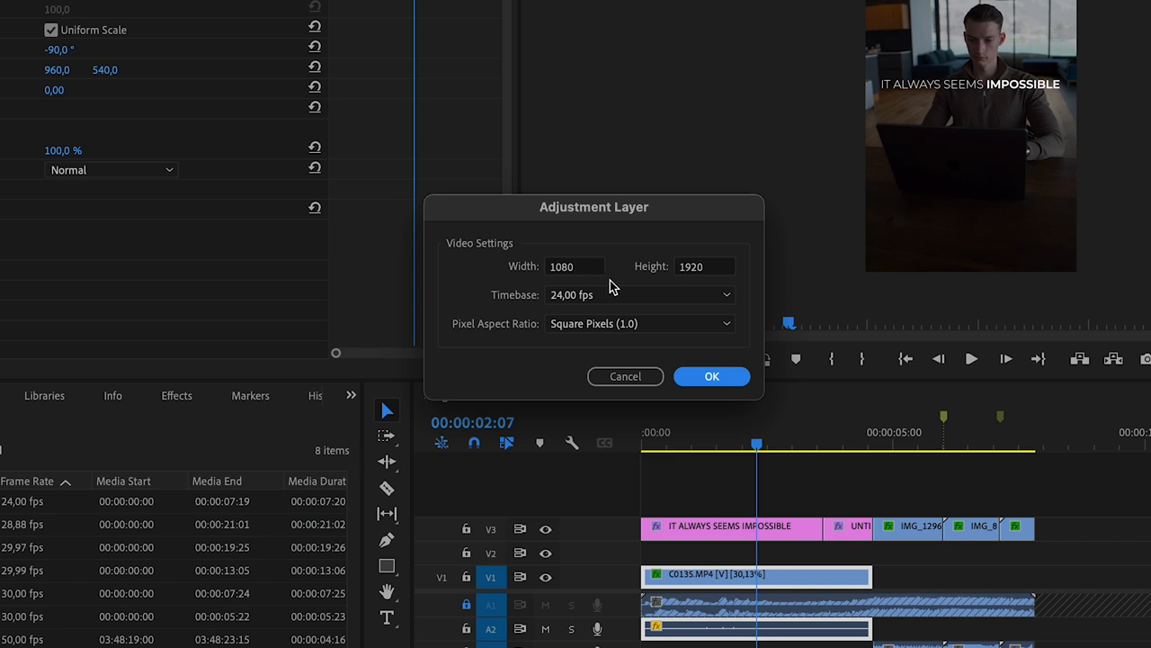
pyautogui.moveTo(722, 405)
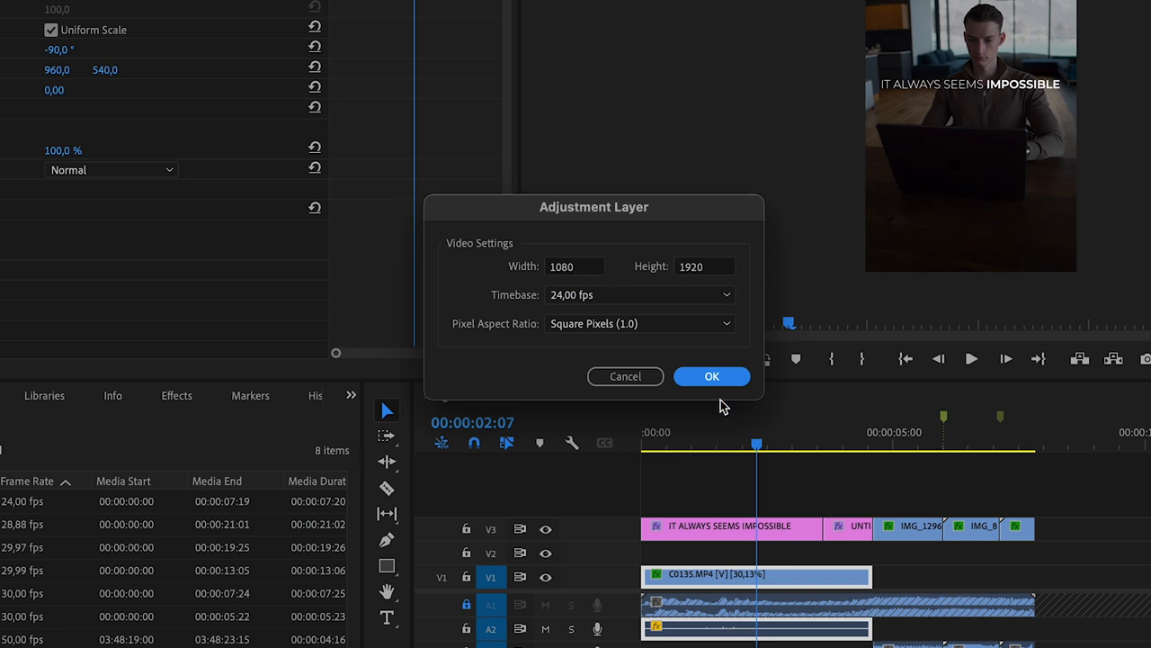
pyautogui.click(711, 376)
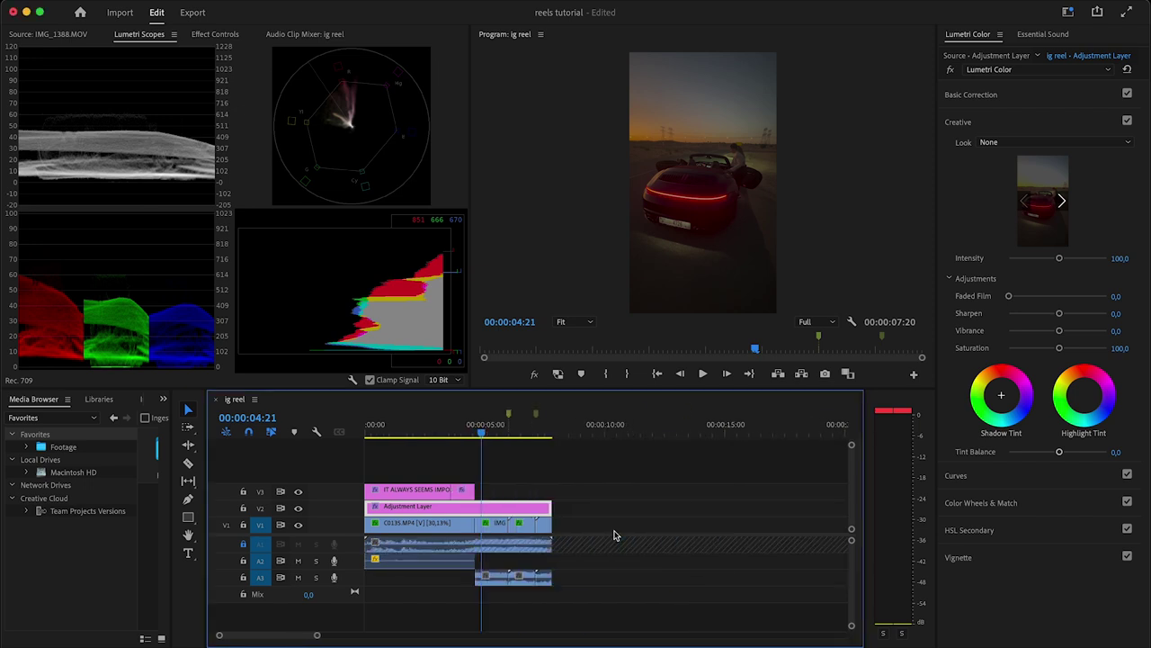
pyautogui.moveTo(513, 507)
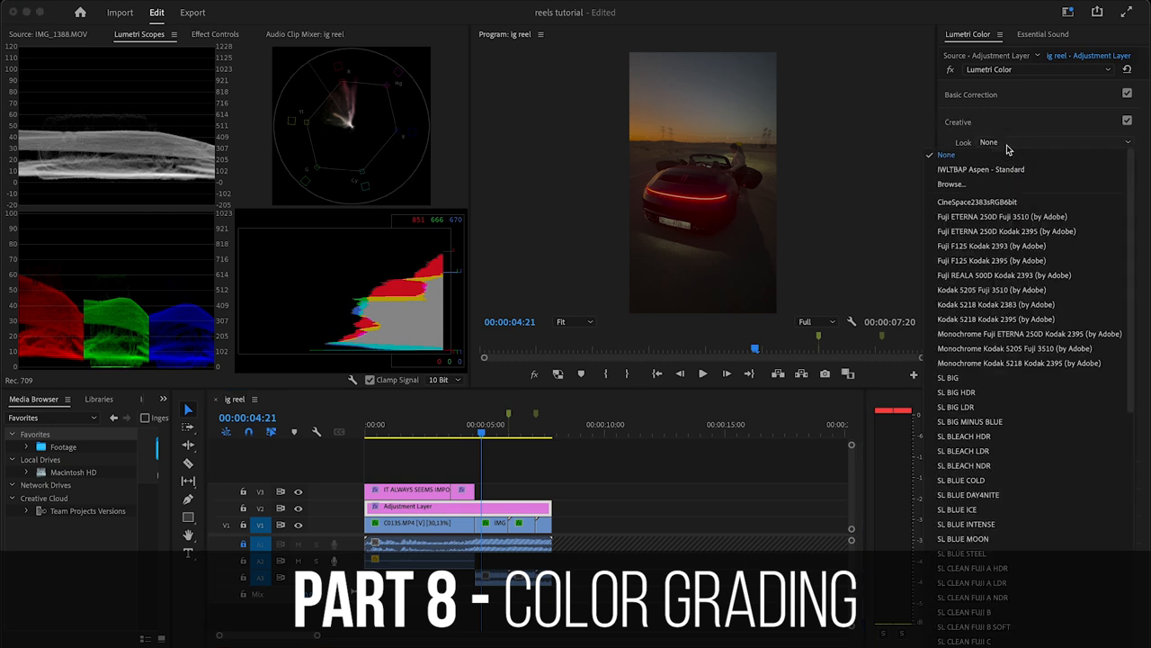
# - Apply the IWLTBAP Aspen - Standard look at 63.5 intensity and cut the adjustment layer at C0135
pyautogui.click(952, 184)
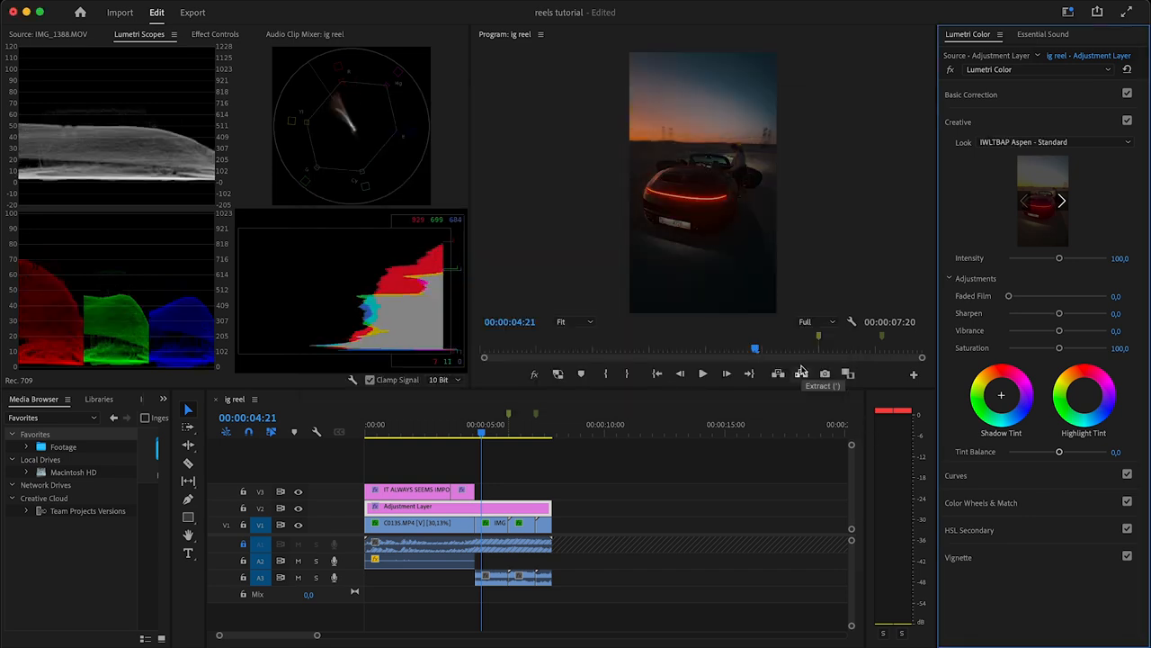
pyautogui.moveTo(706, 269)
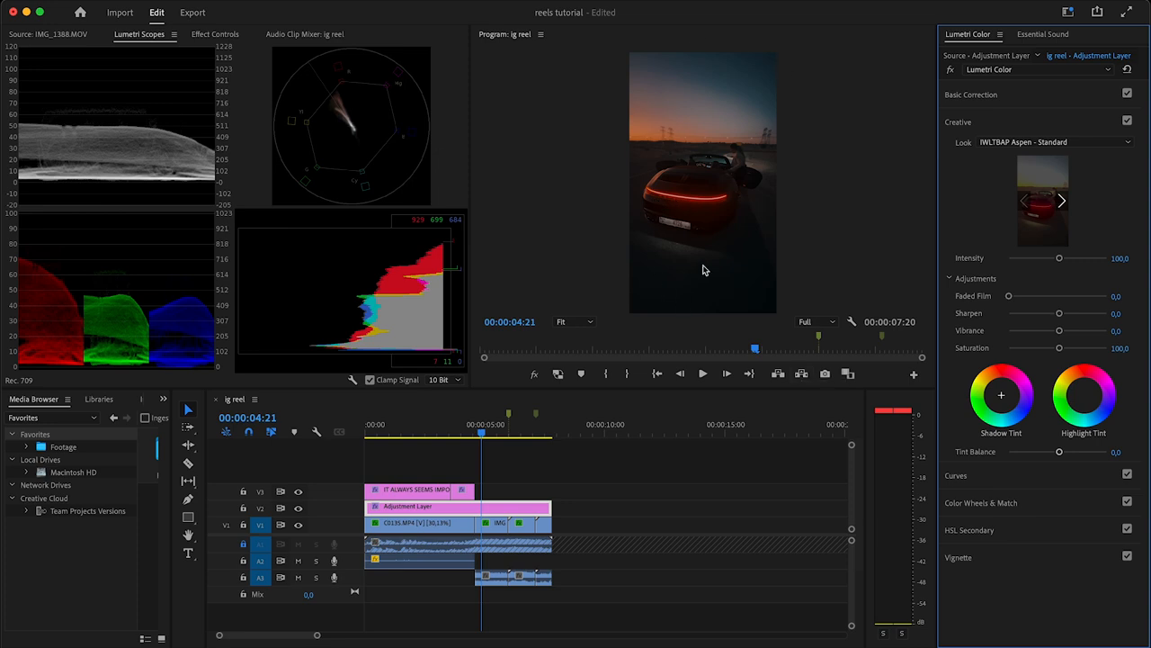
pyautogui.click(508, 430)
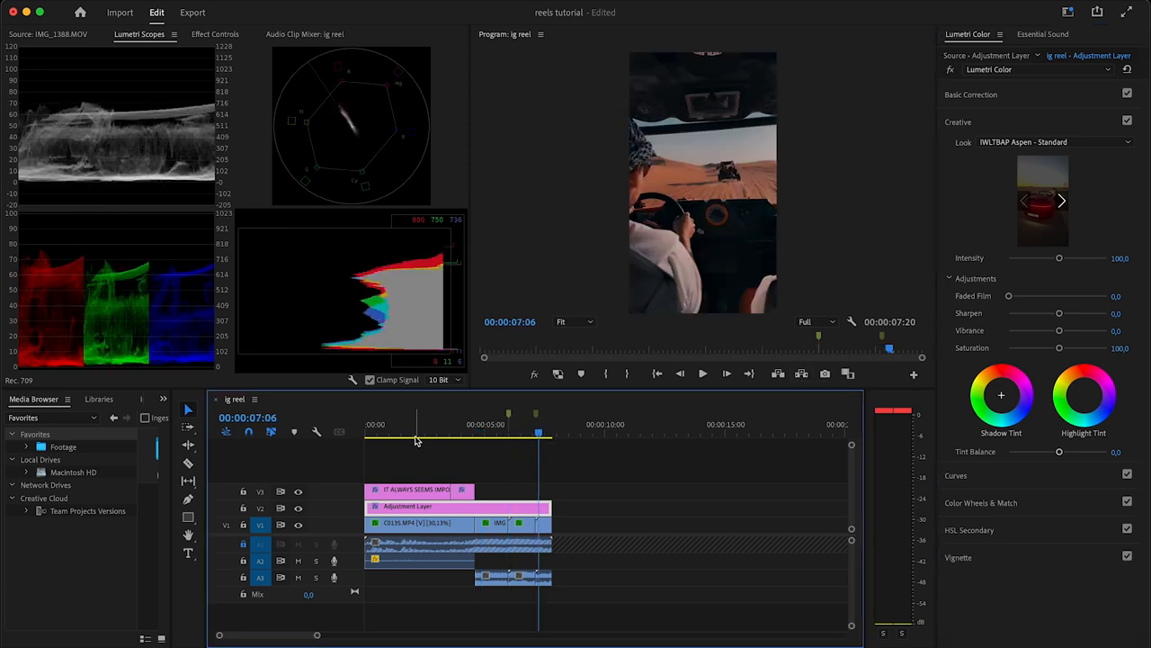
pyautogui.click(481, 433)
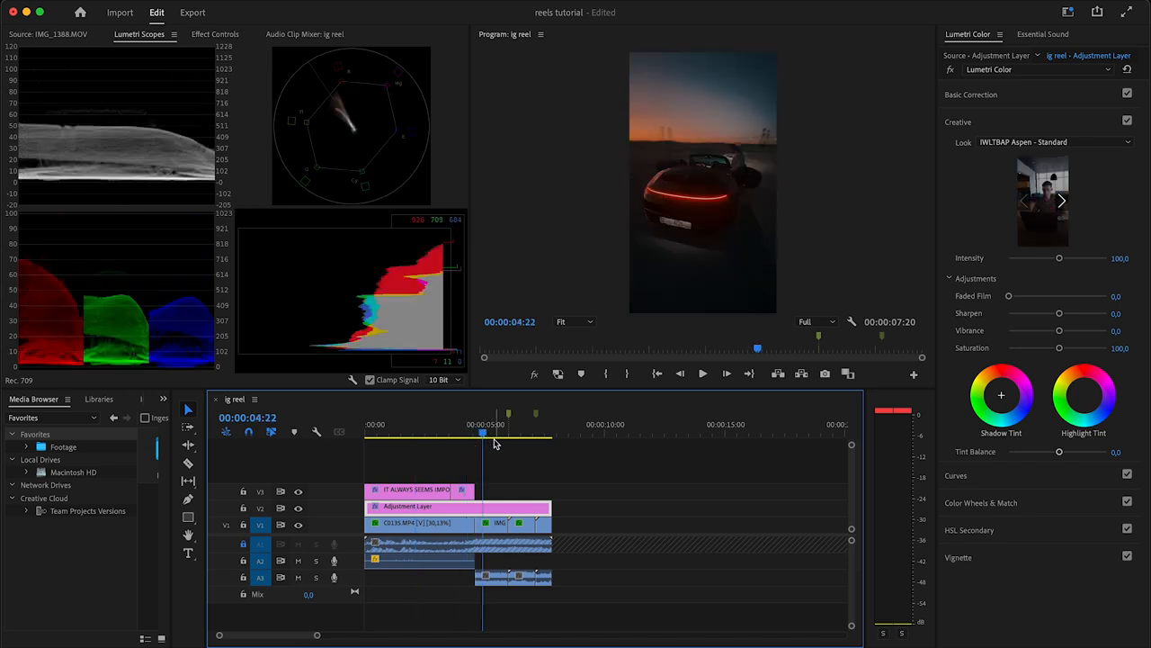
pyautogui.moveTo(1059, 258); pyautogui.dragTo(1028, 258)
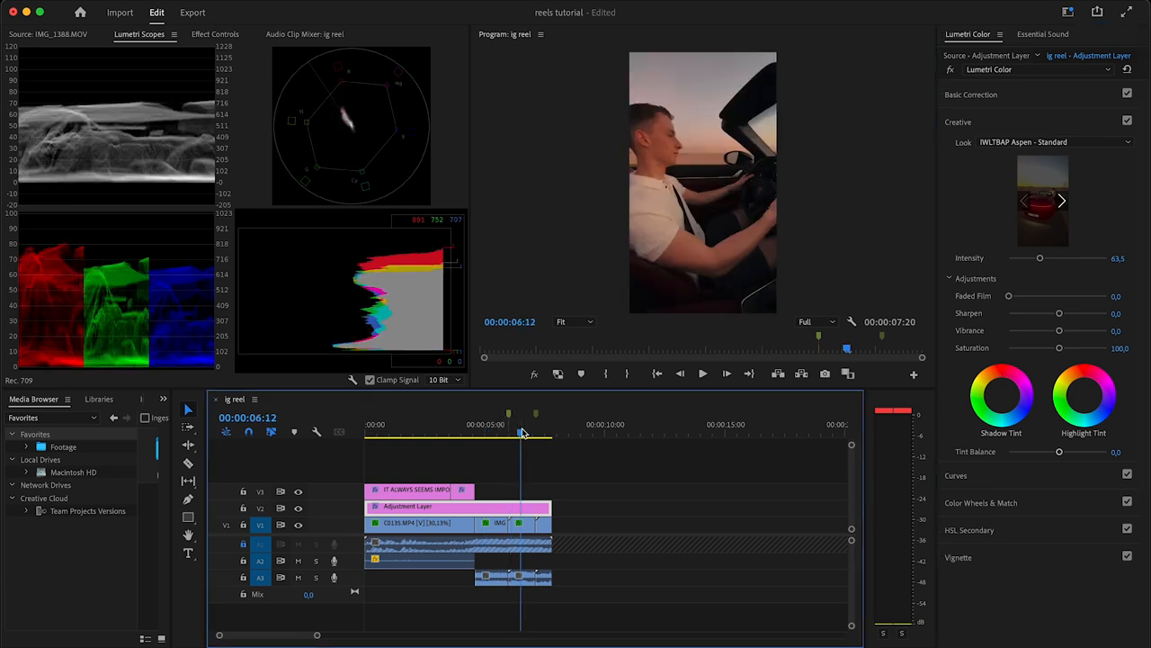
pyautogui.click(420, 431)
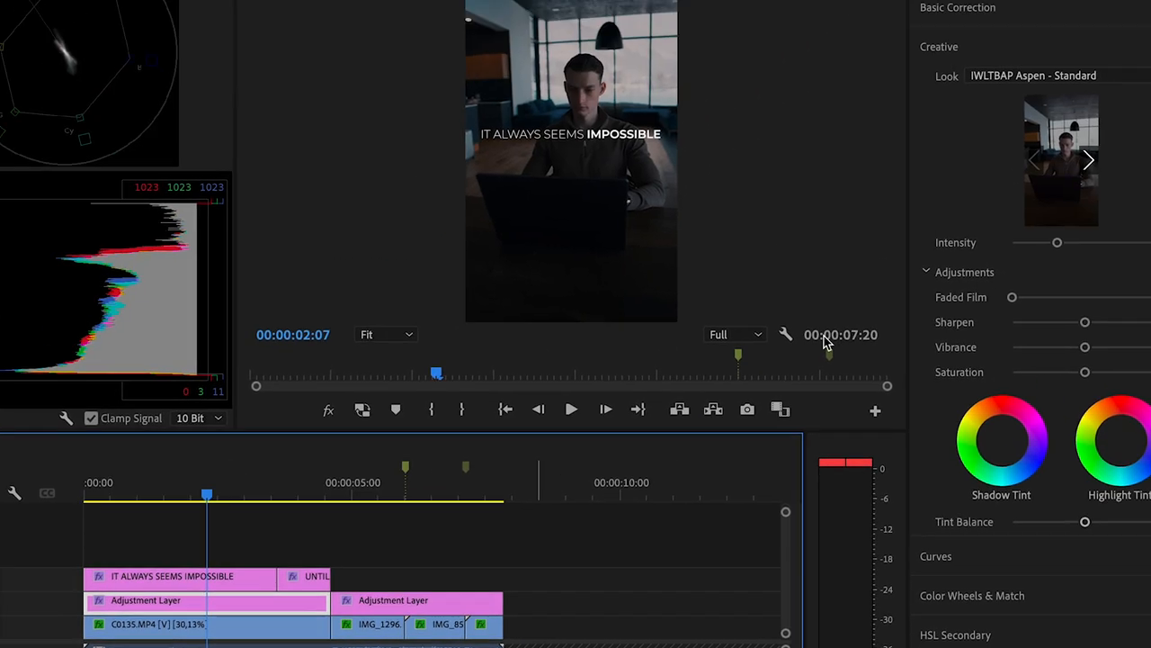
# - Keyframe the Audio 3 music clip's volume to ramp down into a fade-out near the end
pyautogui.moveTo(1057, 242); pyautogui.dragTo(967, 304)
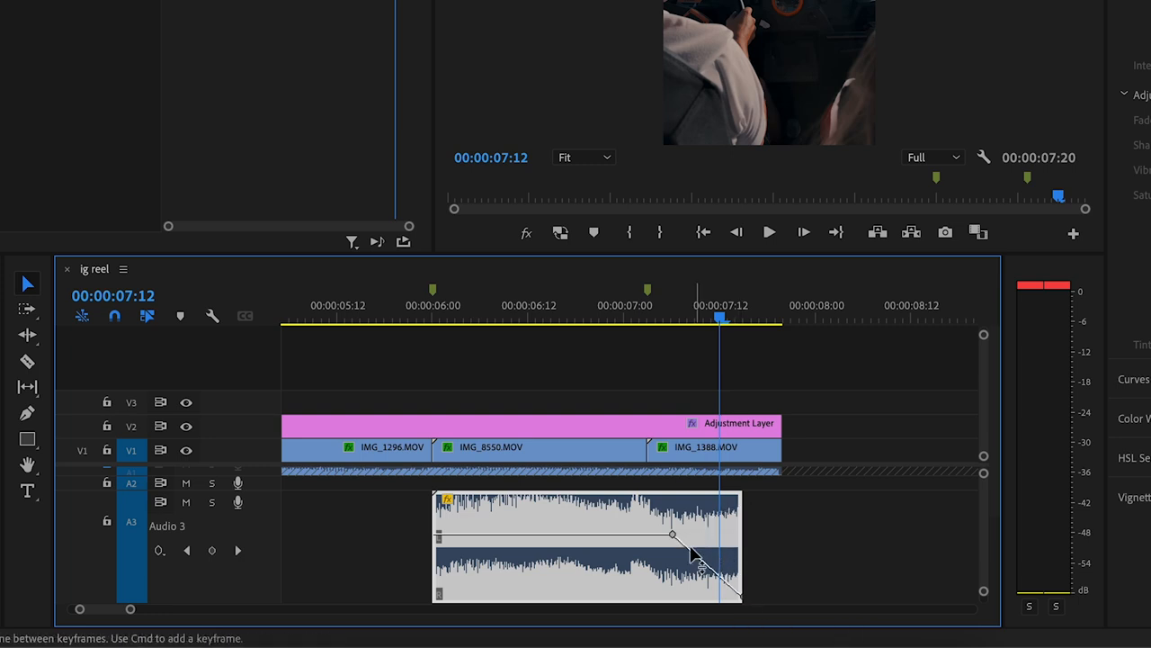
pyautogui.moveTo(673, 534); pyautogui.dragTo(646, 538)
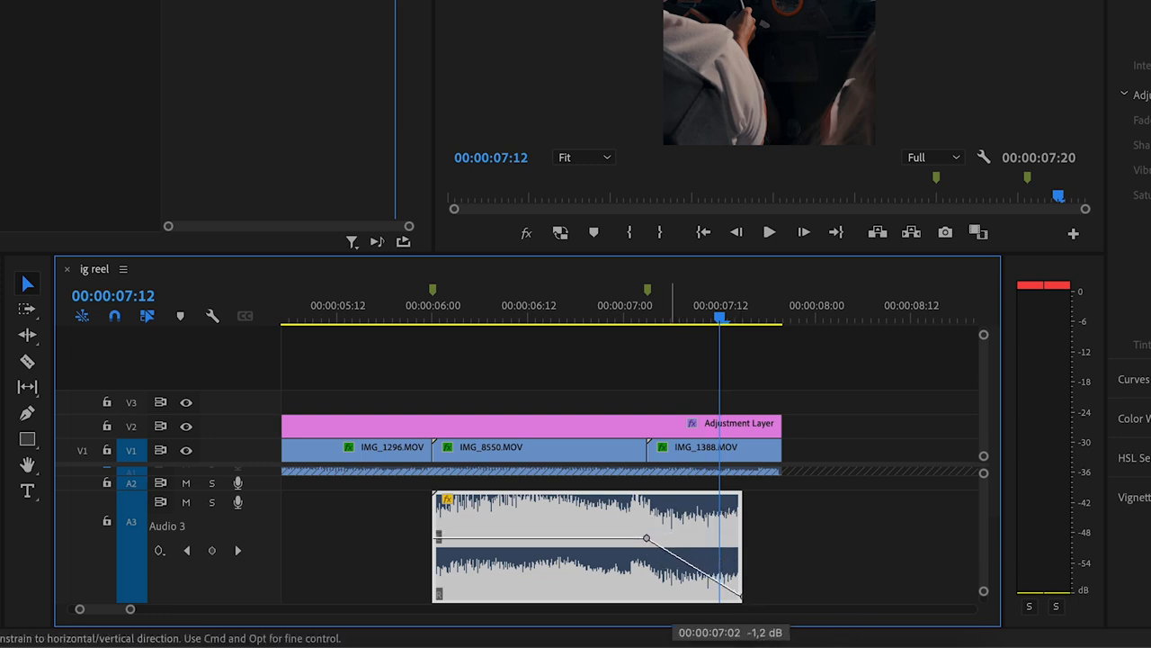
pyautogui.moveTo(548, 558)
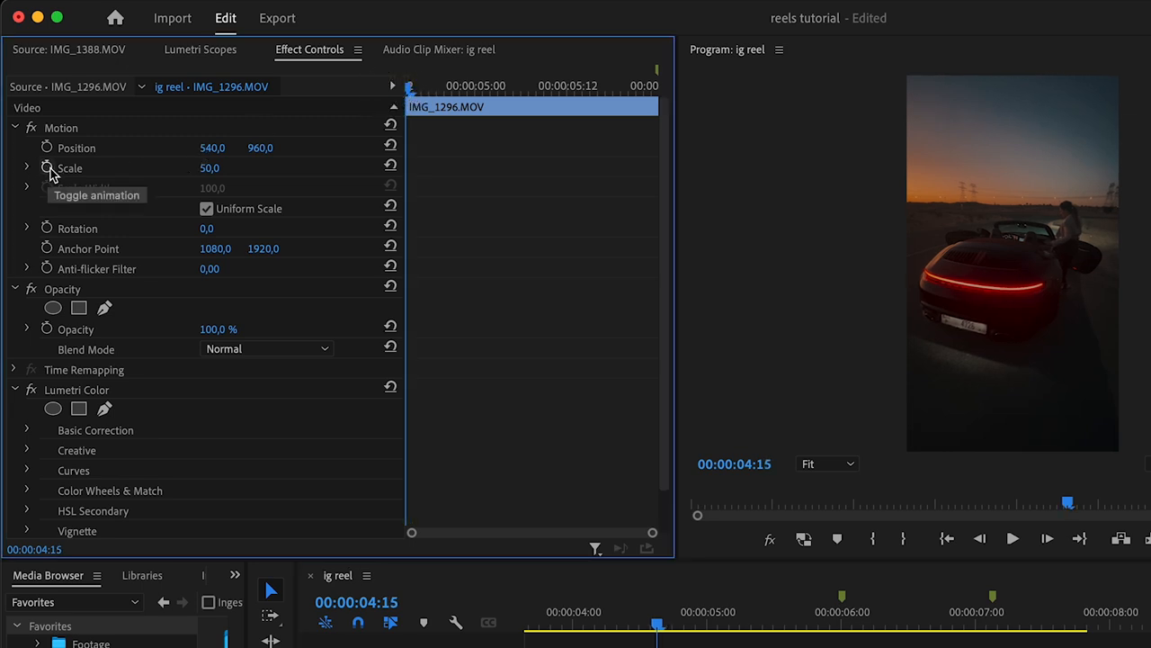
# - Keyframe IMG_1296.MOV Scale from 50 at its start to 55 at its end
pyautogui.click(47, 168)
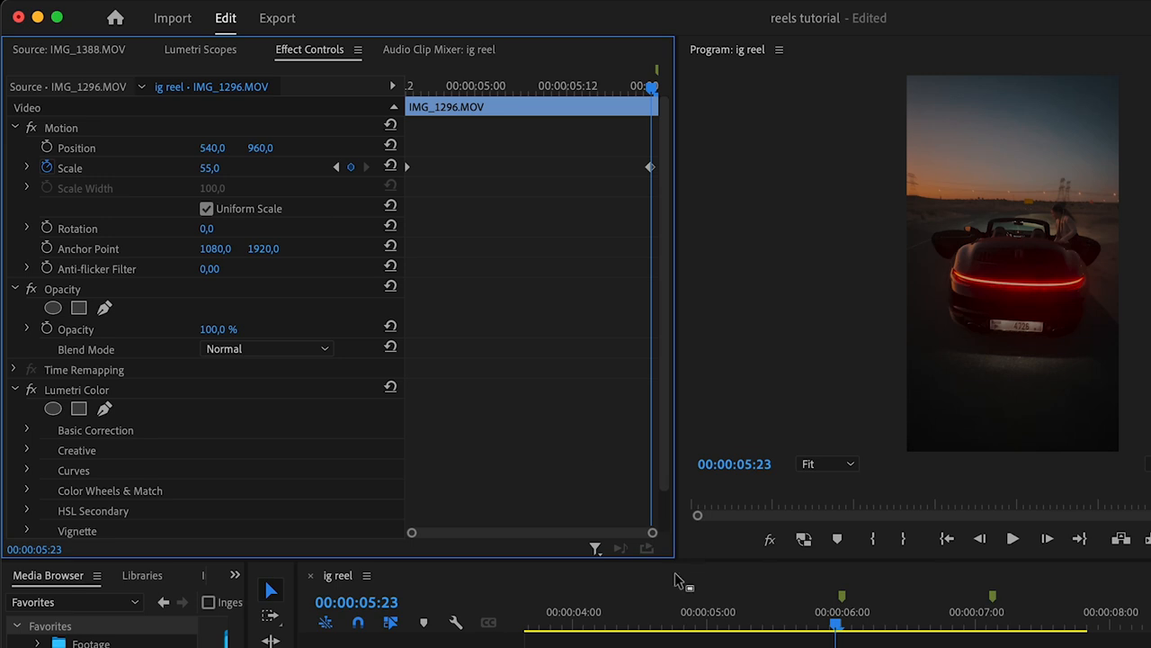
pyautogui.moveTo(835, 623); pyautogui.dragTo(778, 623)
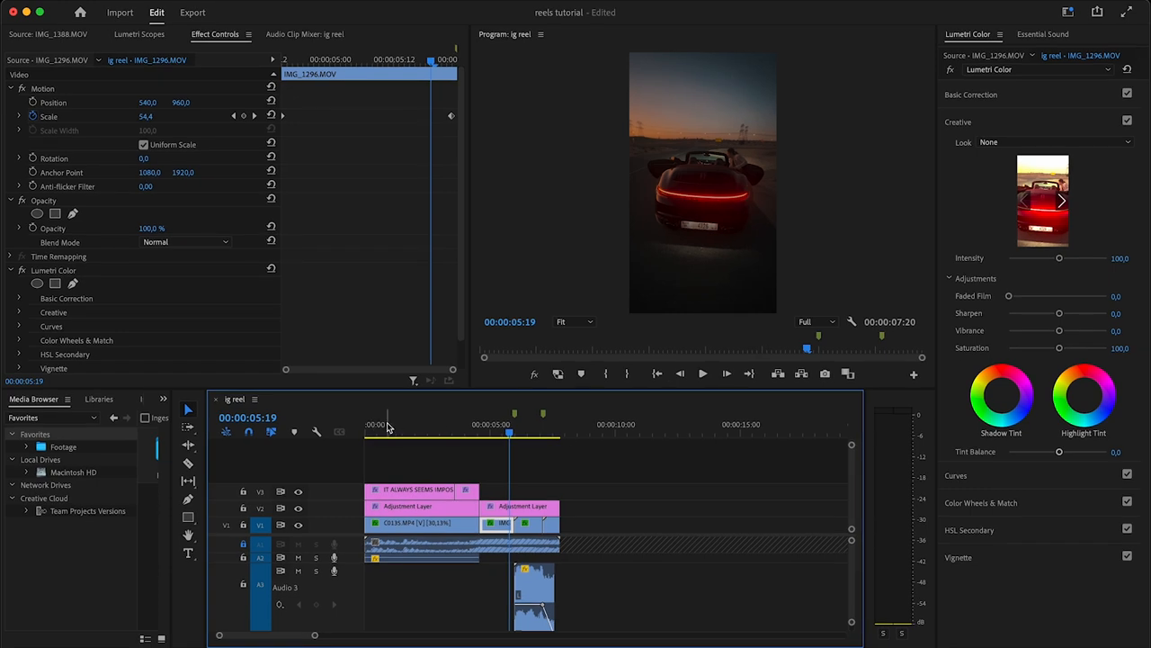
# - Add a second Lumetri Color to C0135.MP4 with a 4-point mask feathered to 95
pyautogui.click(431, 431)
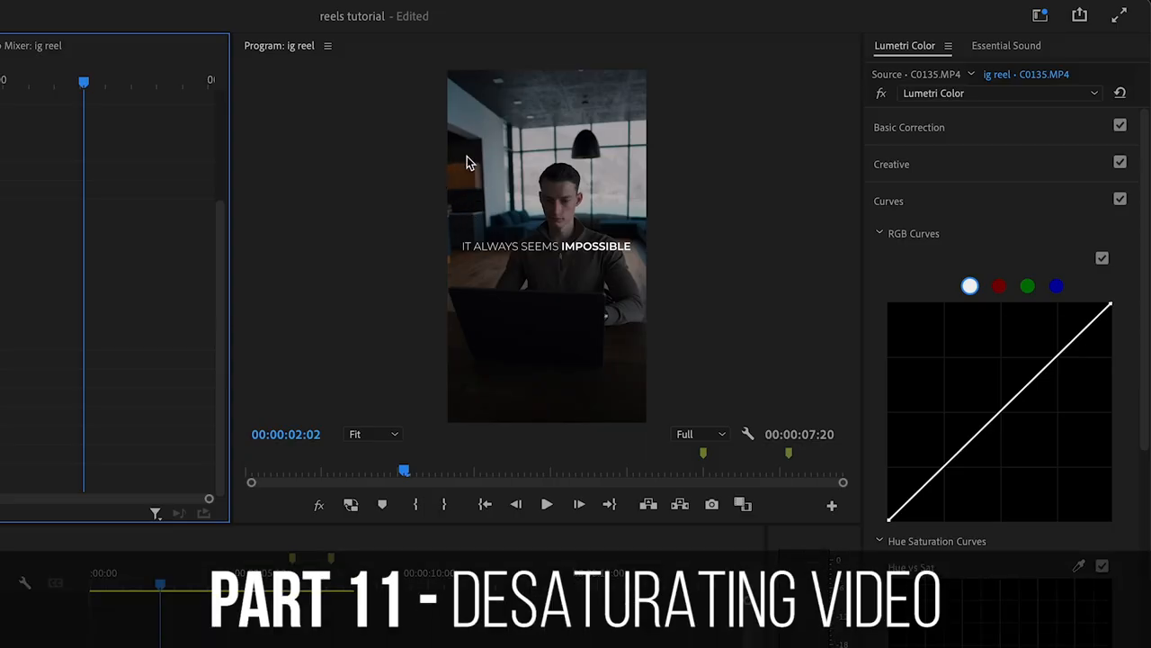
pyautogui.moveTo(455, 155)
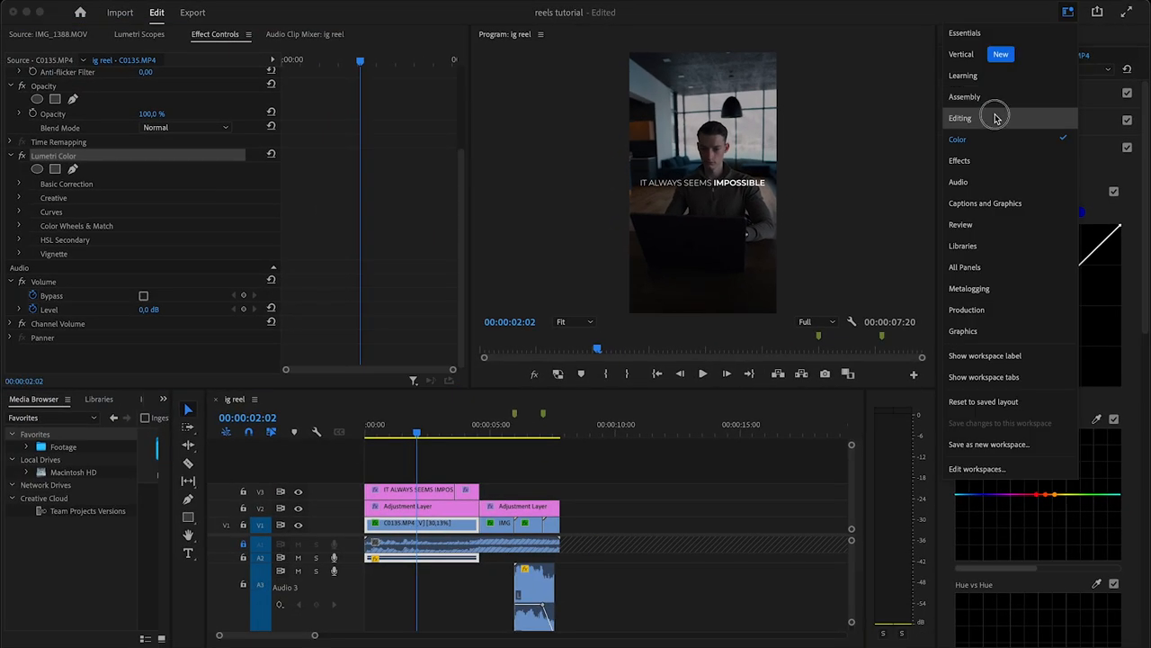
pyautogui.click(959, 118)
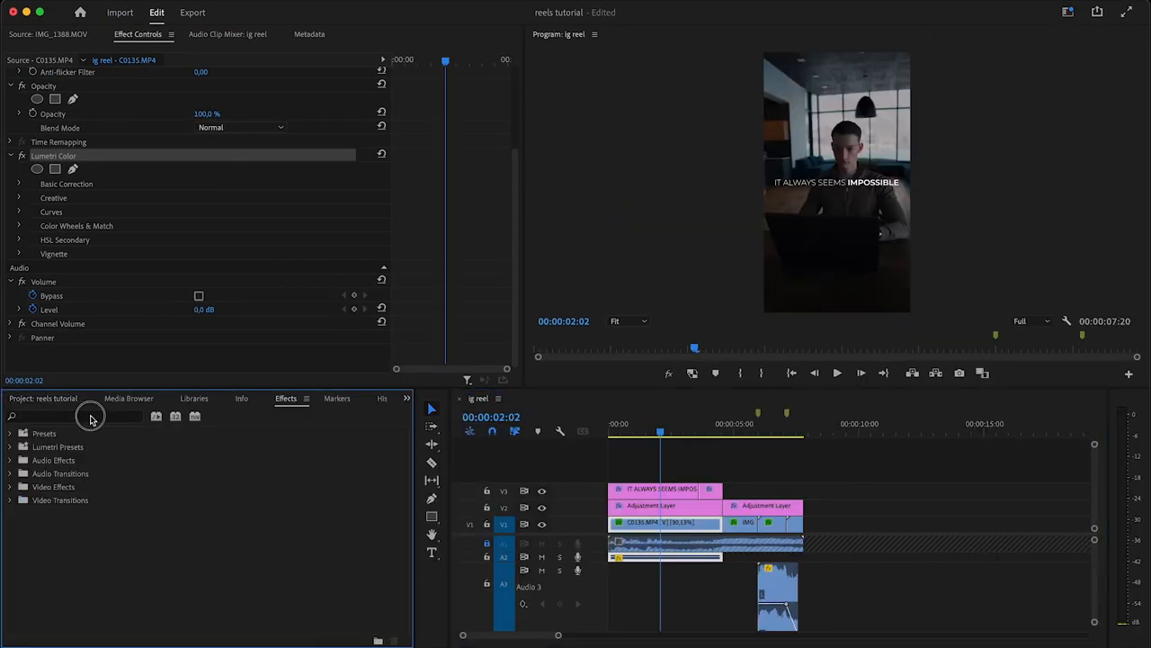
pyautogui.write('lumetri color')
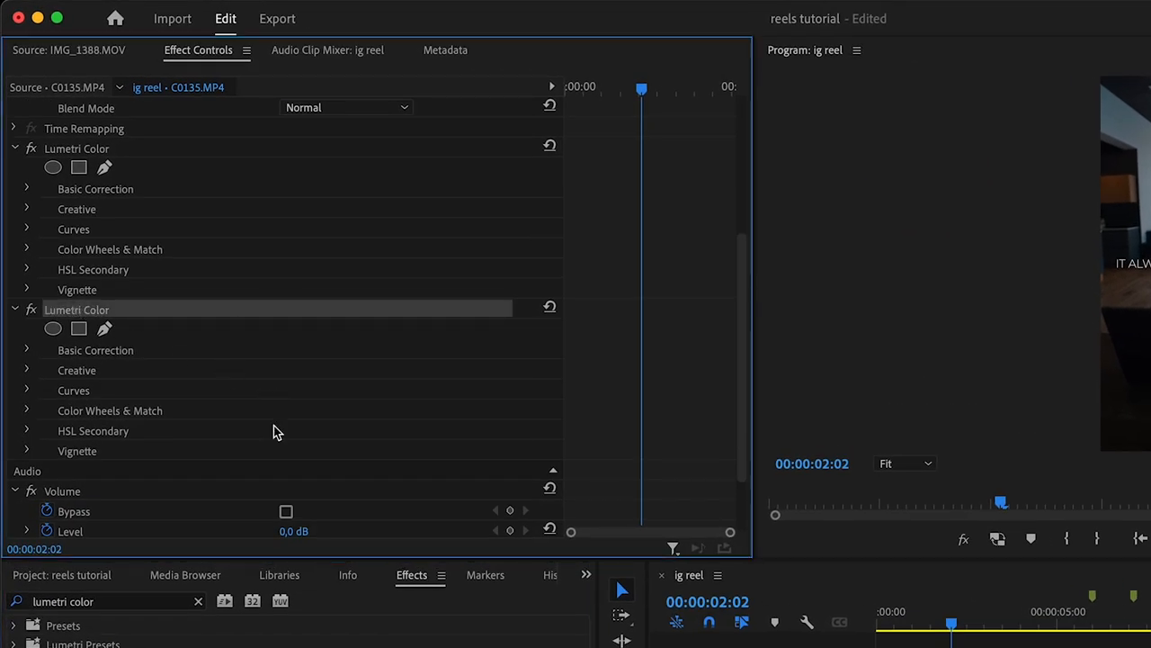
pyautogui.moveTo(80, 329)
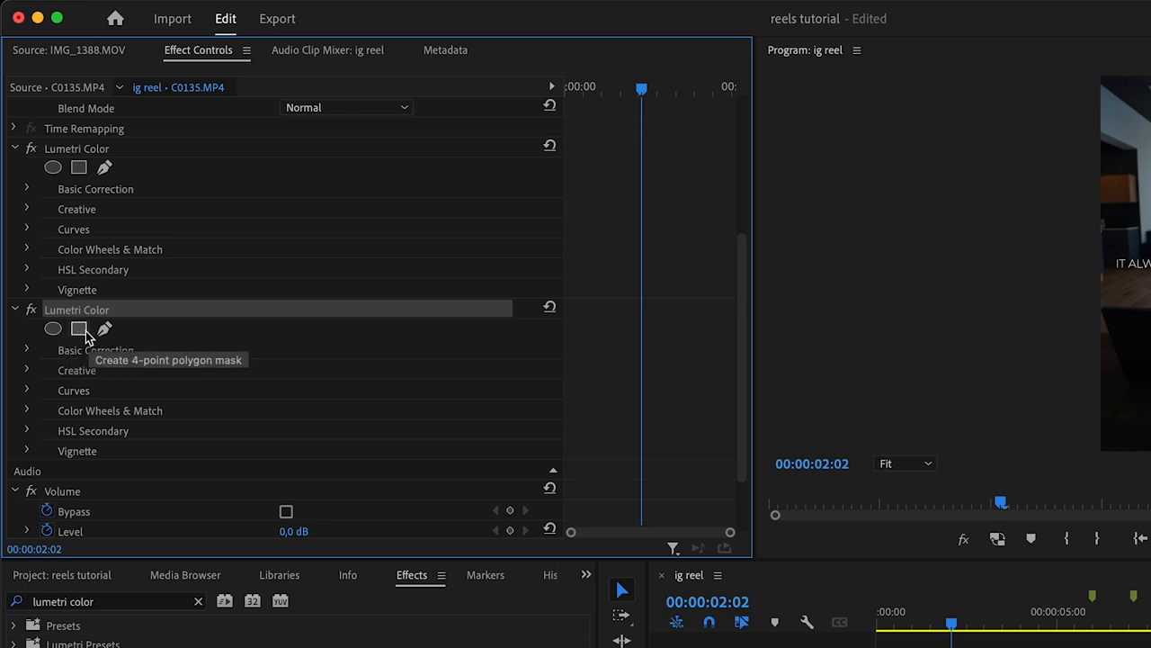
pyautogui.click(78, 329)
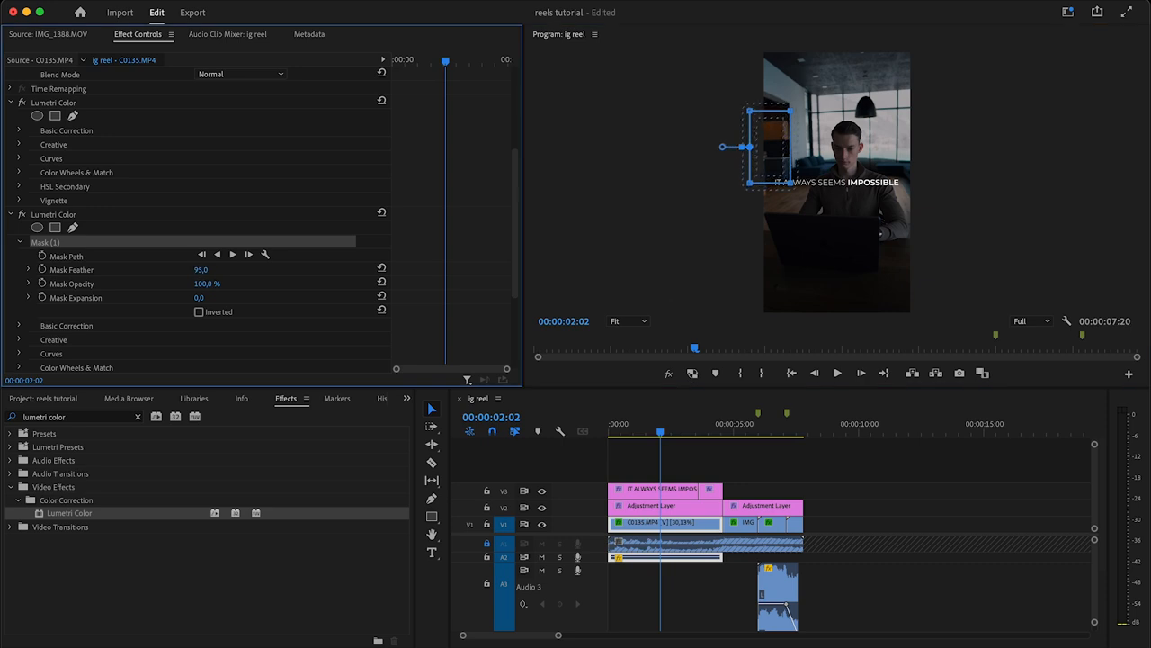
pyautogui.click(1068, 12)
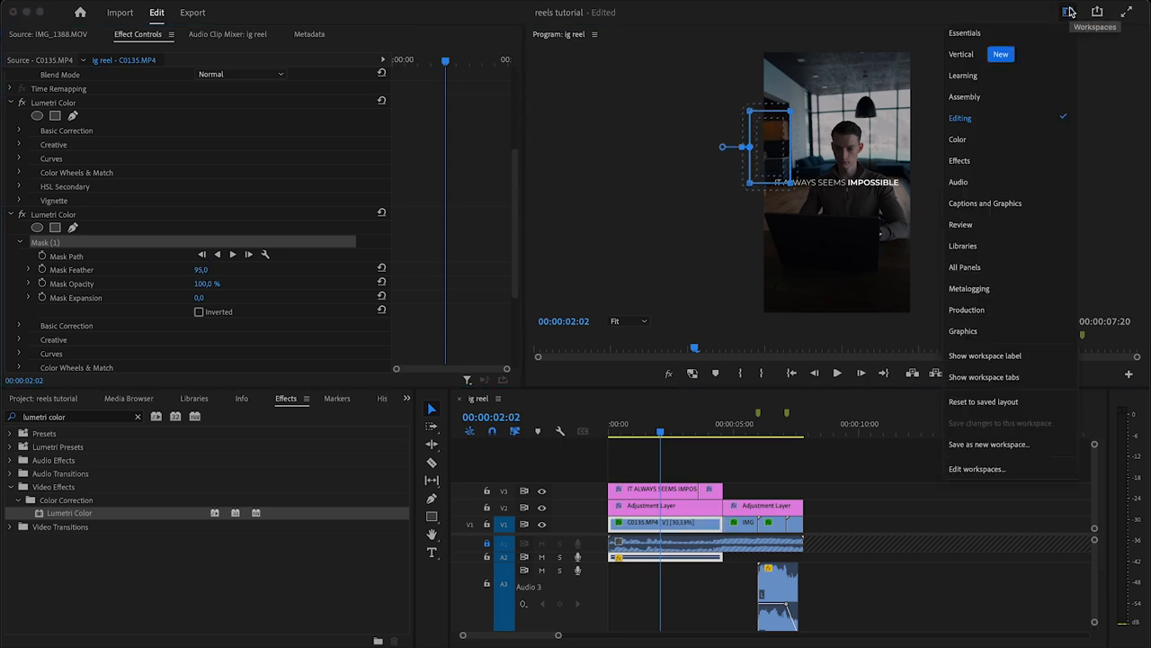
# - Zero the Saturation on C0135's masked Lumetri pass in the Color workspace and scrub the reel
pyautogui.click(958, 139)
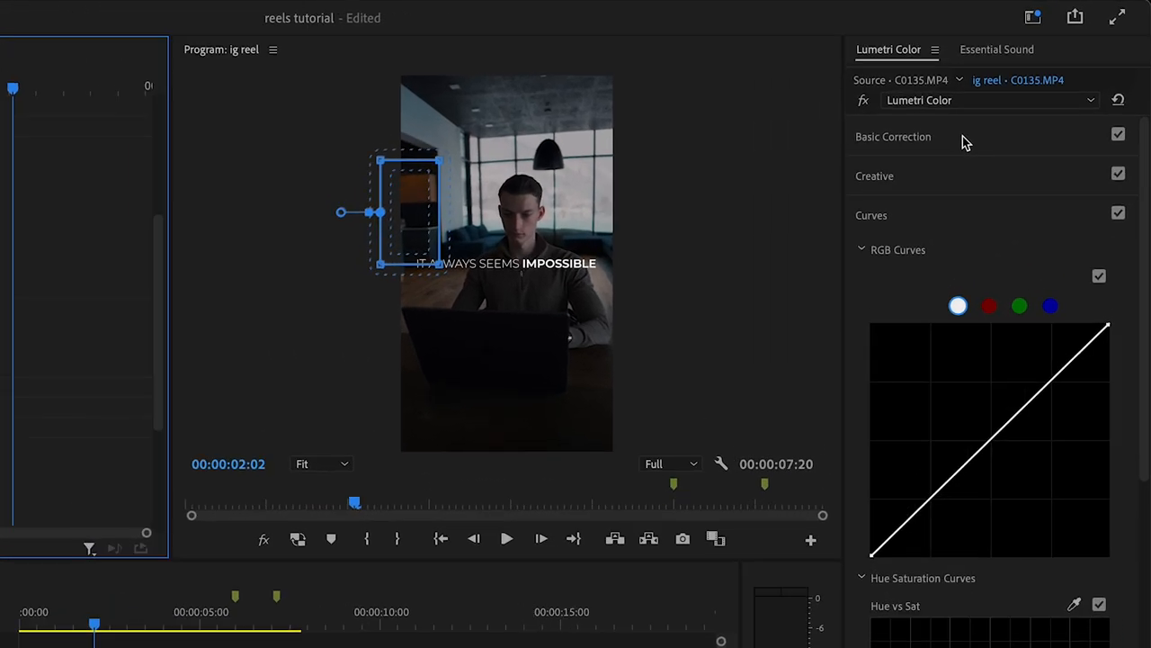
pyautogui.click(893, 136)
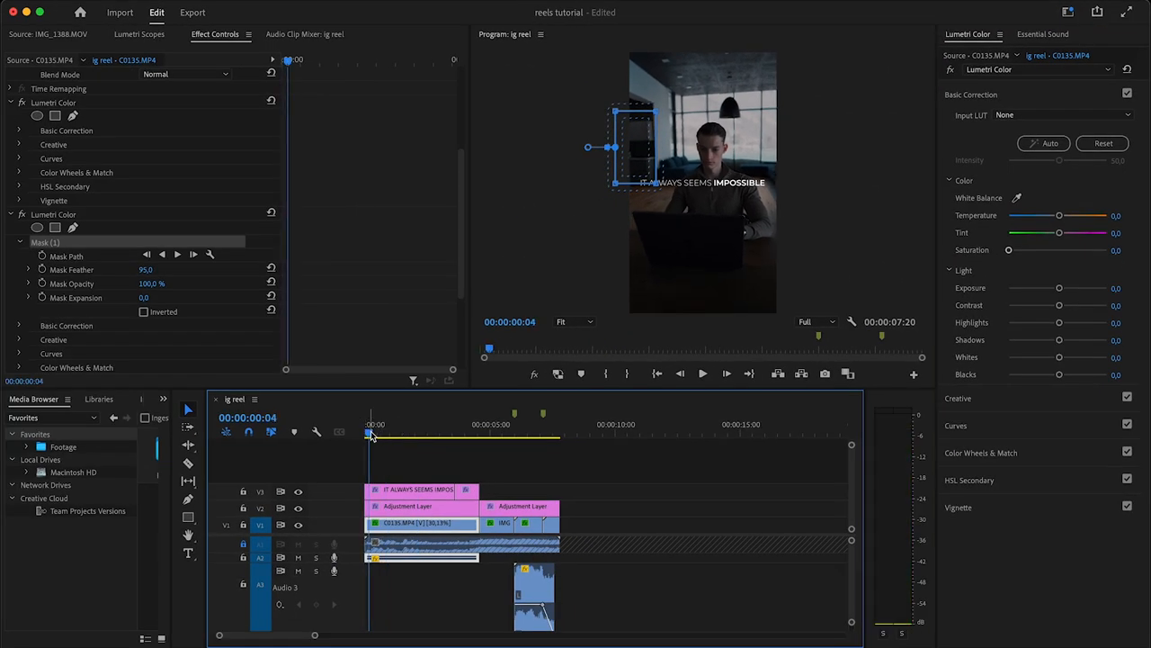
pyautogui.moveTo(372, 434); pyautogui.dragTo(386, 434)
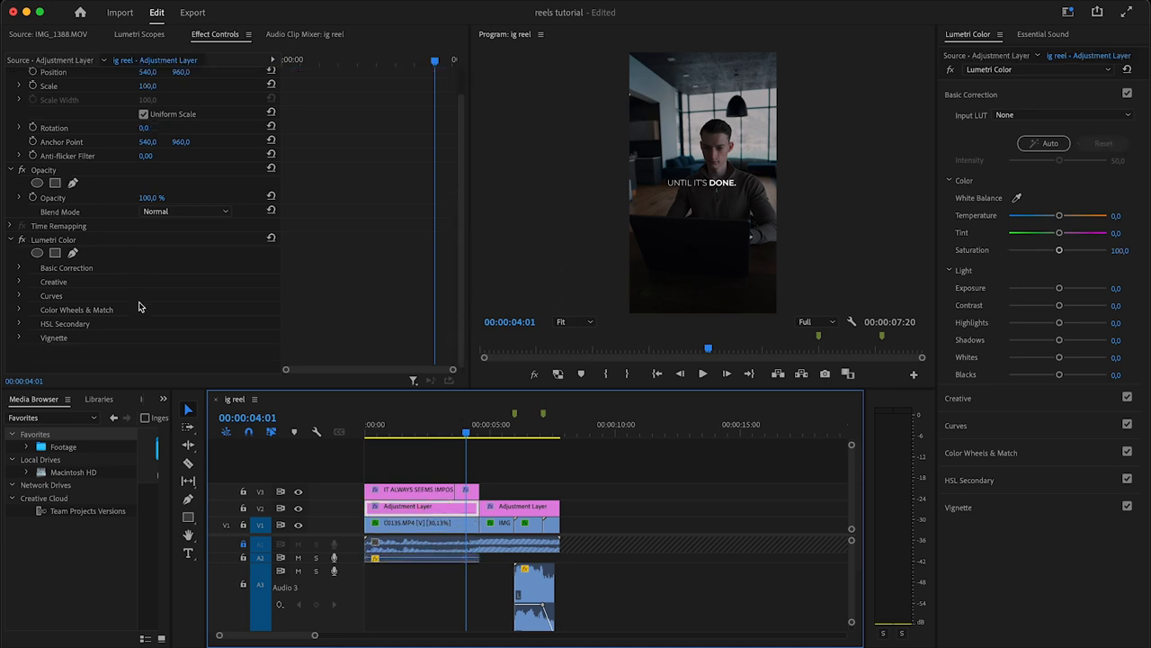
pyautogui.click(416, 523)
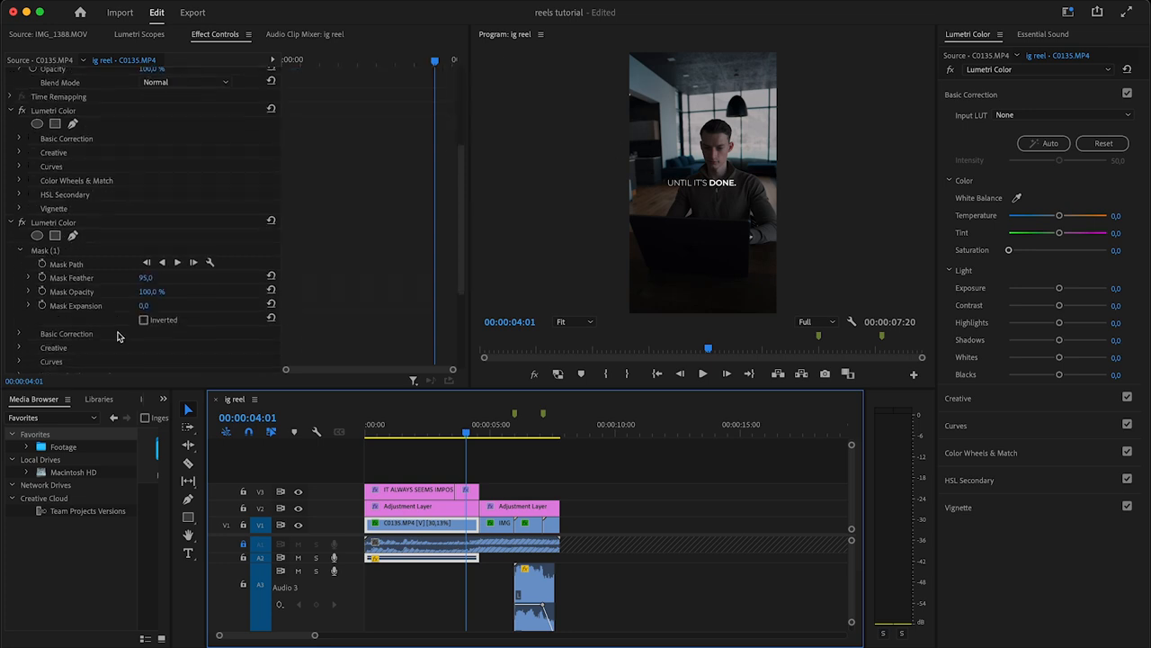
pyautogui.click(45, 250)
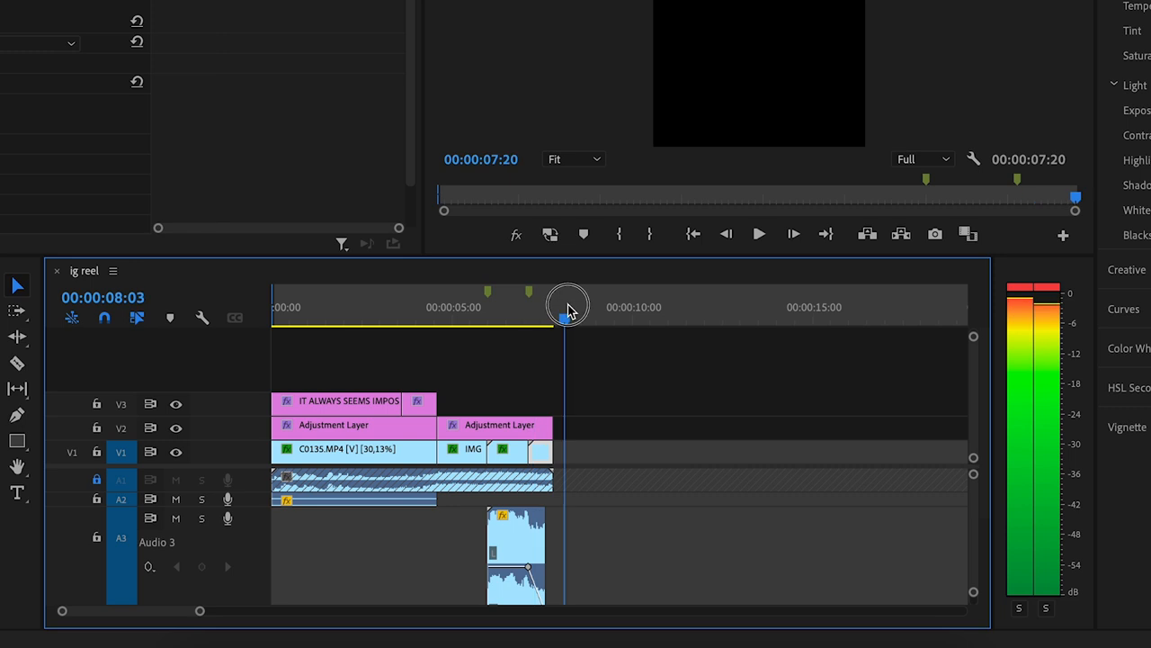
# - Move the playhead to the reel's final frame and open H.264 export settings for ig reel.mp4
pyautogui.moveTo(567, 310); pyautogui.dragTo(553, 311)
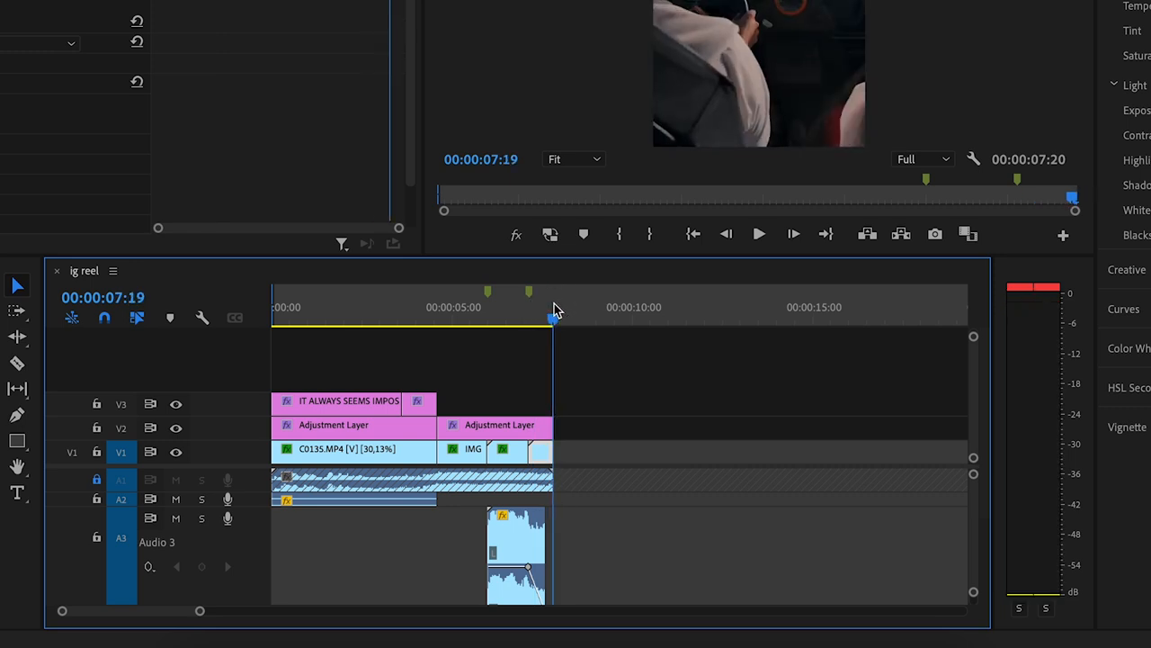
pyautogui.click(192, 12)
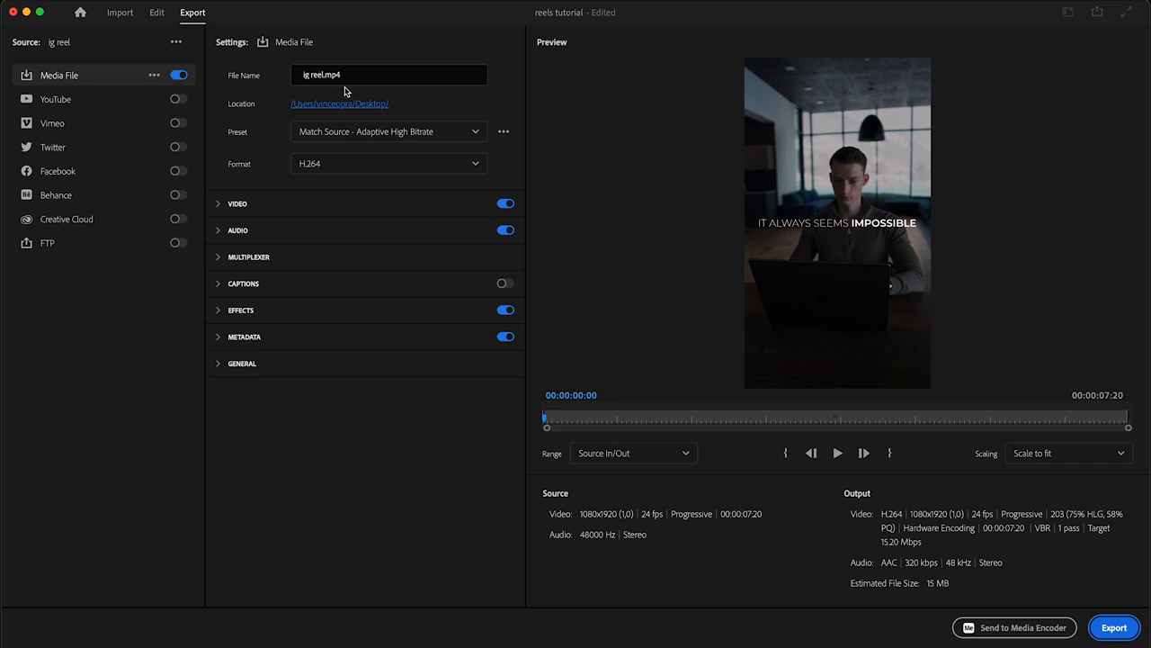
pyautogui.moveTo(326, 108)
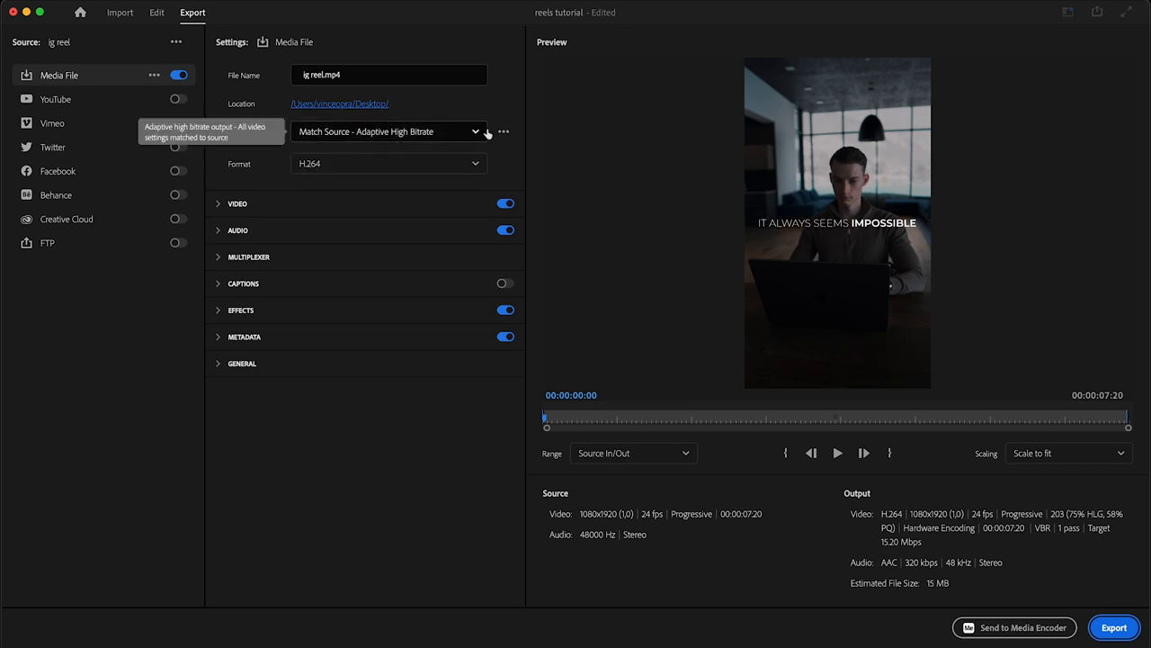
pyautogui.moveTo(441, 137)
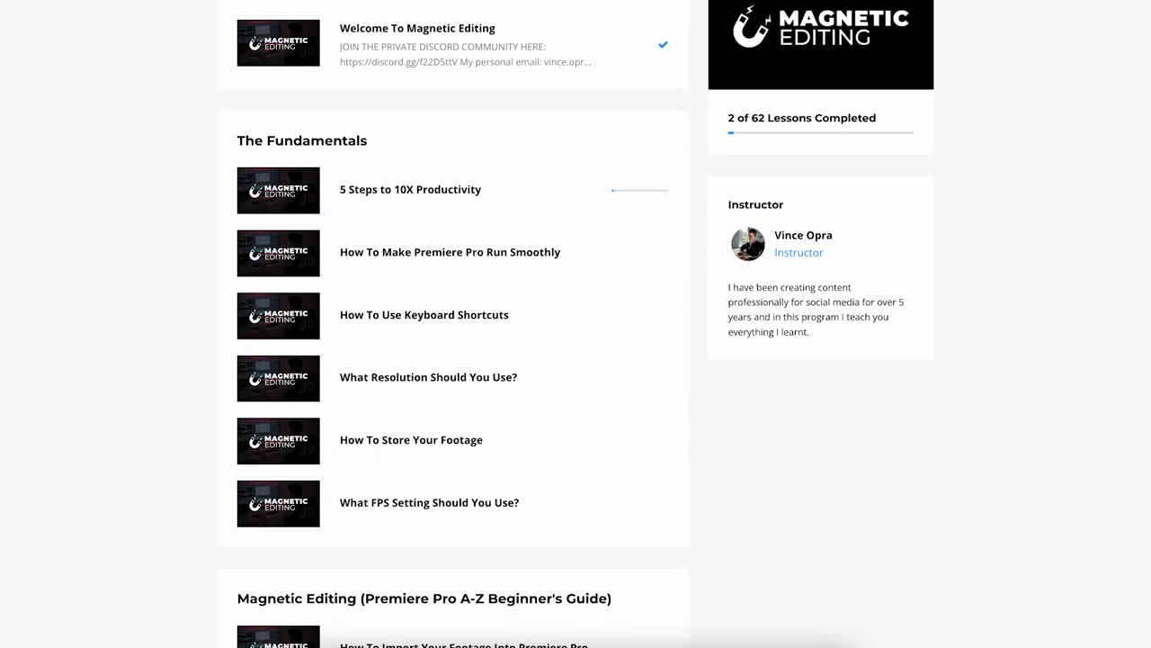
# - Scroll the Magnetic Editing course page down to the Fundamentals and Edit With Vince lessons
pyautogui.scroll(-3)
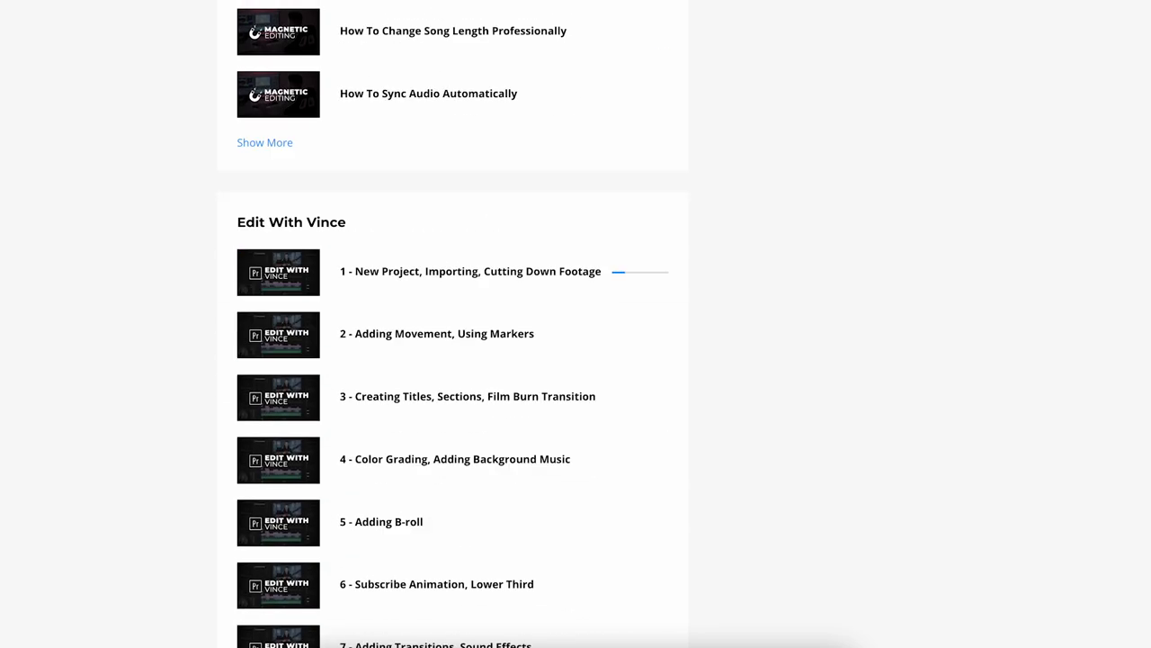